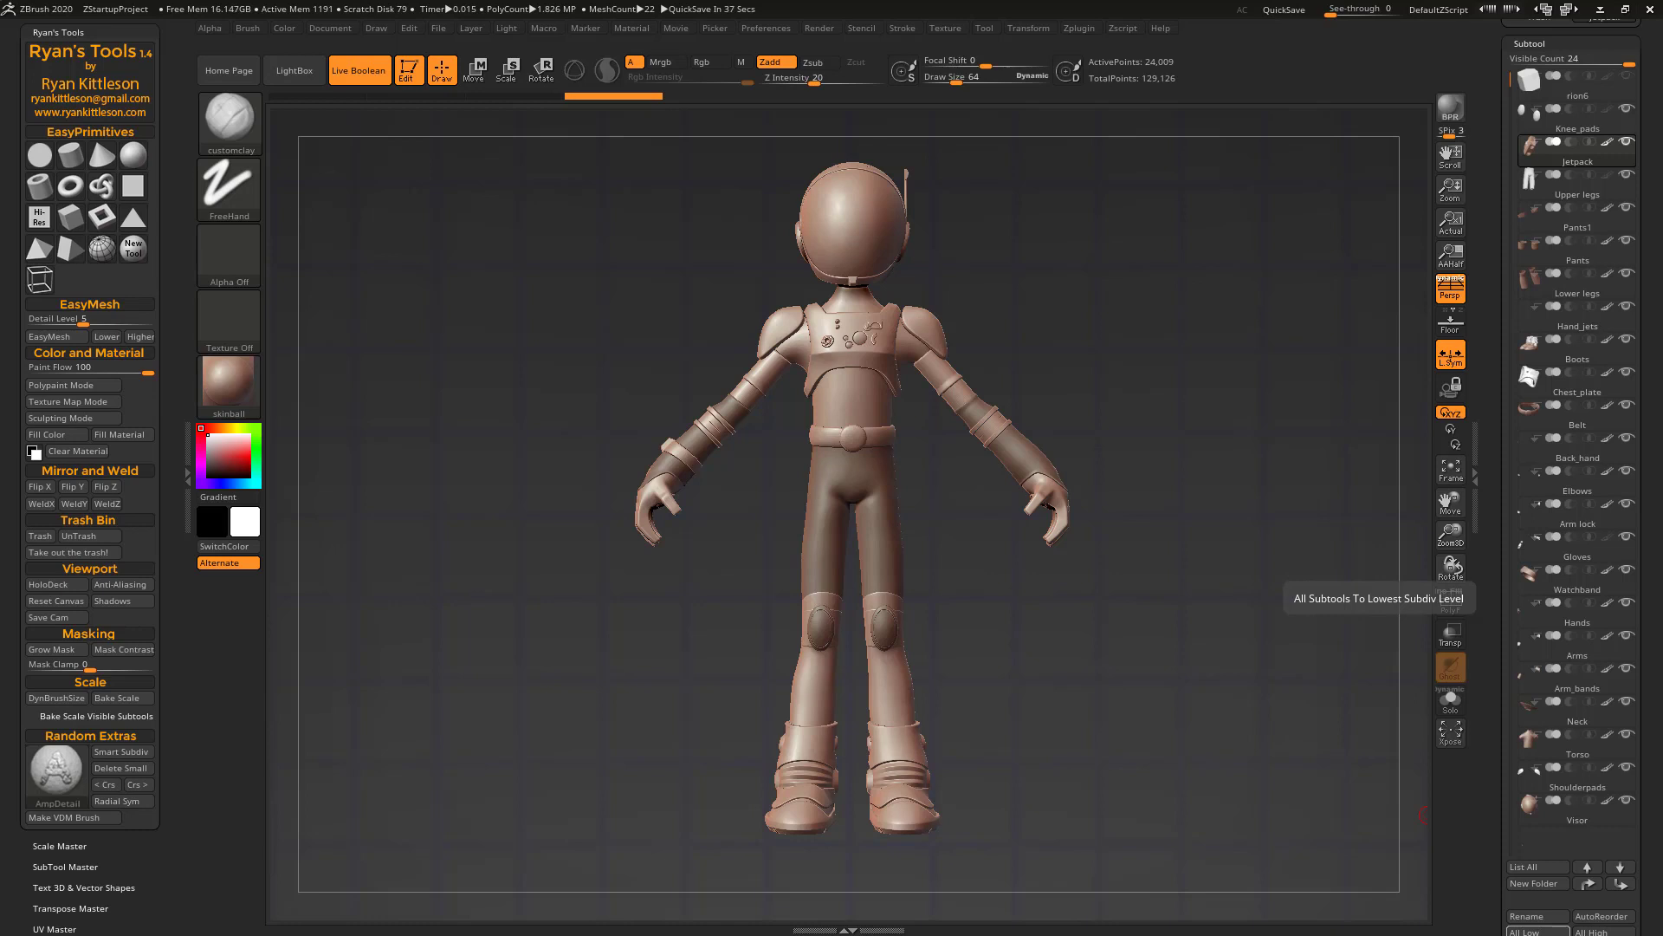
{"action": "mouse_move", "coordinate": [398, 308]}
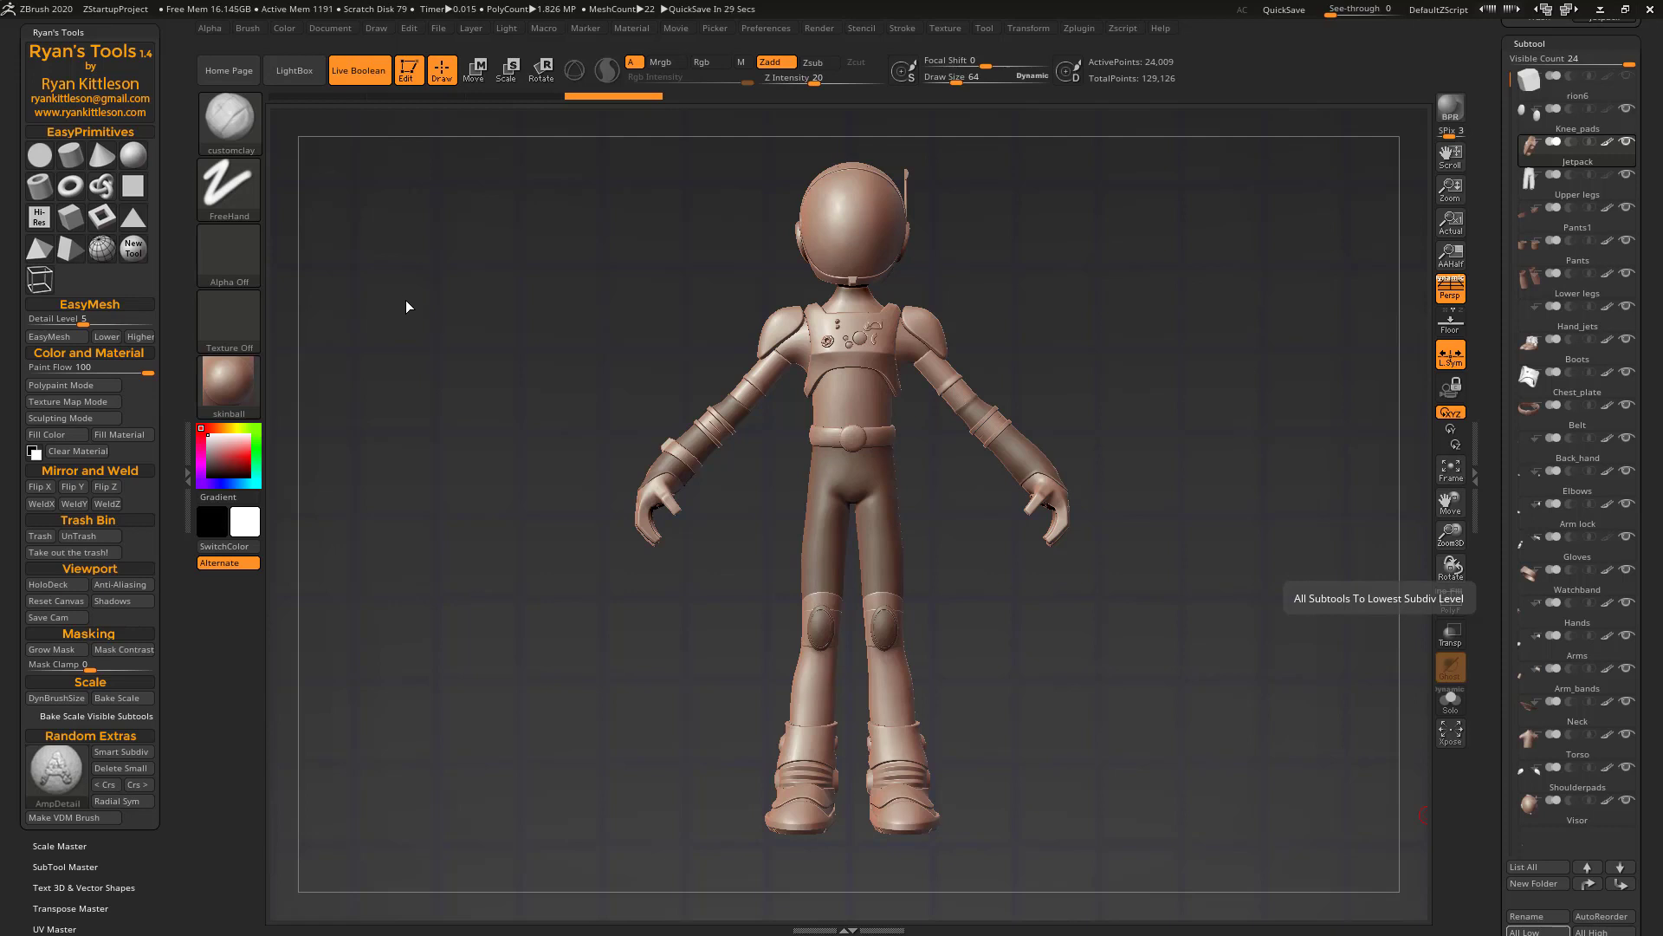
{"action": "mouse_move", "coordinate": [398, 298]}
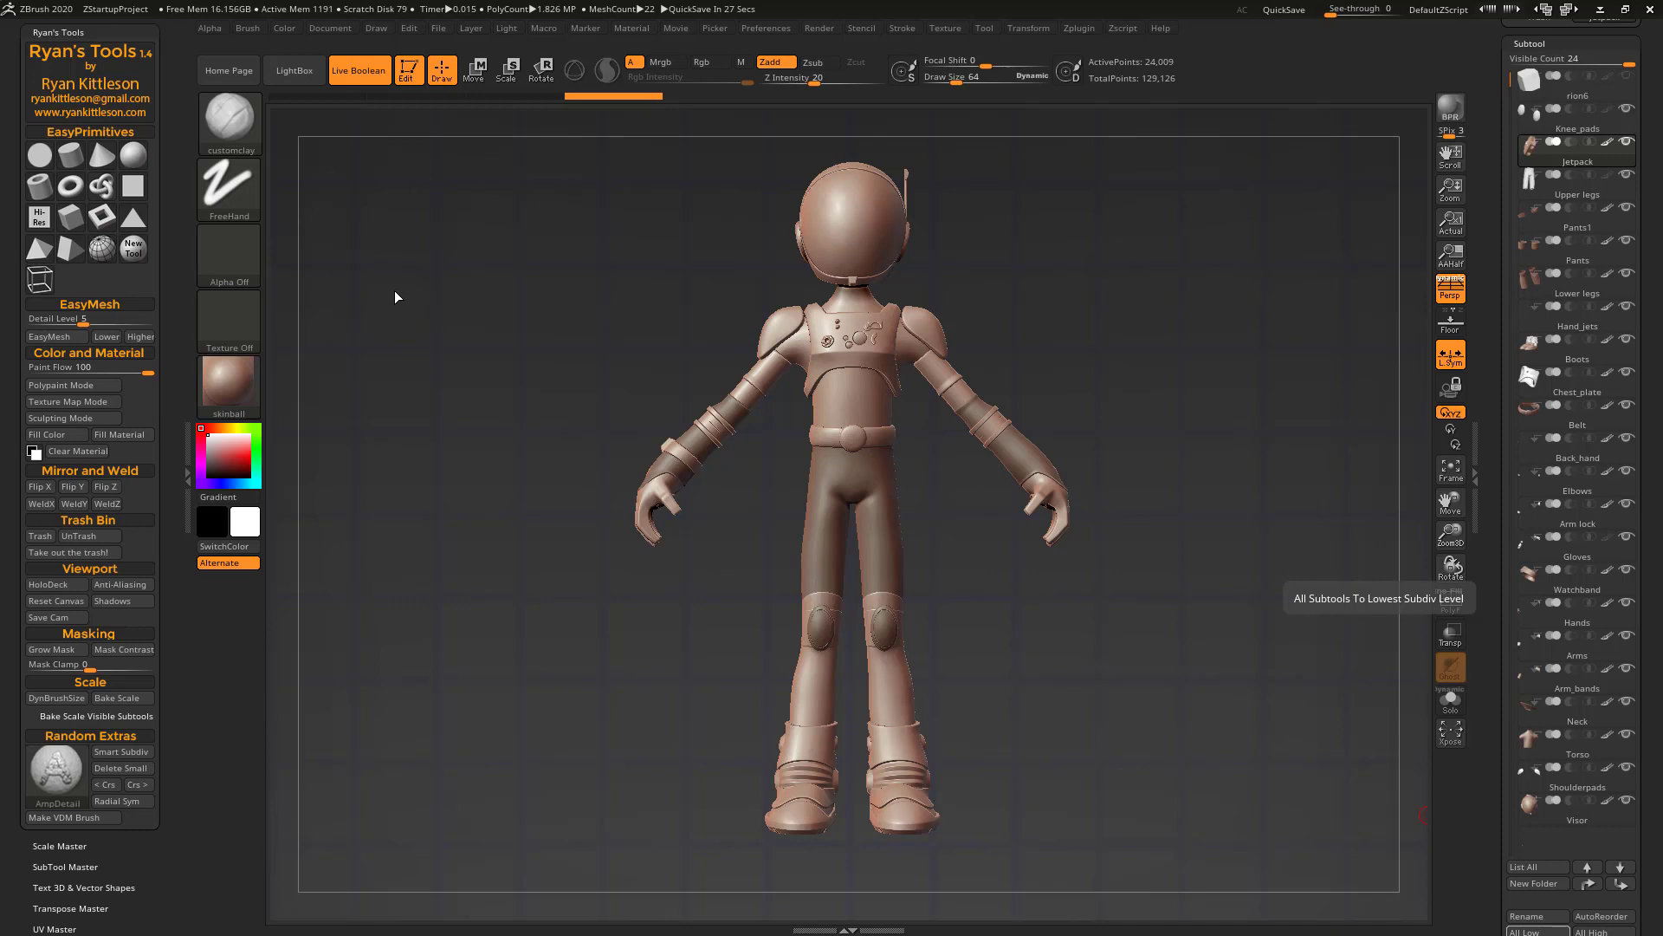
{"action": "mouse_move", "coordinate": [392, 307]}
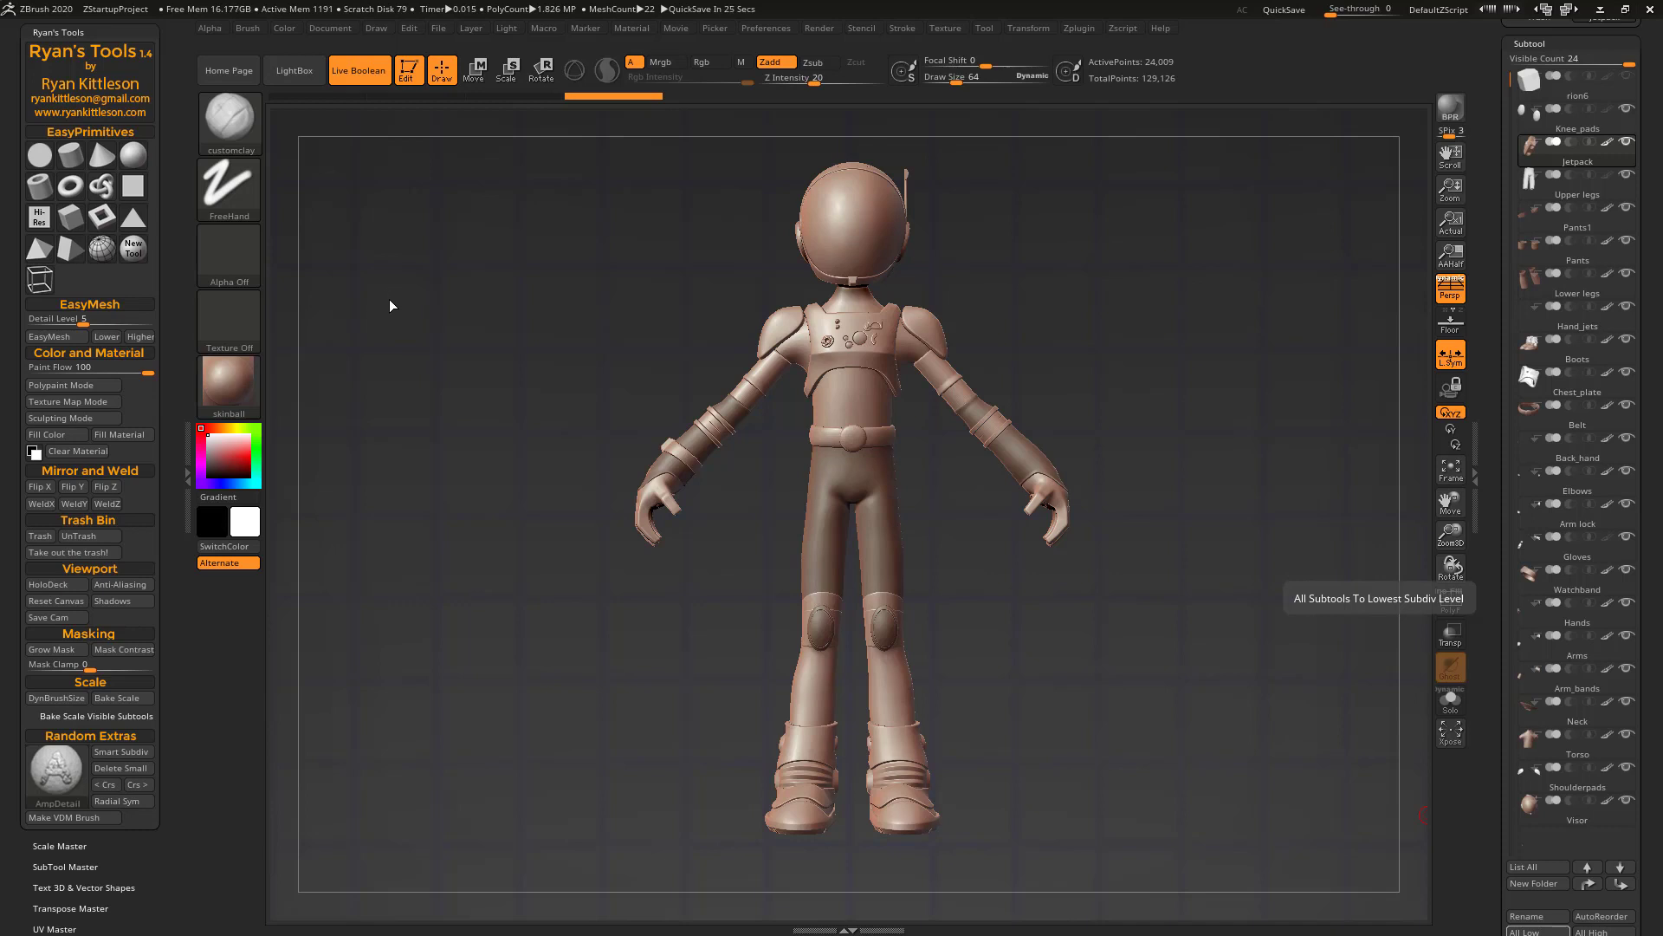
{"action": "mouse_move", "coordinate": [410, 289]}
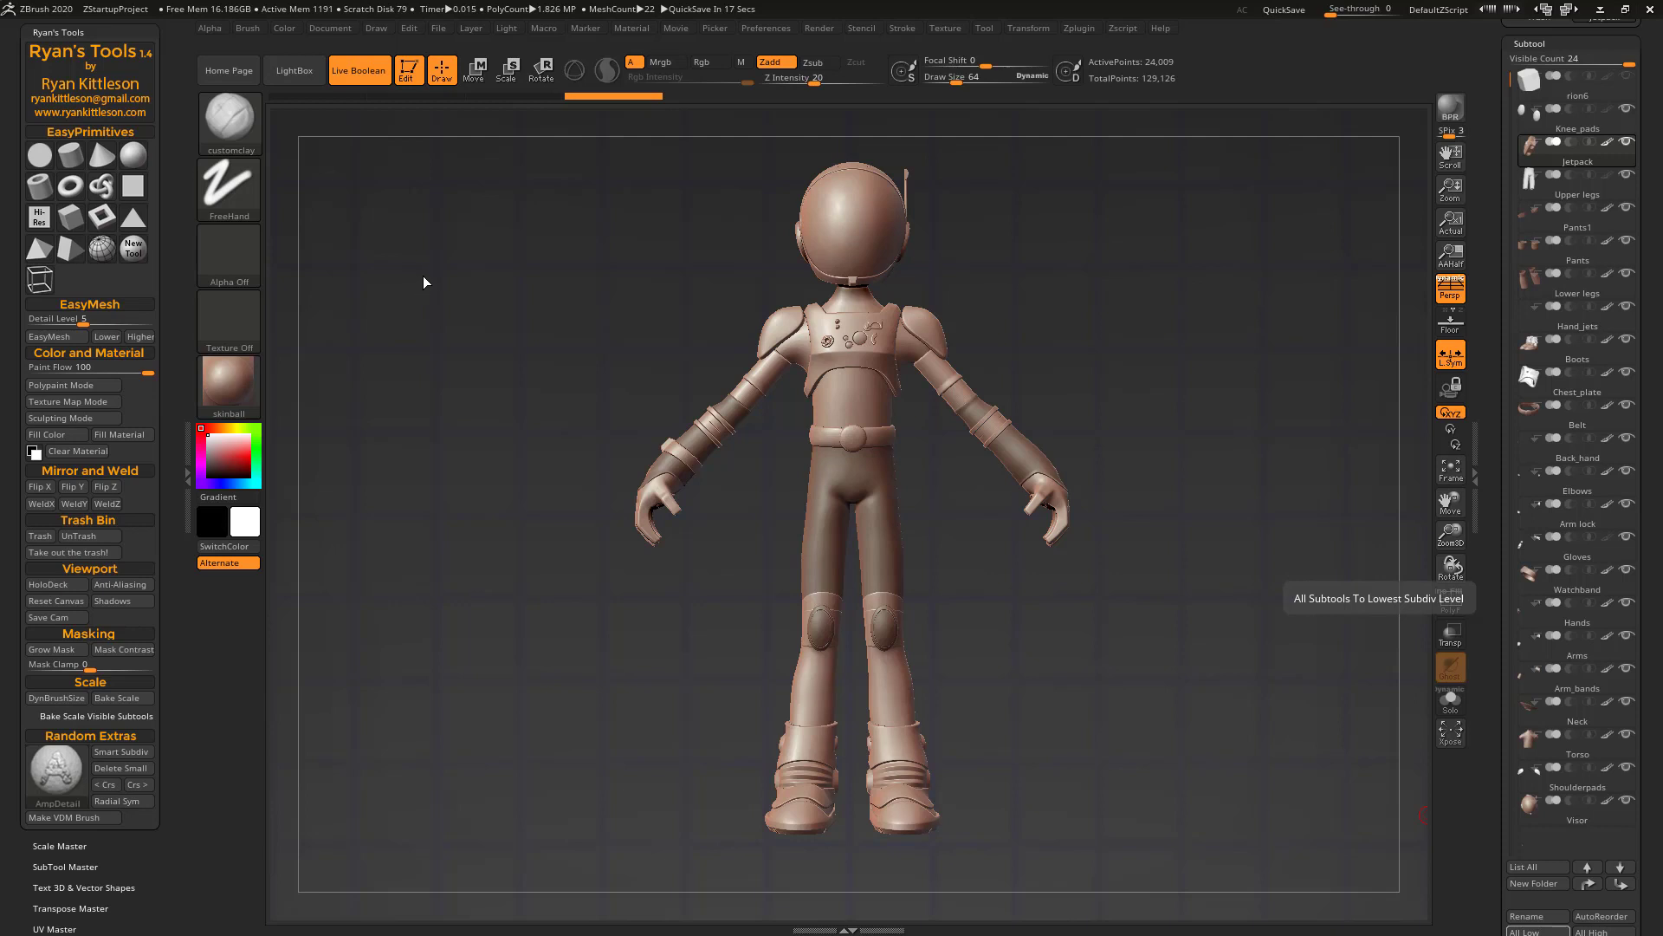
{"action": "mouse_move", "coordinate": [379, 289]}
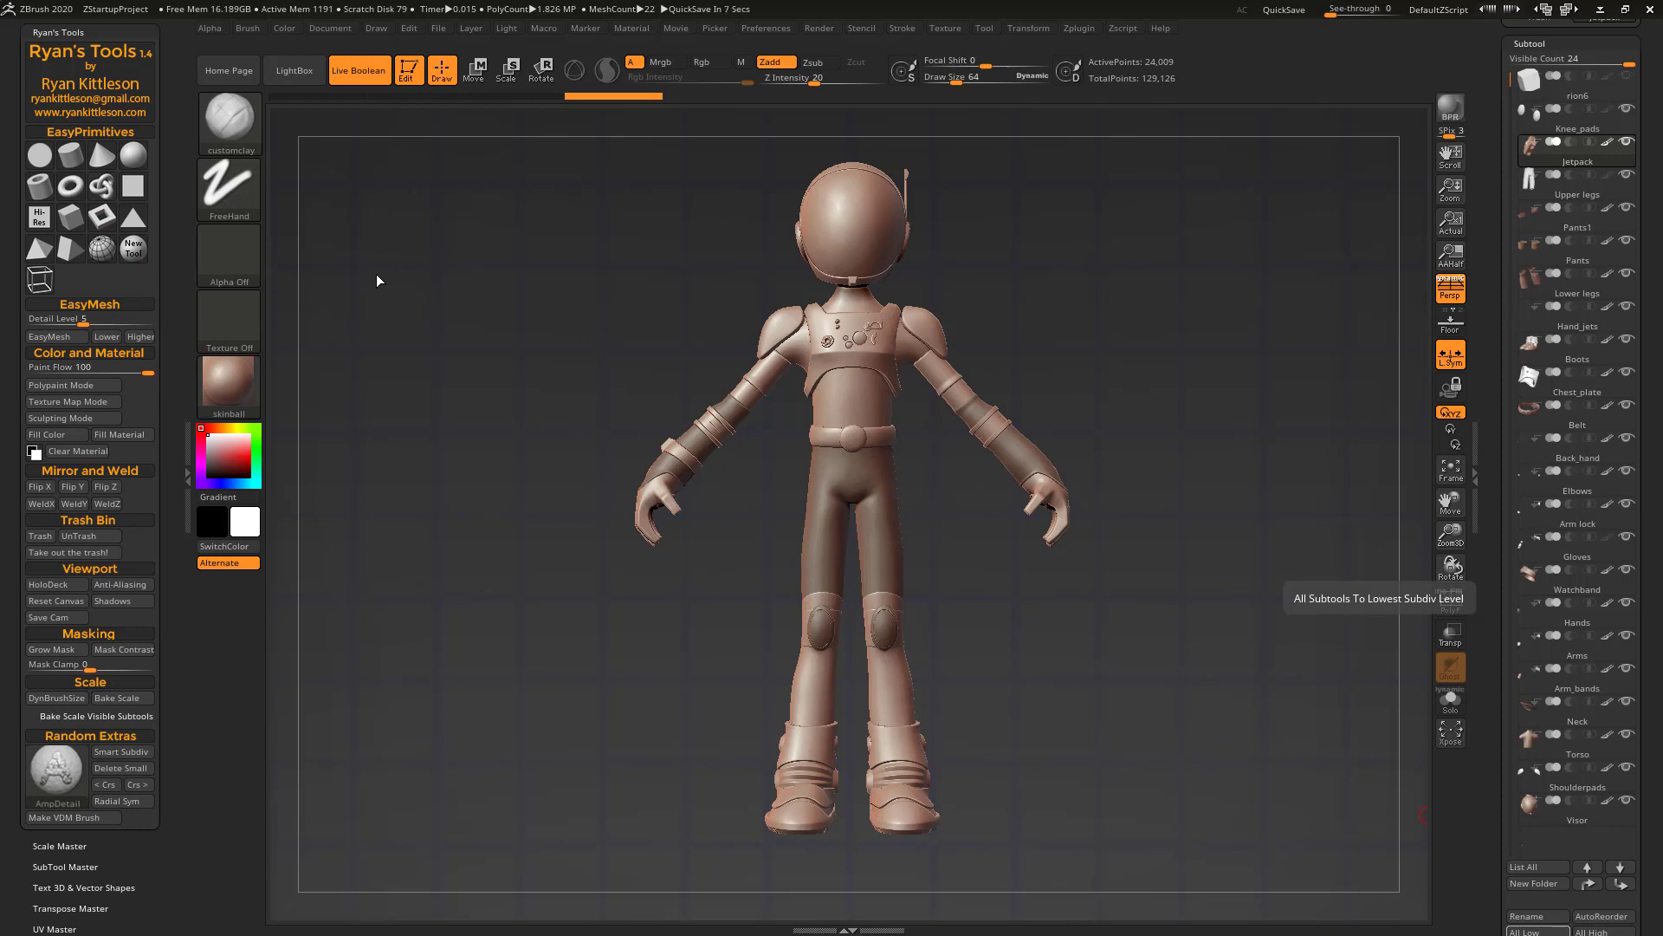
{"action": "mouse_move", "coordinate": [373, 283]}
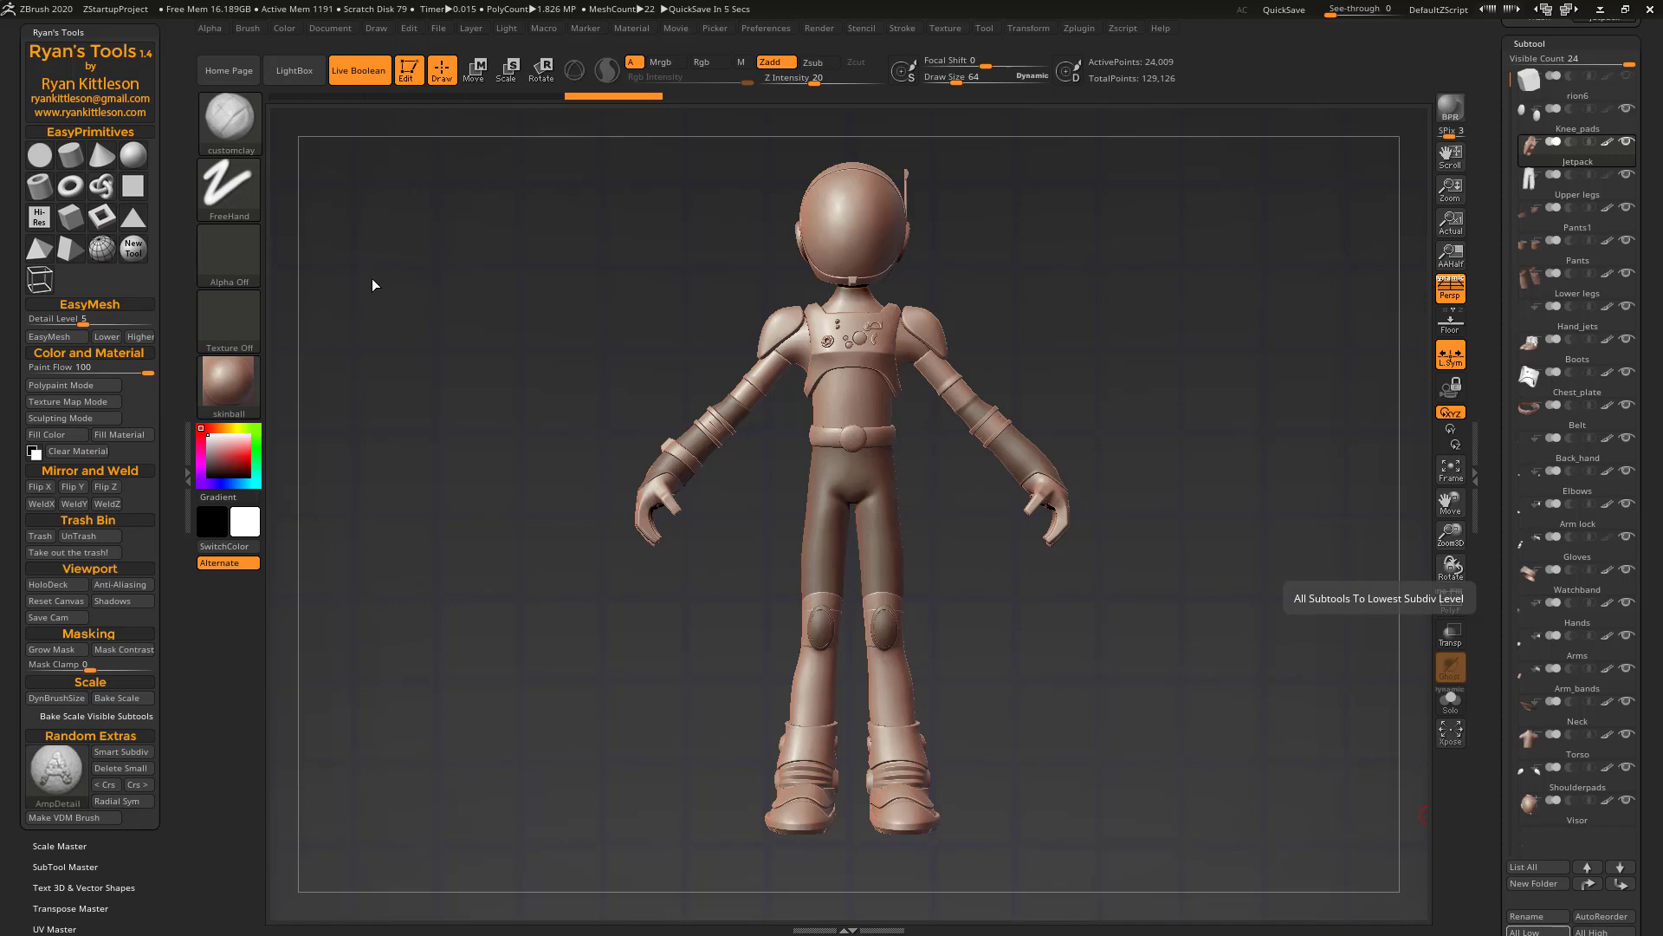
{"action": "mouse_move", "coordinate": [396, 269]}
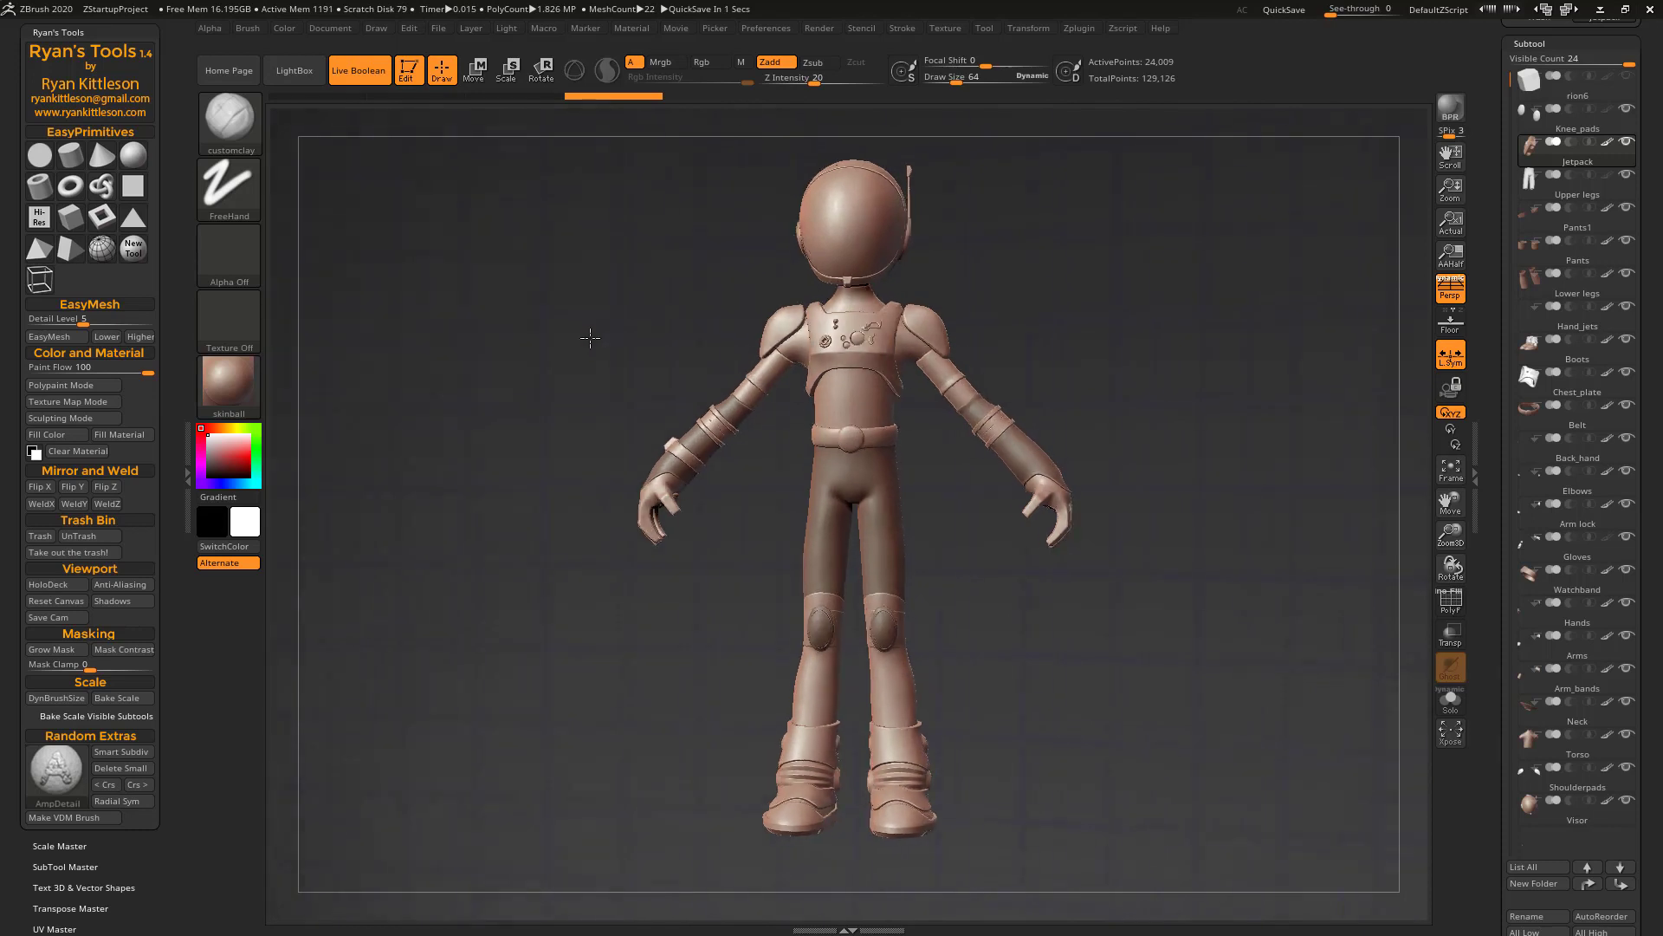
Orbit the astronaut character to view it at an angle
{"action": "left_click_drag", "start_coordinate": [590, 337], "coordinate": [605, 317]}
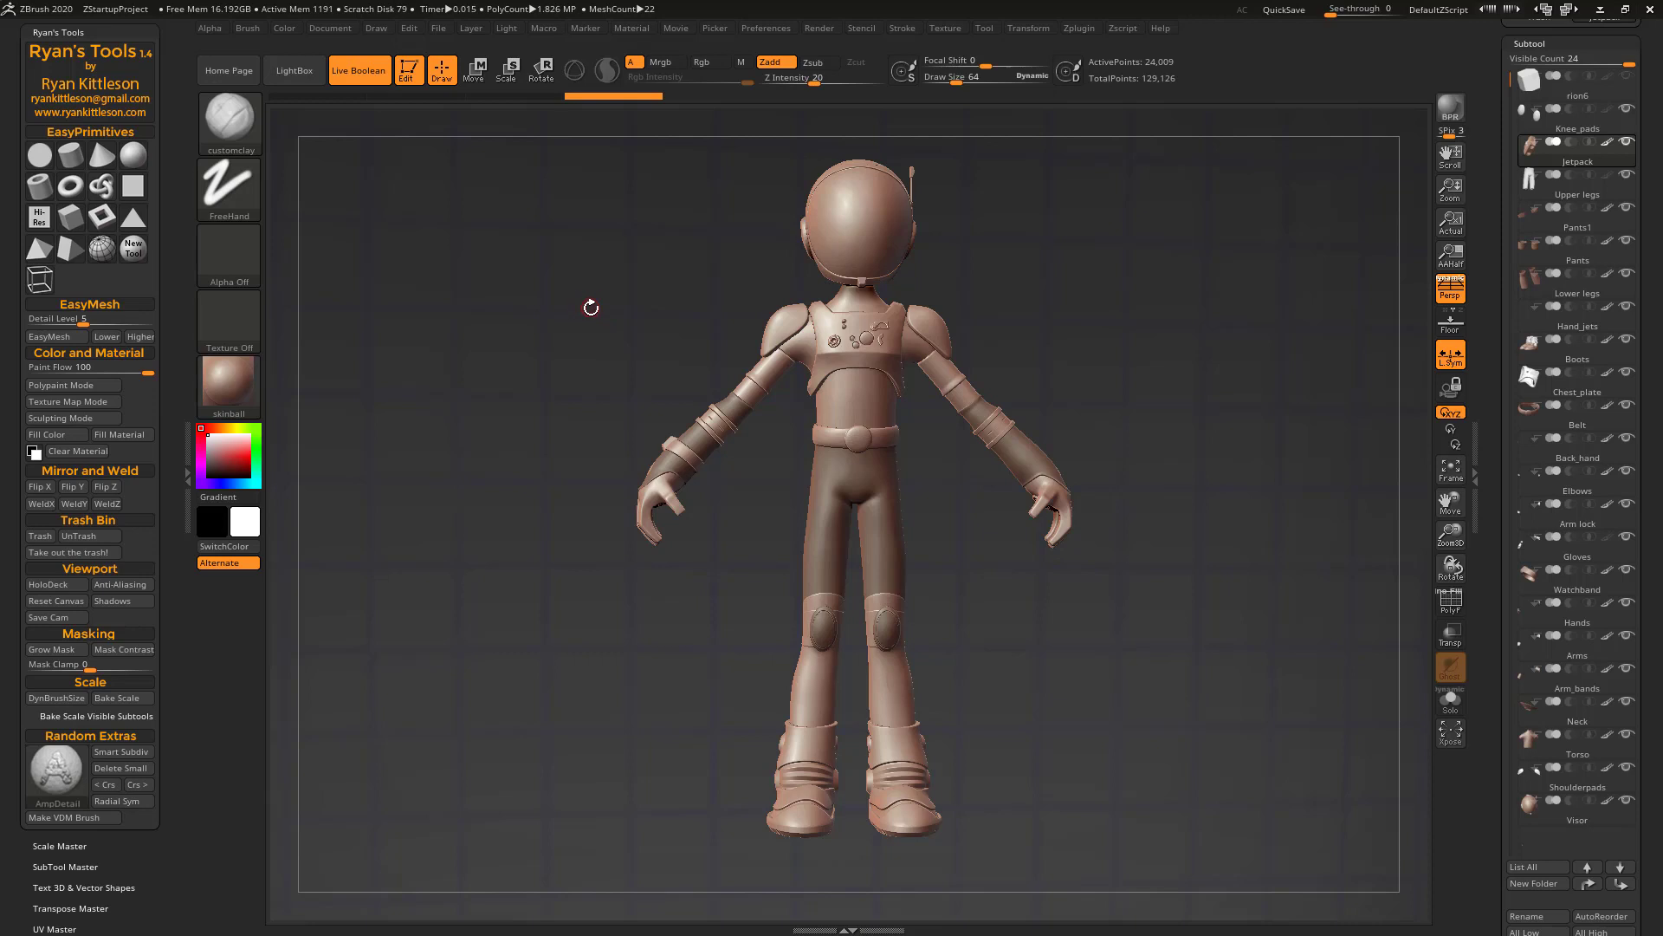
{"action": "mouse_move", "coordinate": [613, 297]}
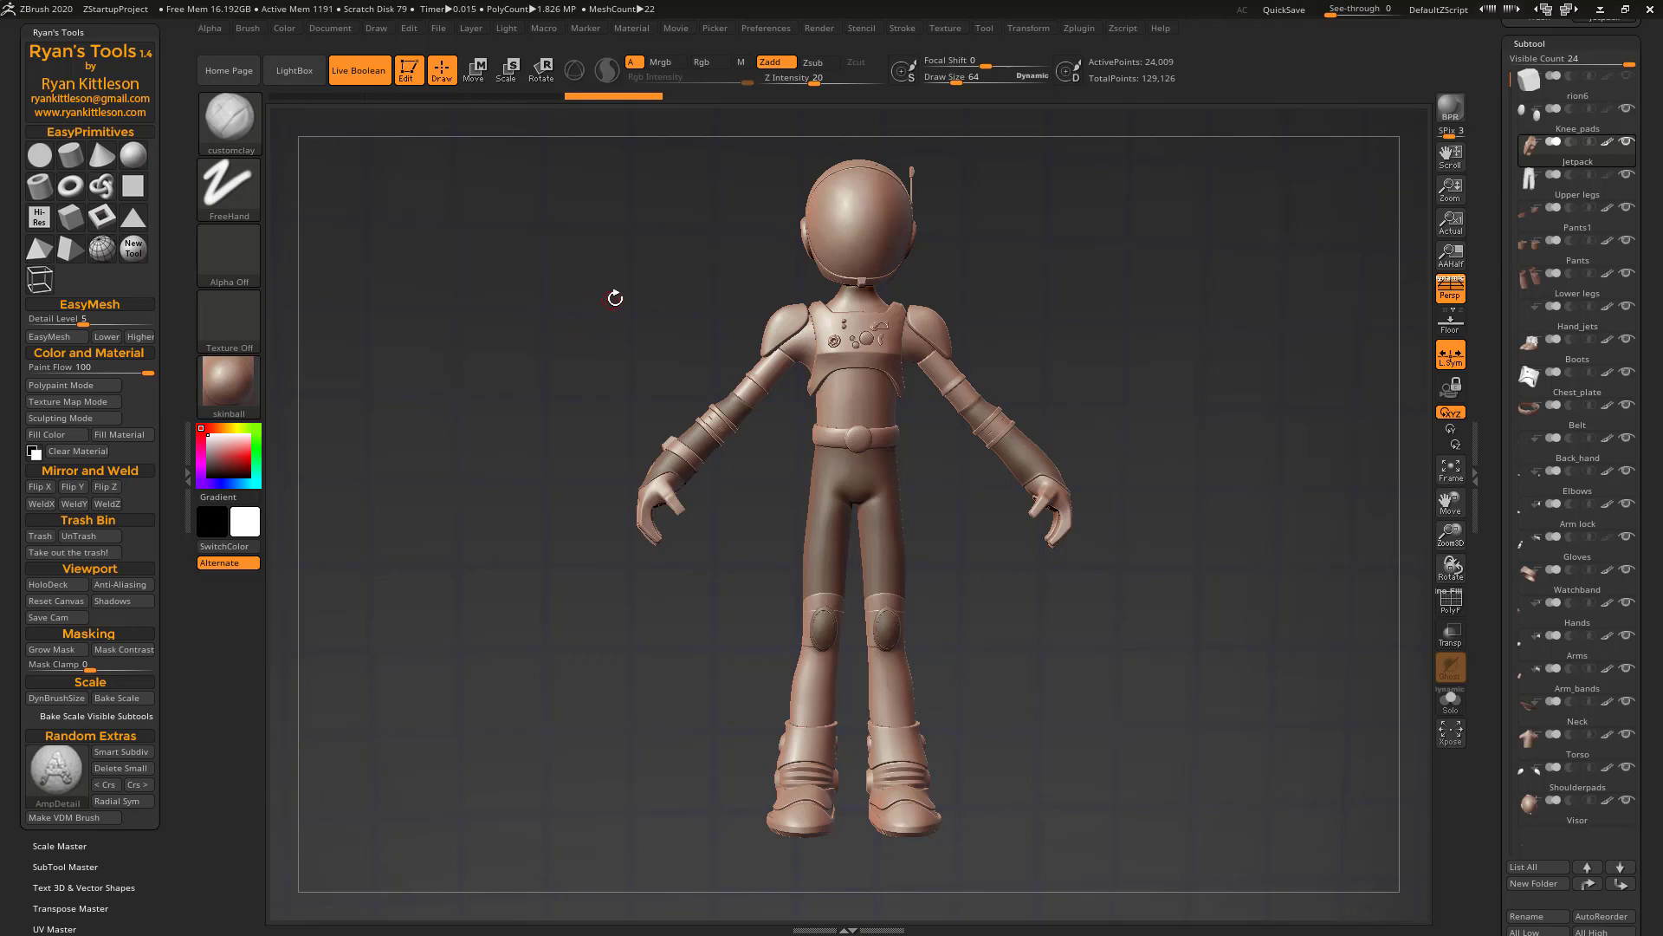
{"action": "mouse_move", "coordinate": [590, 259]}
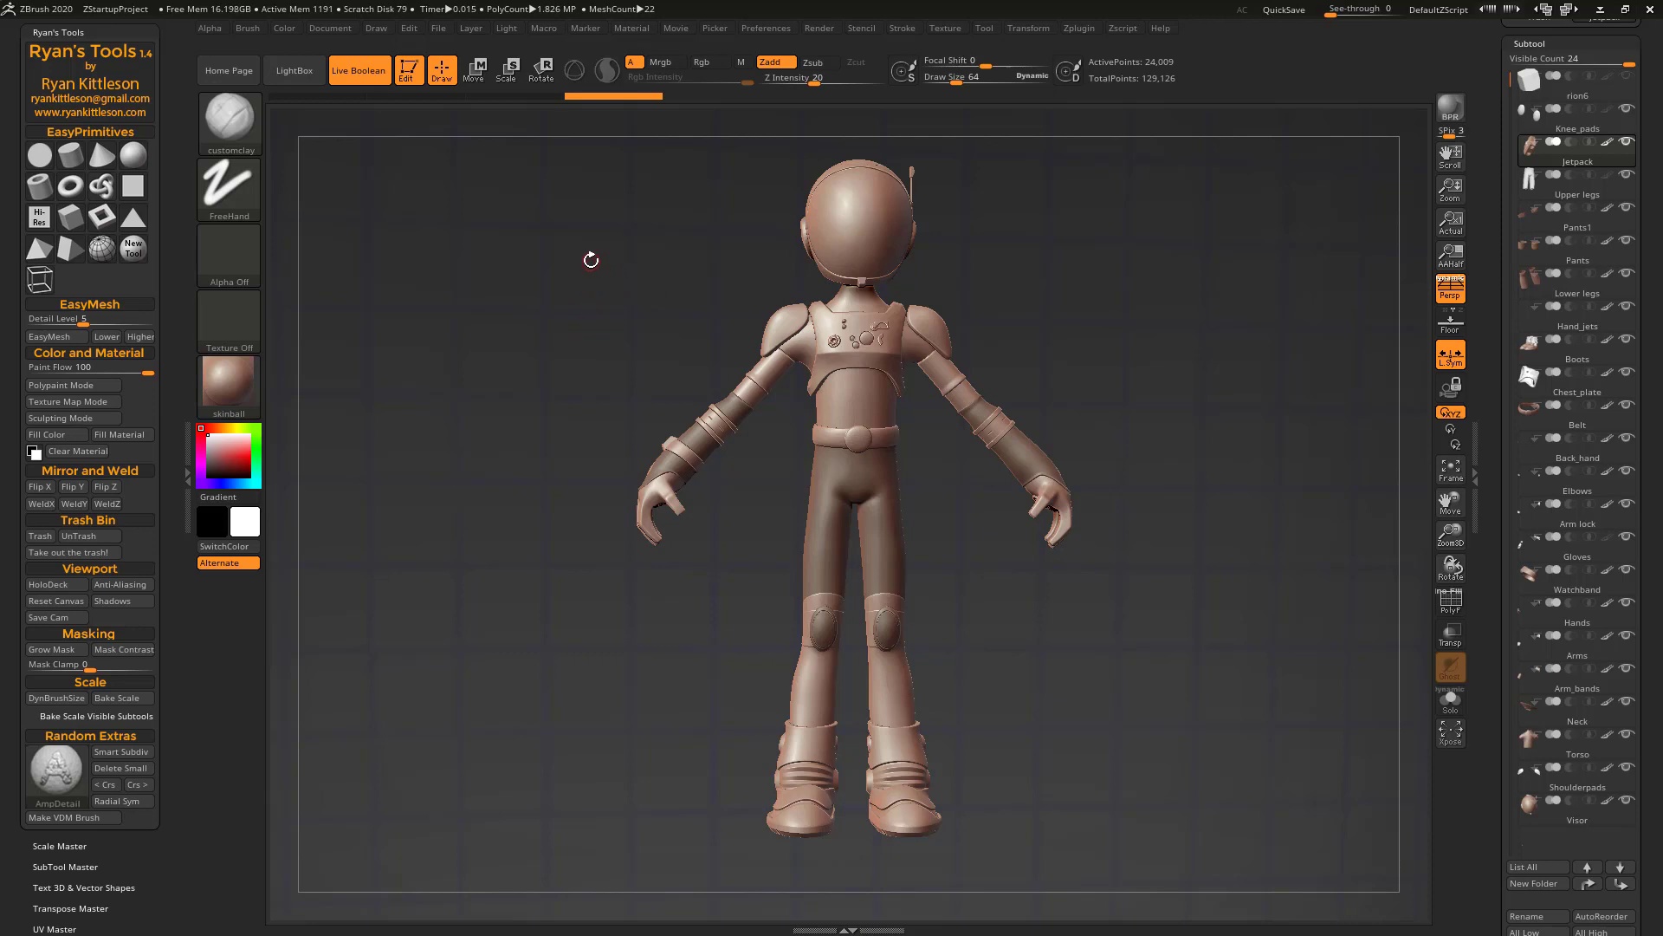
{"action": "mouse_move", "coordinate": [39, 280]}
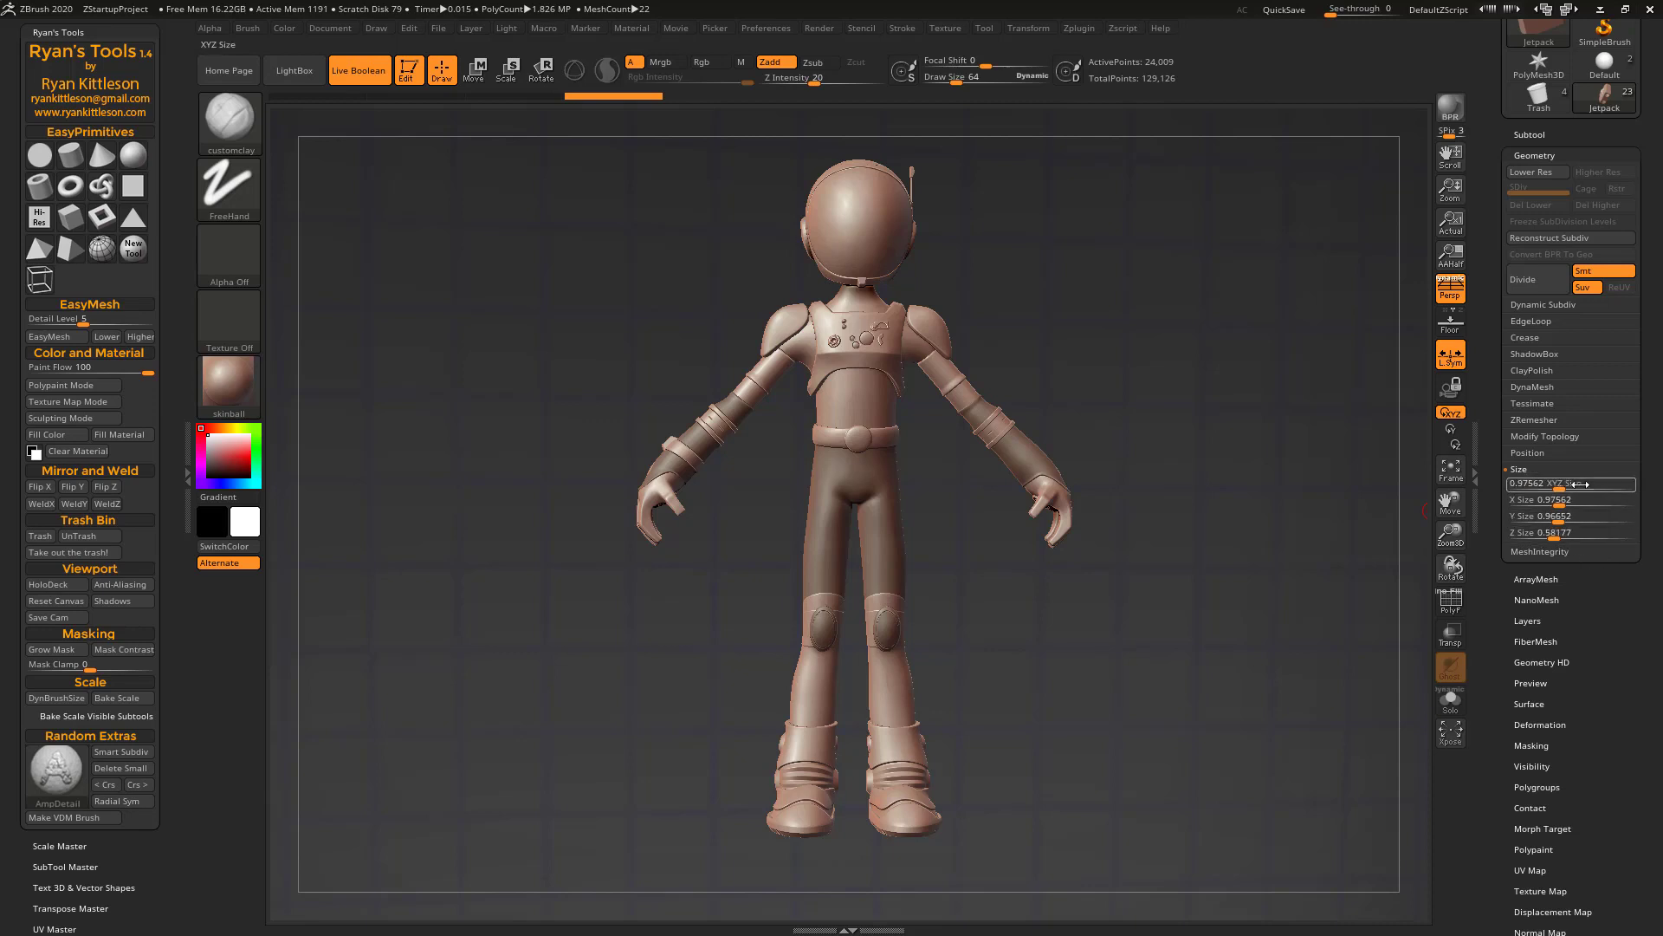
{"action": "mouse_move", "coordinate": [1450, 354]}
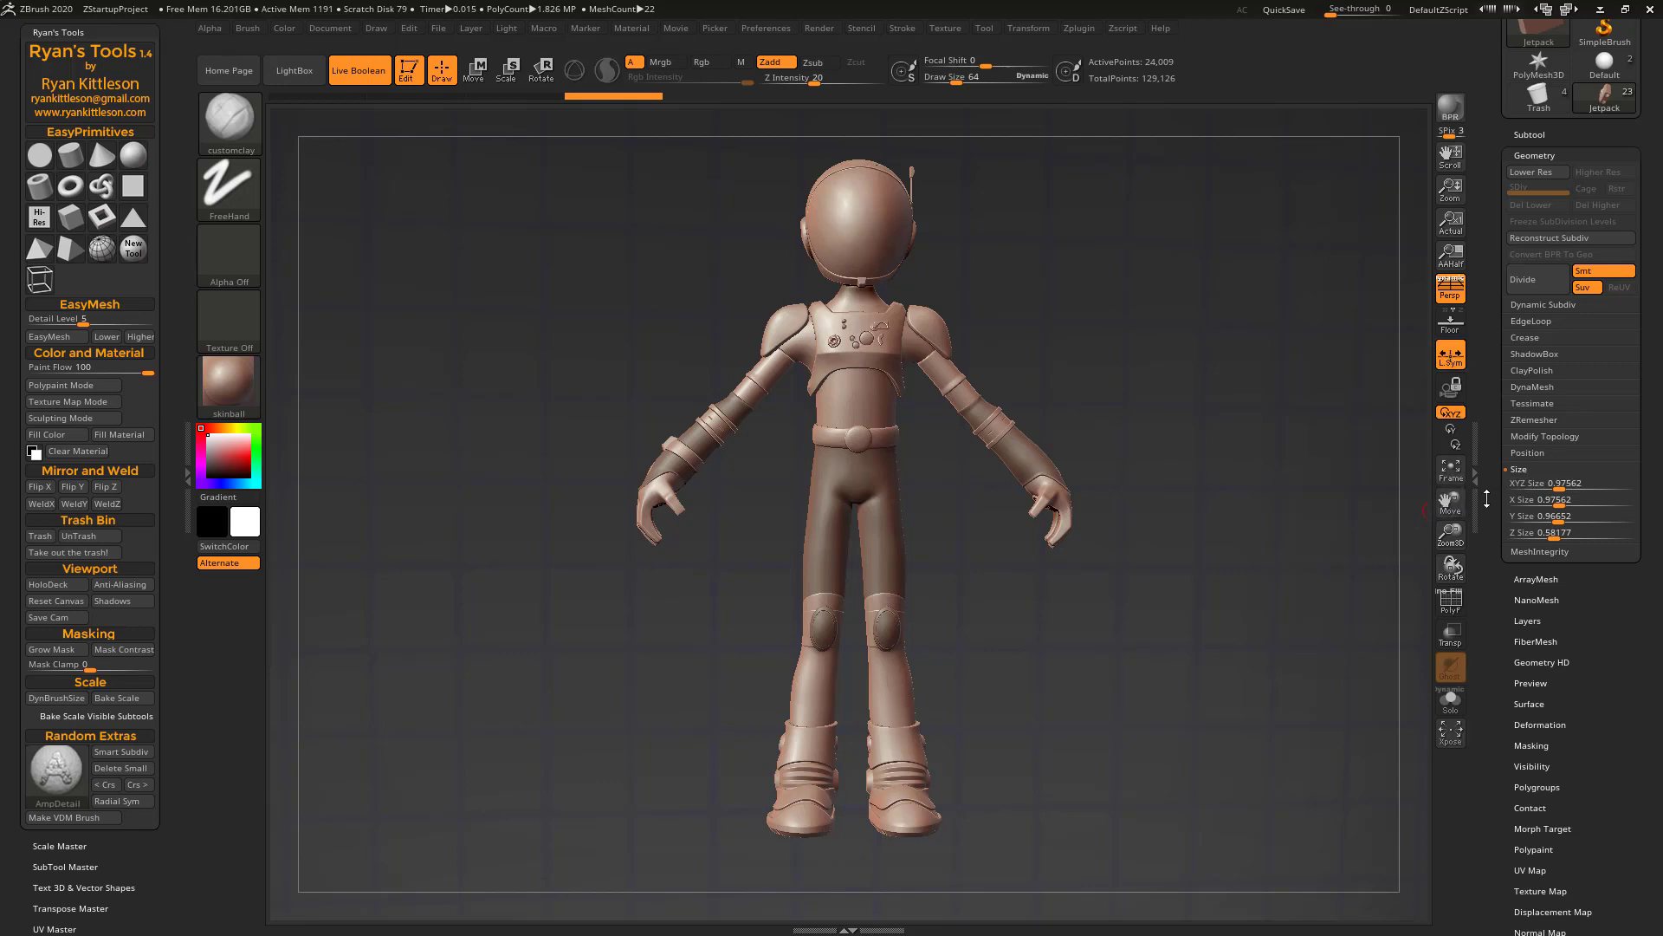
{"action": "mouse_move", "coordinate": [1506, 366]}
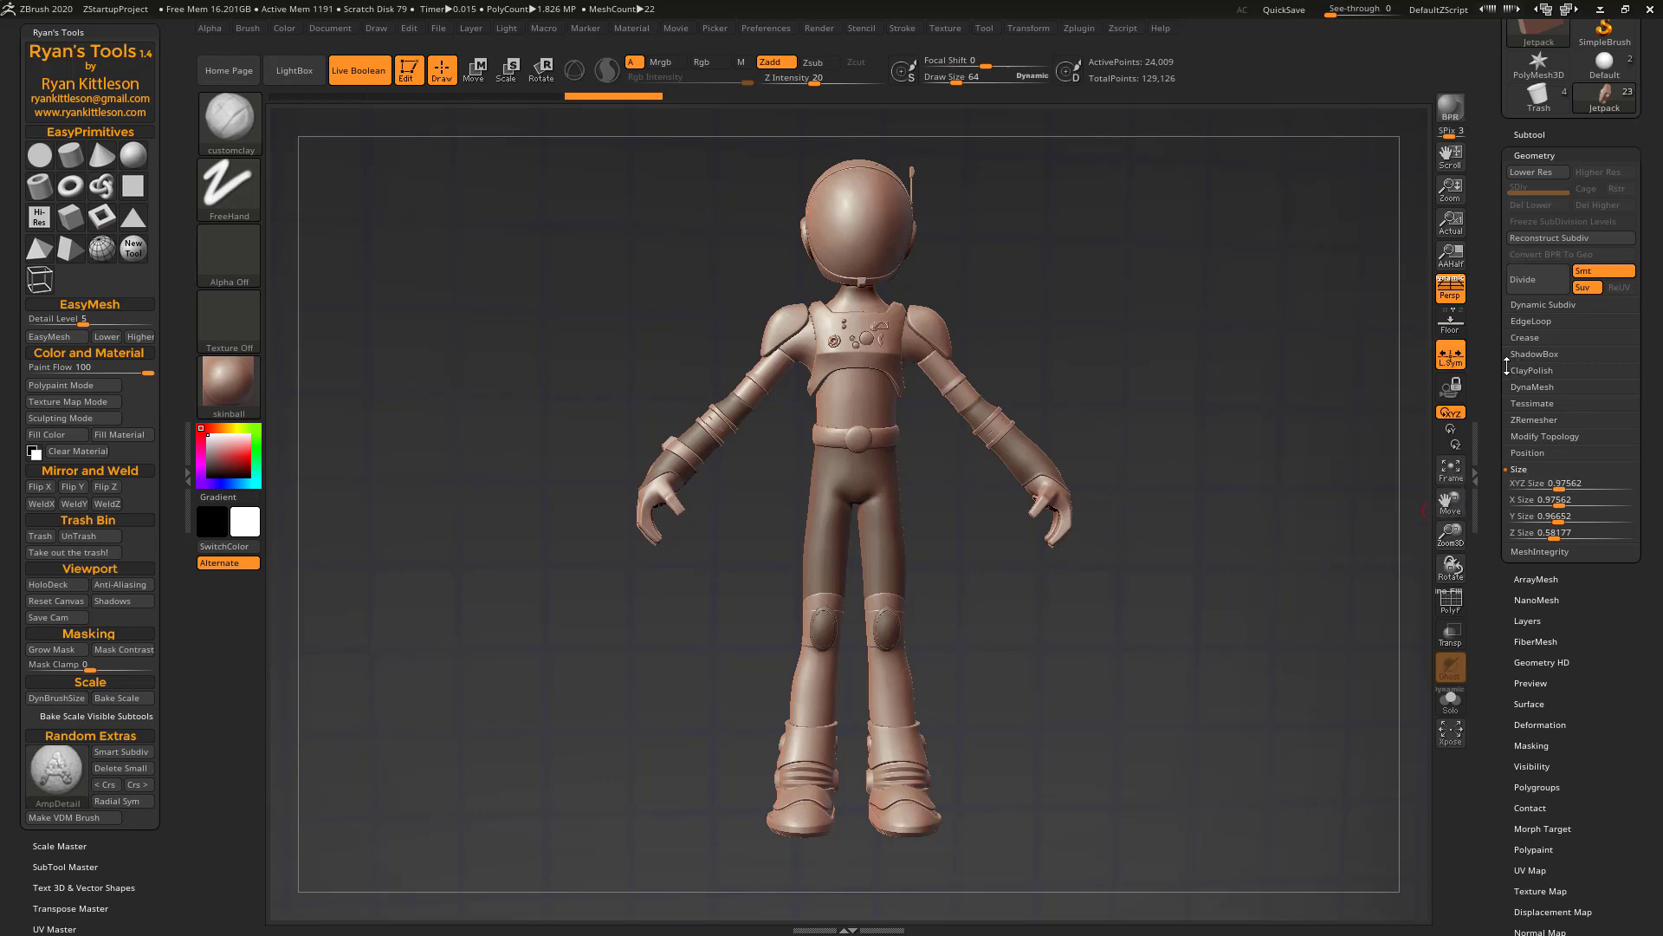
{"action": "mouse_move", "coordinate": [1450, 366]}
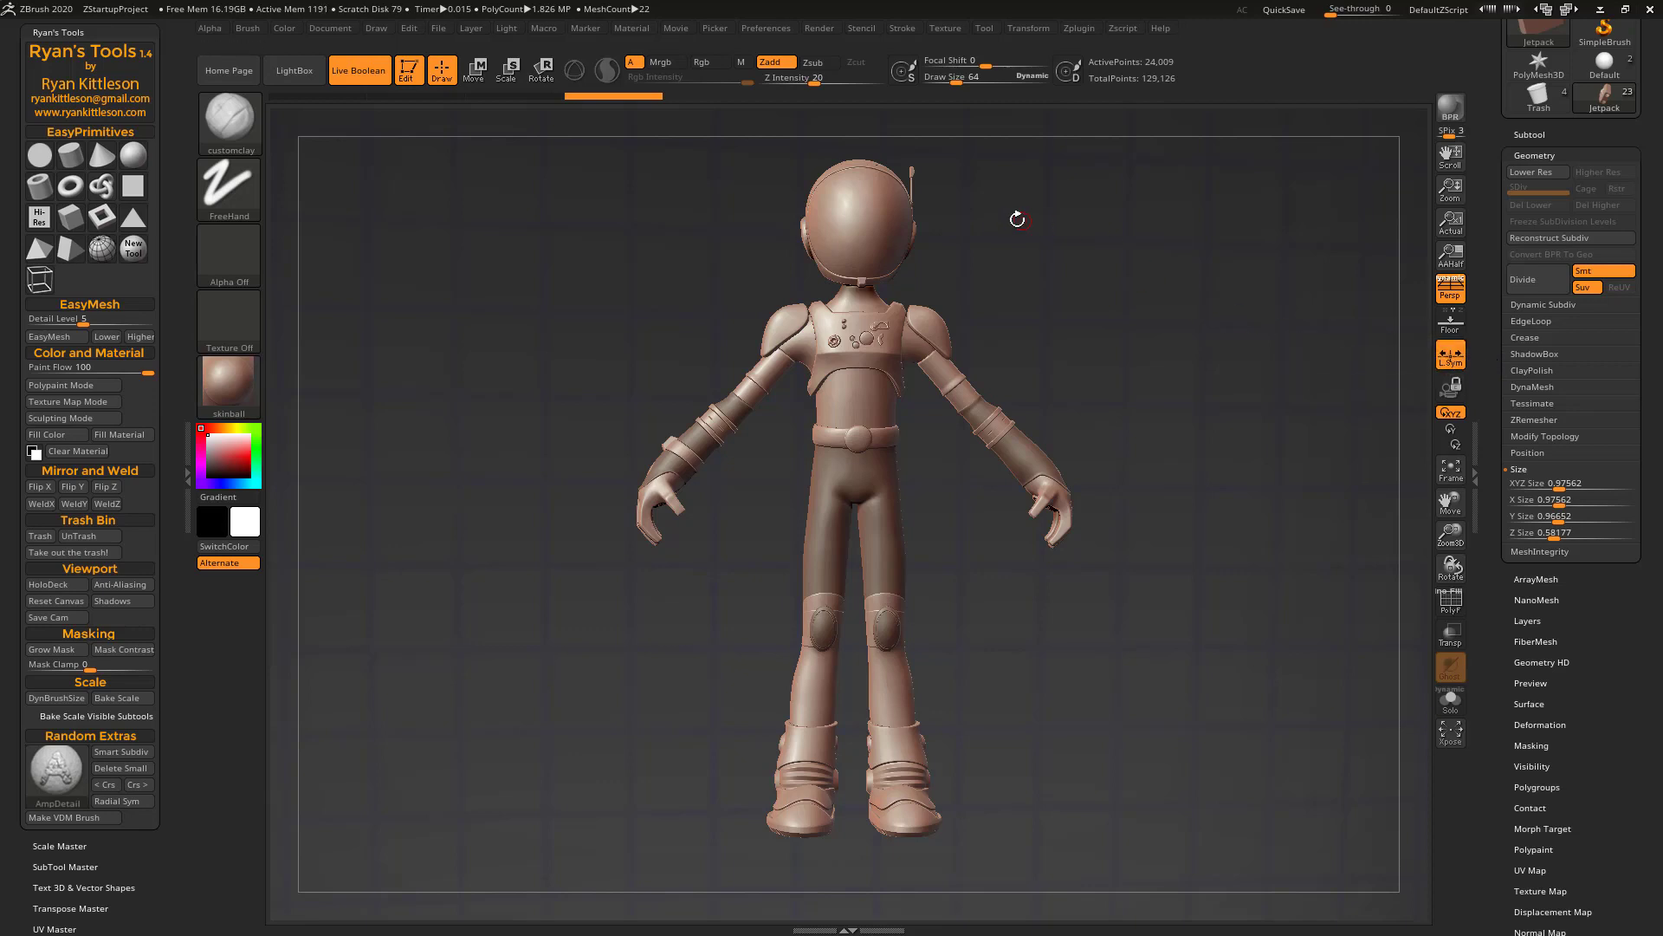
{"action": "mouse_move", "coordinate": [723, 194]}
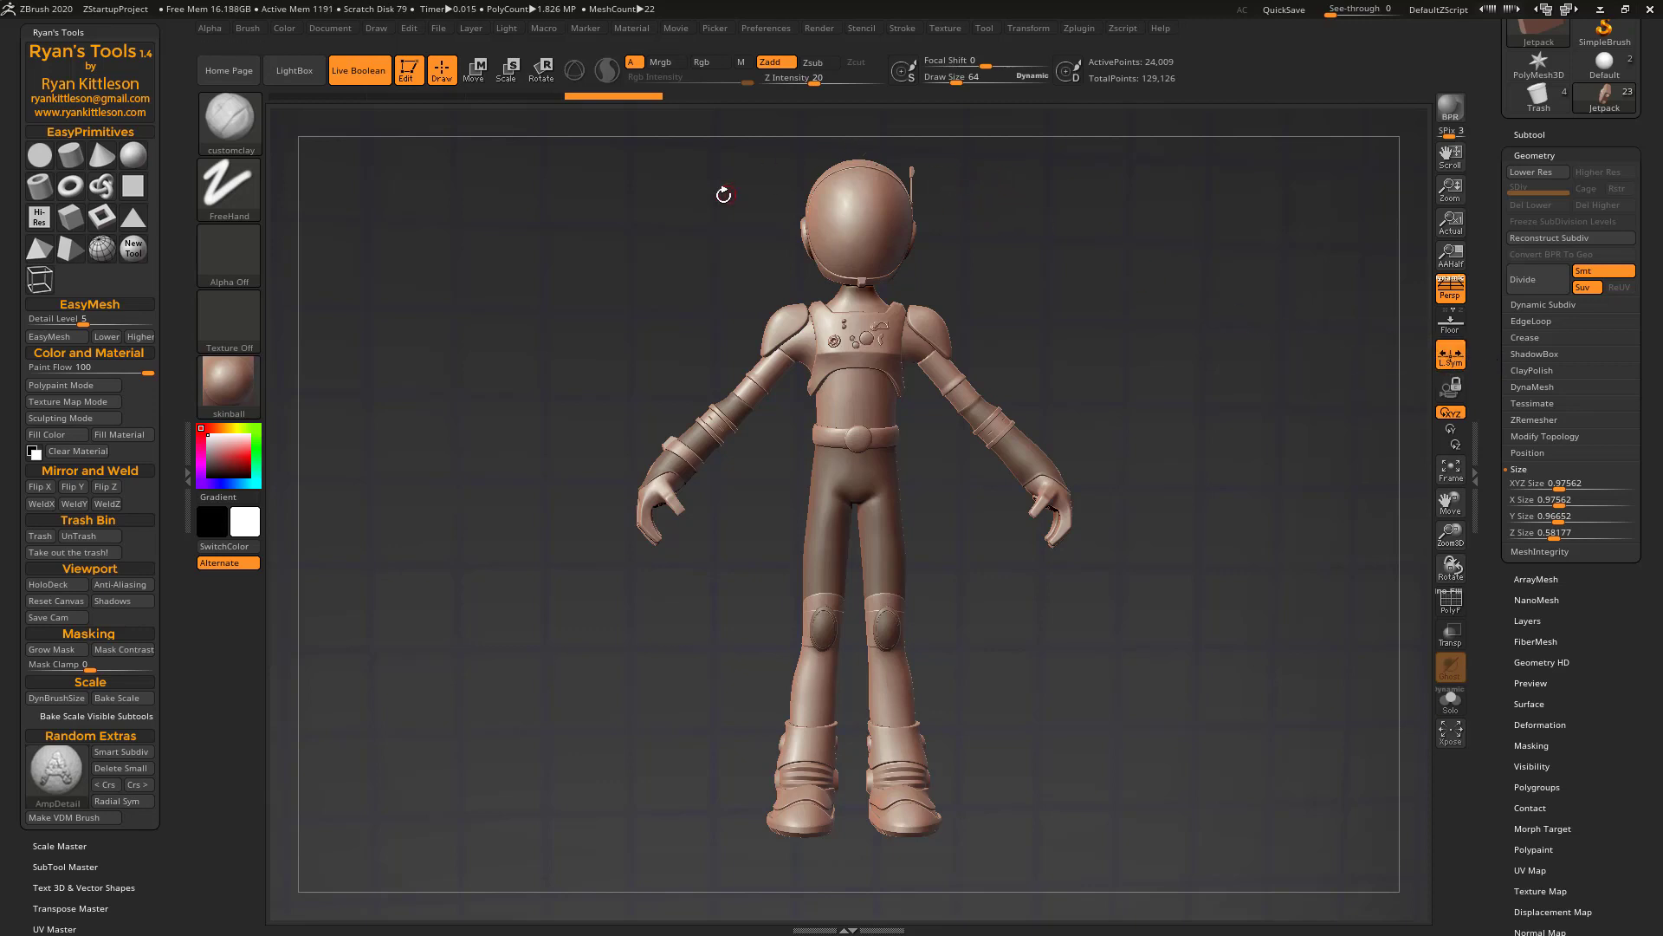
Activate Scale transpose for a 2.0941-unit line across the chest
{"action": "left_click", "coordinate": [509, 69]}
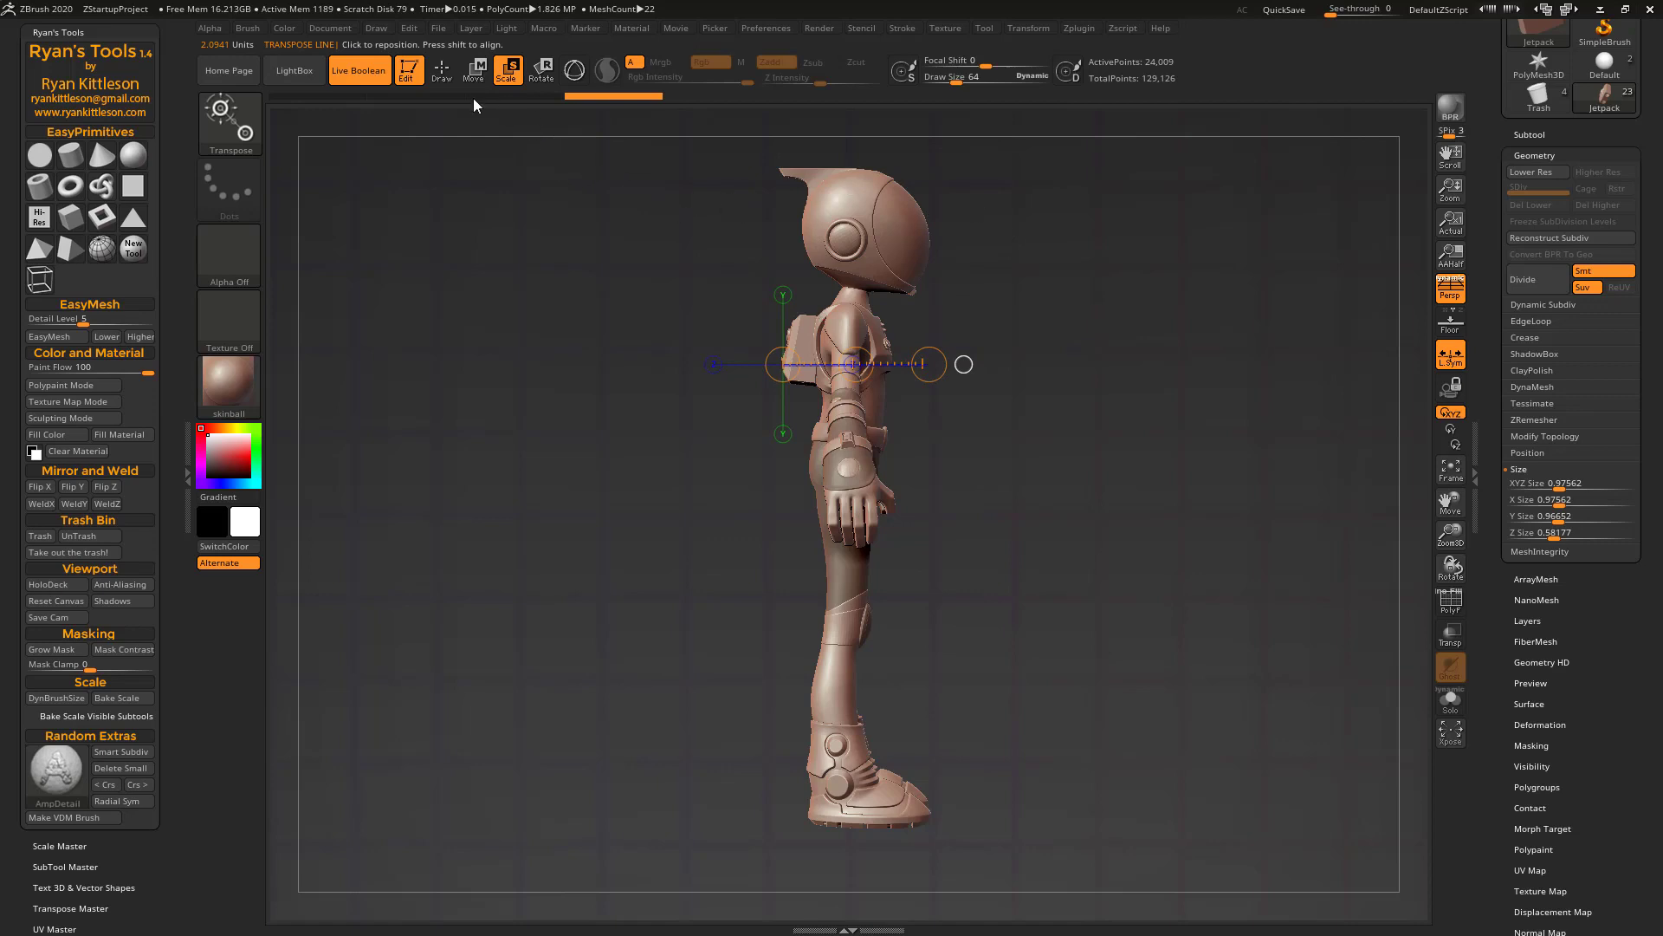
Run Scale Master to create Bounding_Box1 around all visible subtools
{"action": "left_click", "coordinate": [440, 70]}
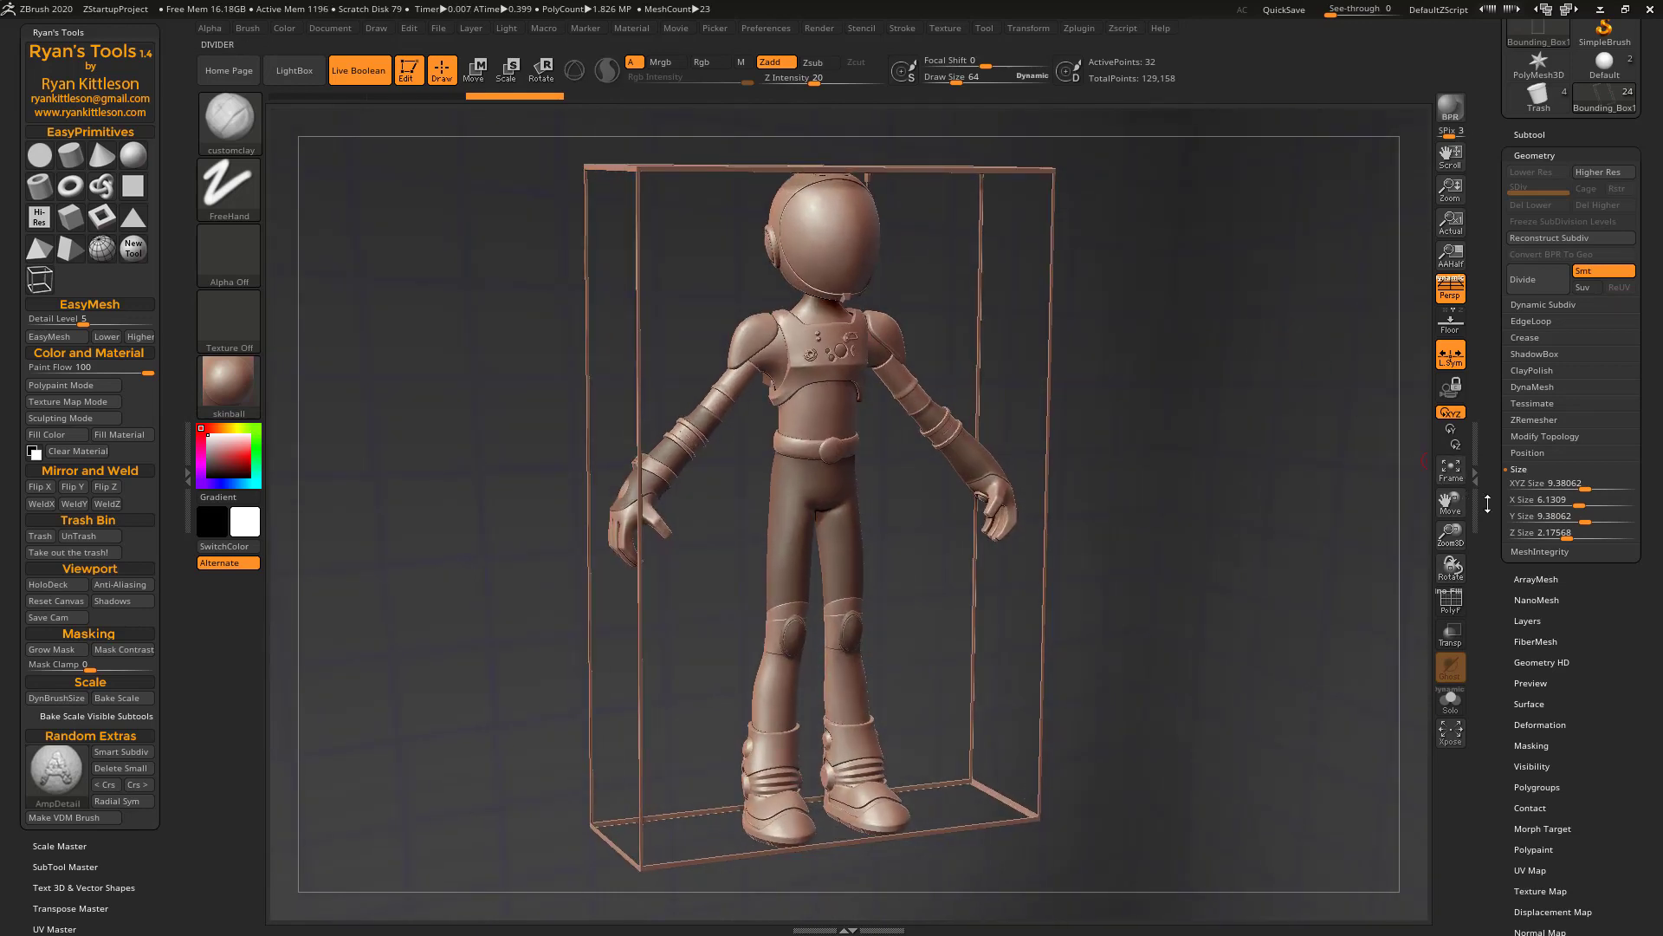
{"action": "left_click", "coordinate": [1570, 483]}
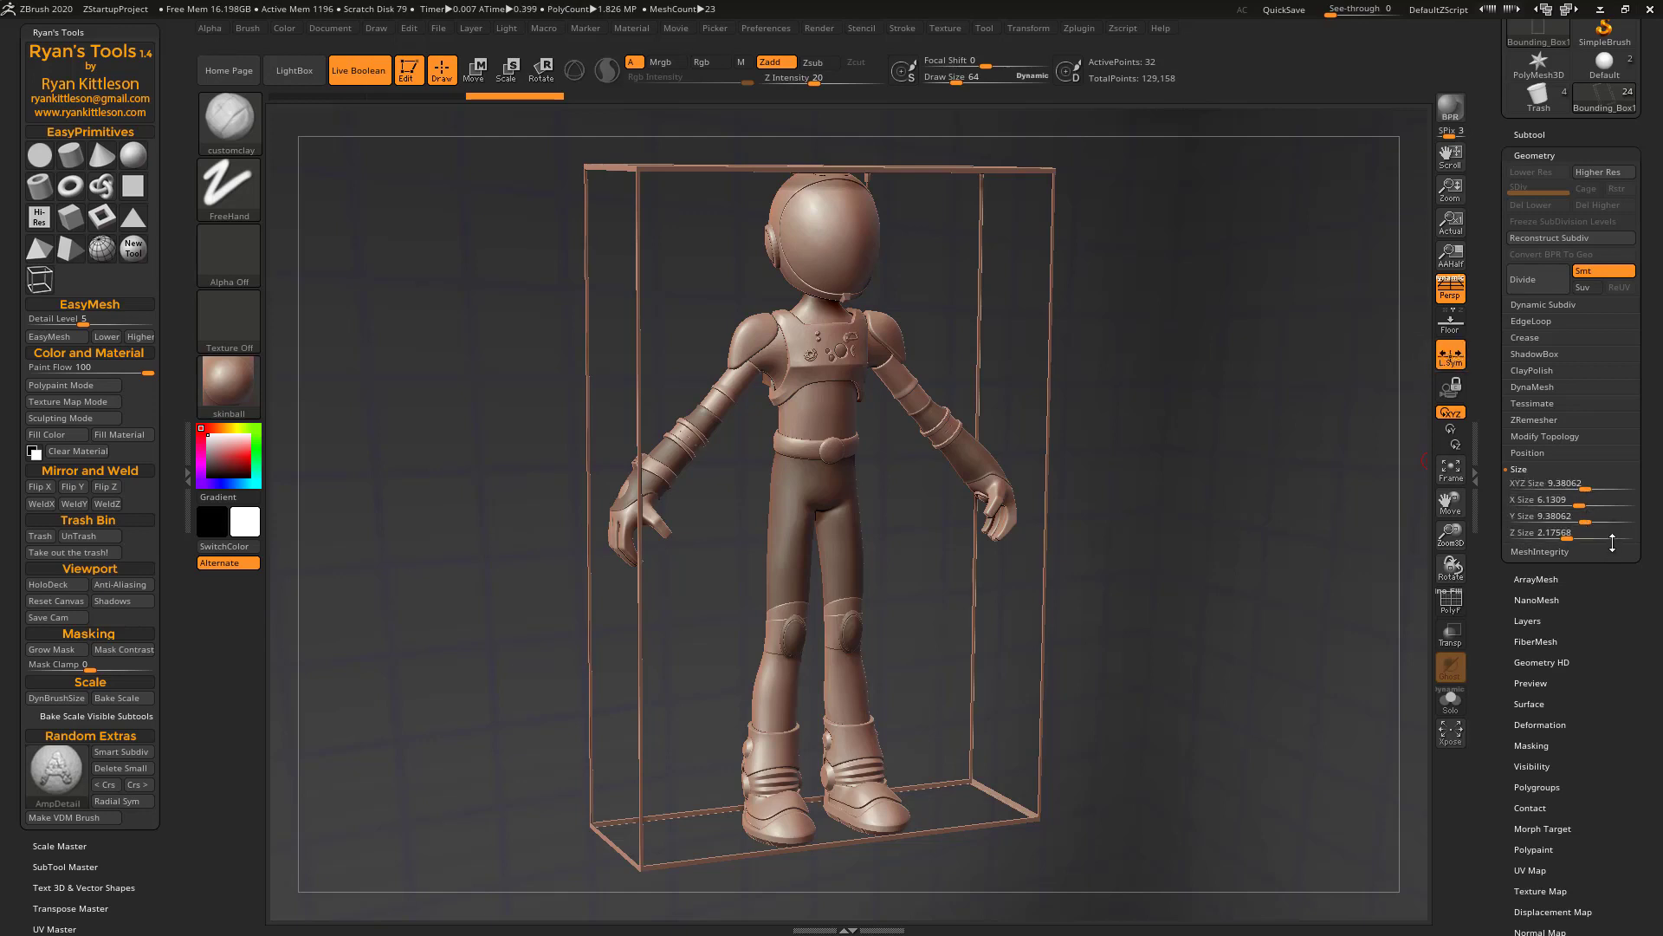
{"action": "mouse_move", "coordinate": [1575, 500]}
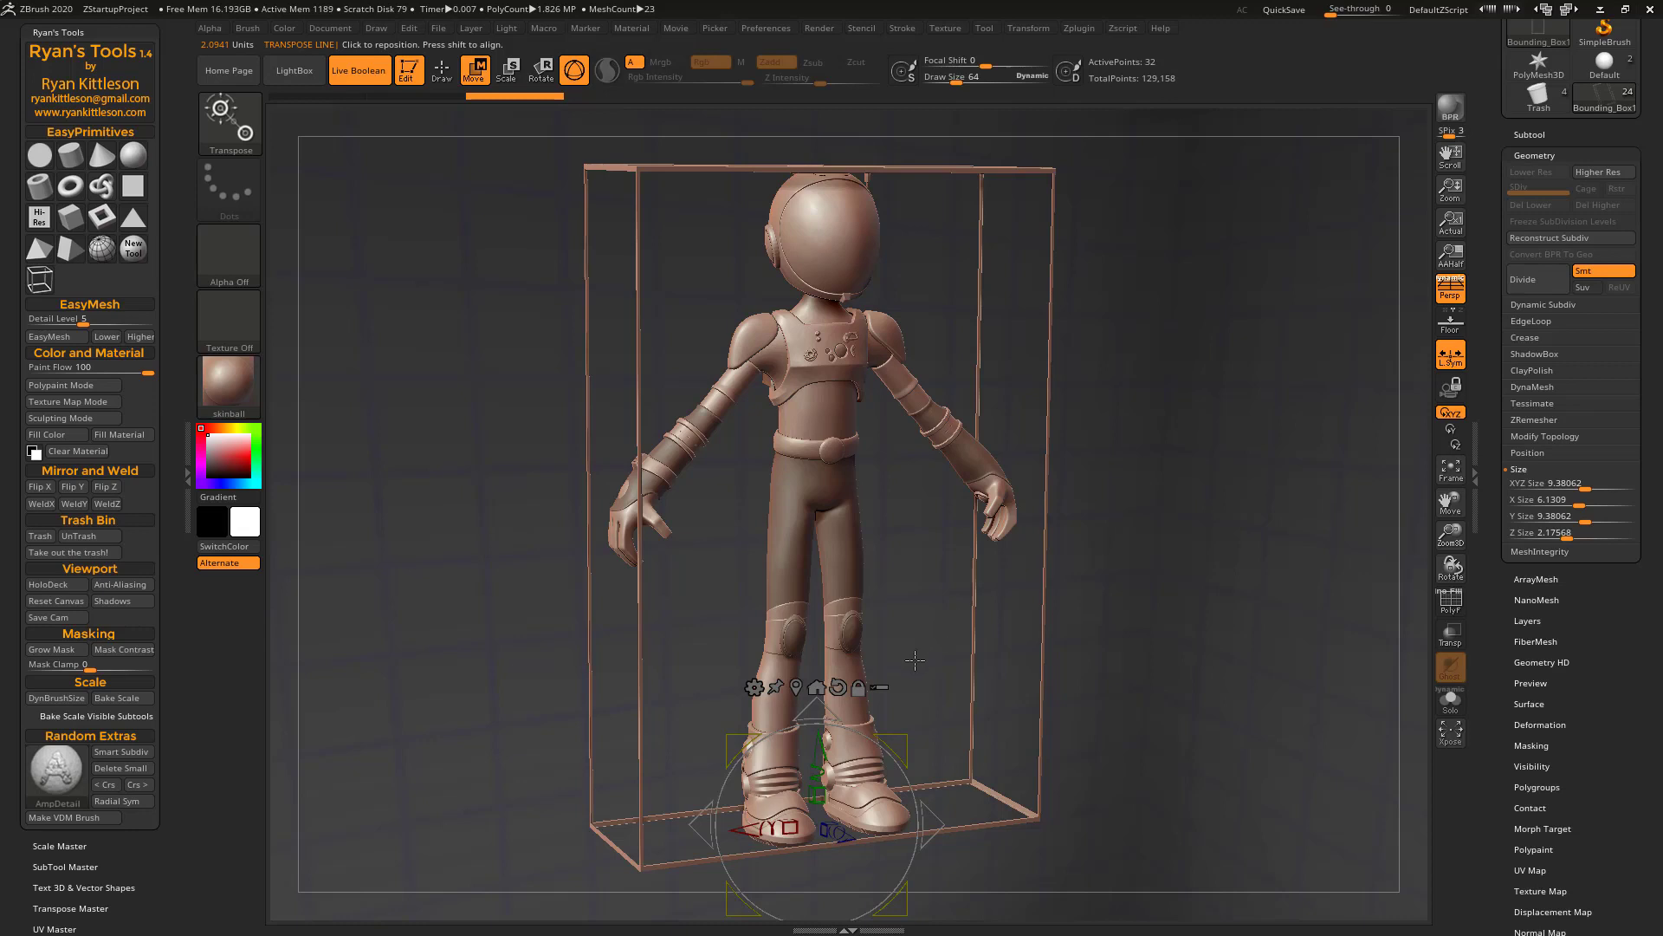
{"action": "mouse_move", "coordinate": [886, 684]}
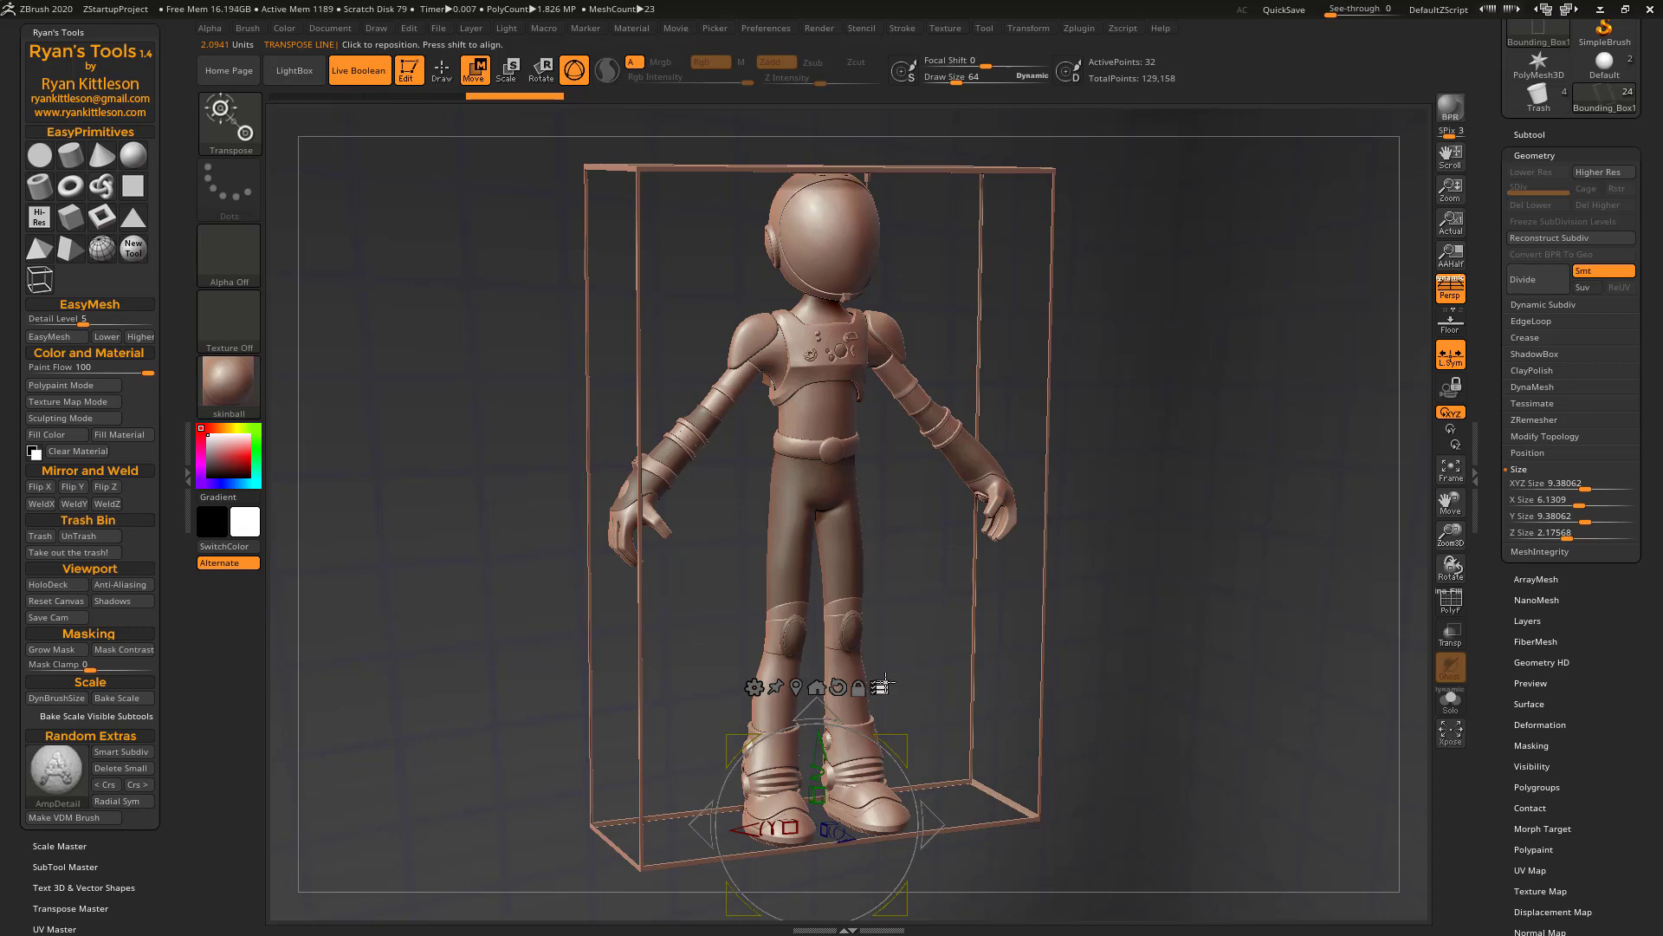
{"action": "mouse_move", "coordinate": [911, 677]}
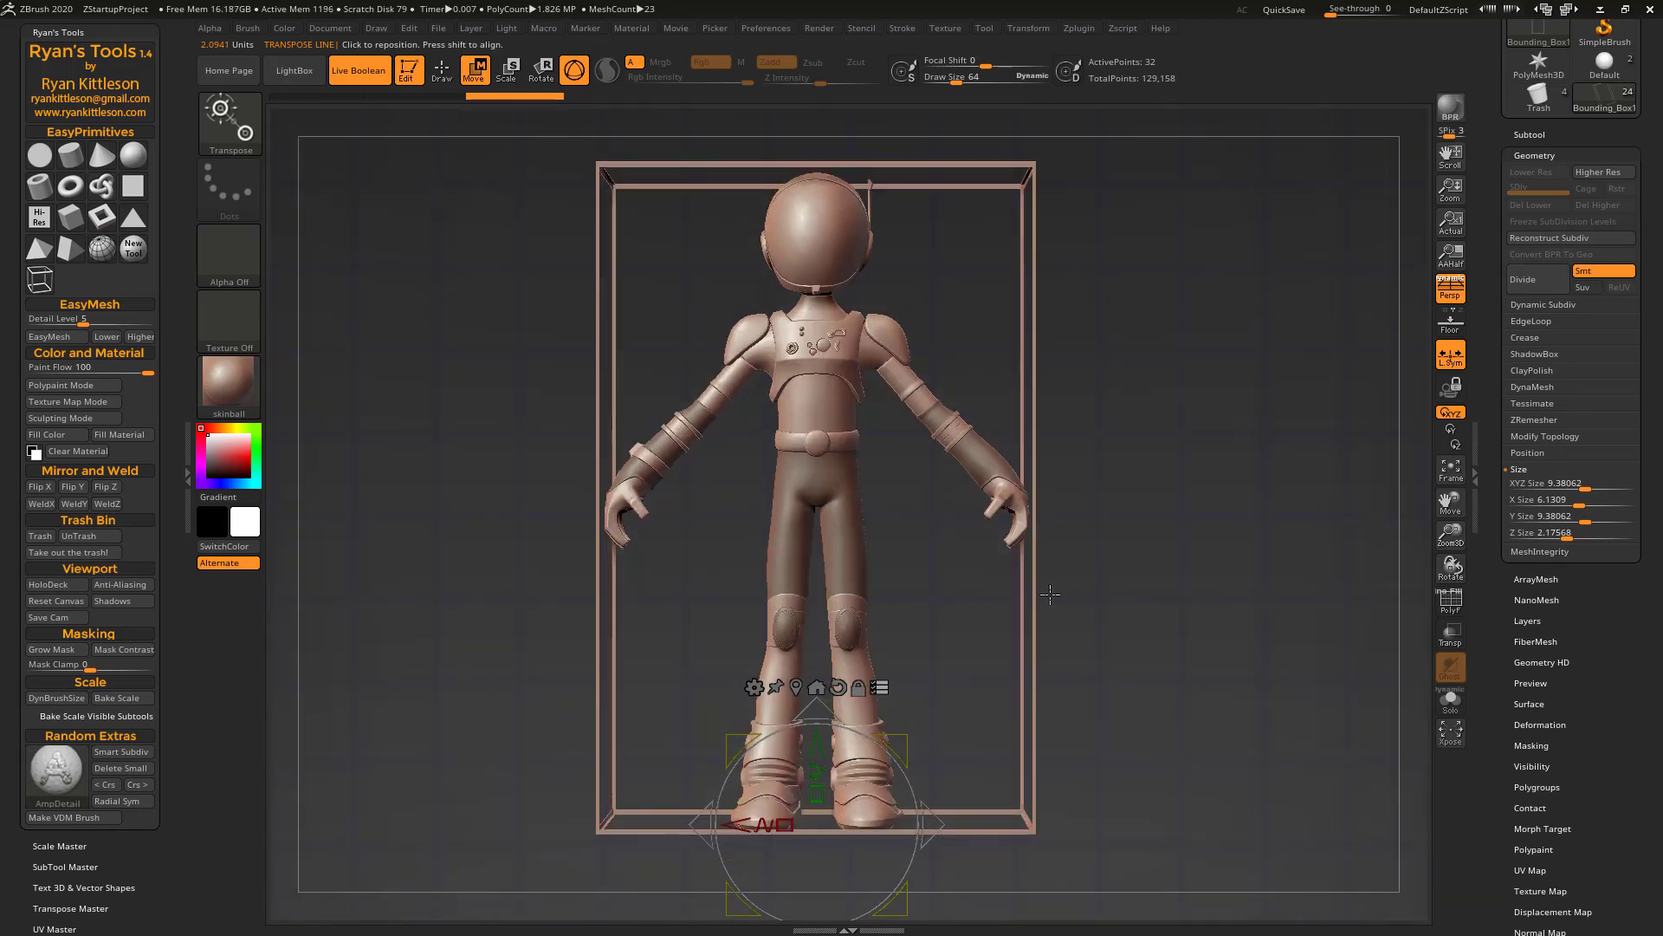
{"action": "mouse_move", "coordinate": [931, 721]}
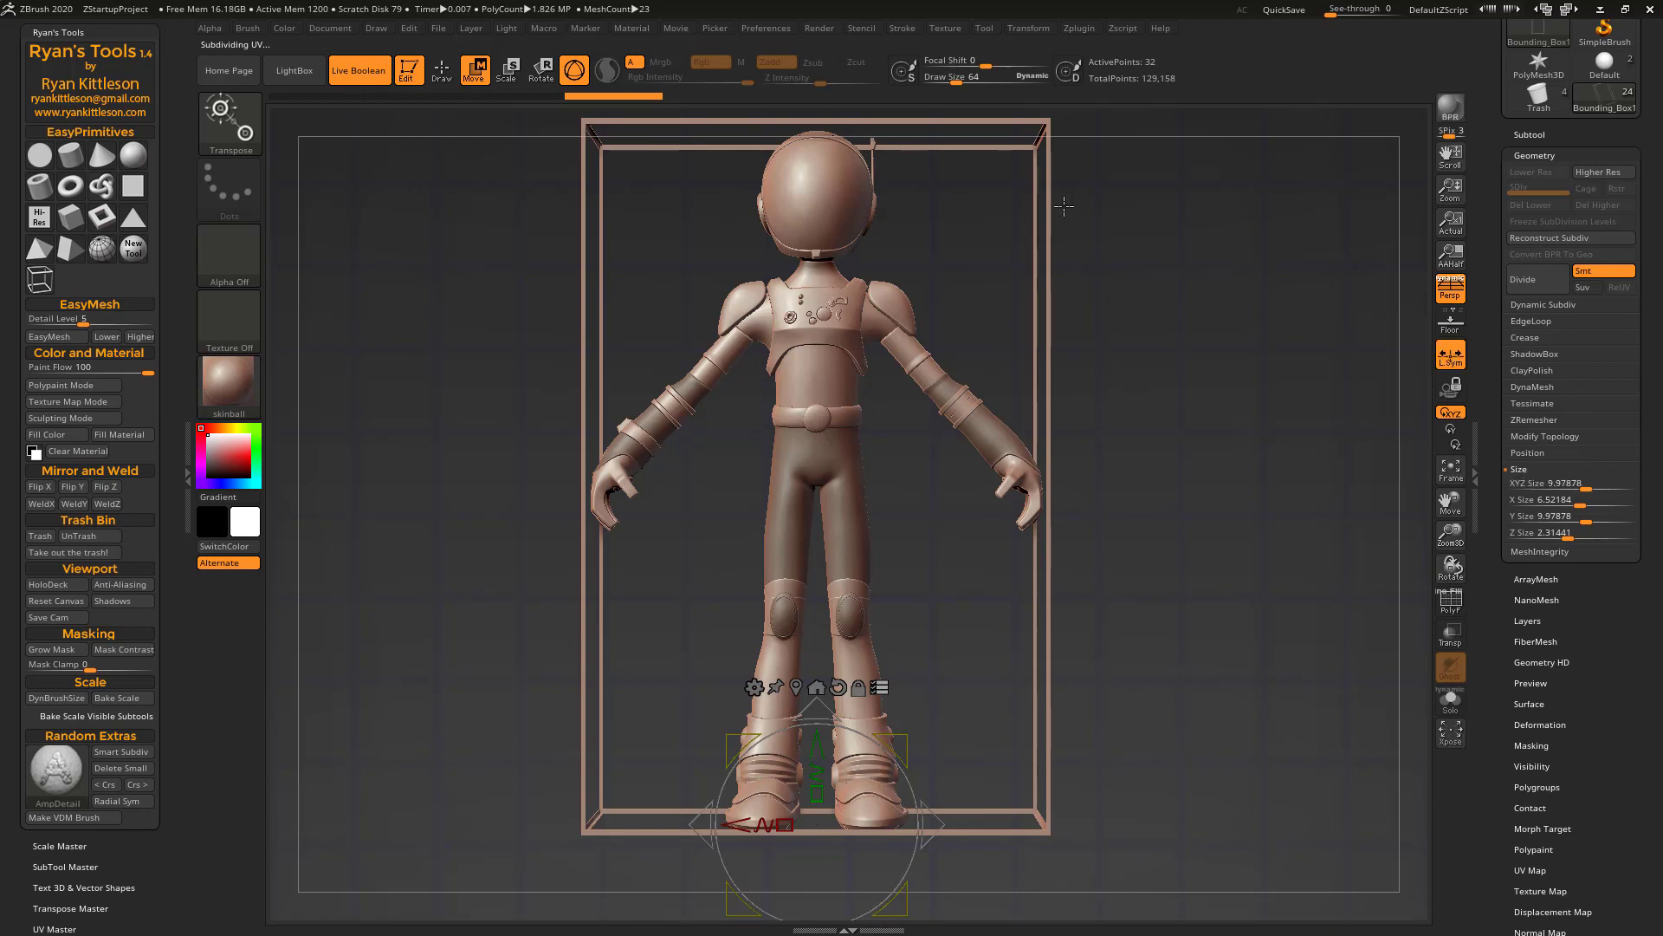
{"action": "mouse_move", "coordinate": [1436, 454]}
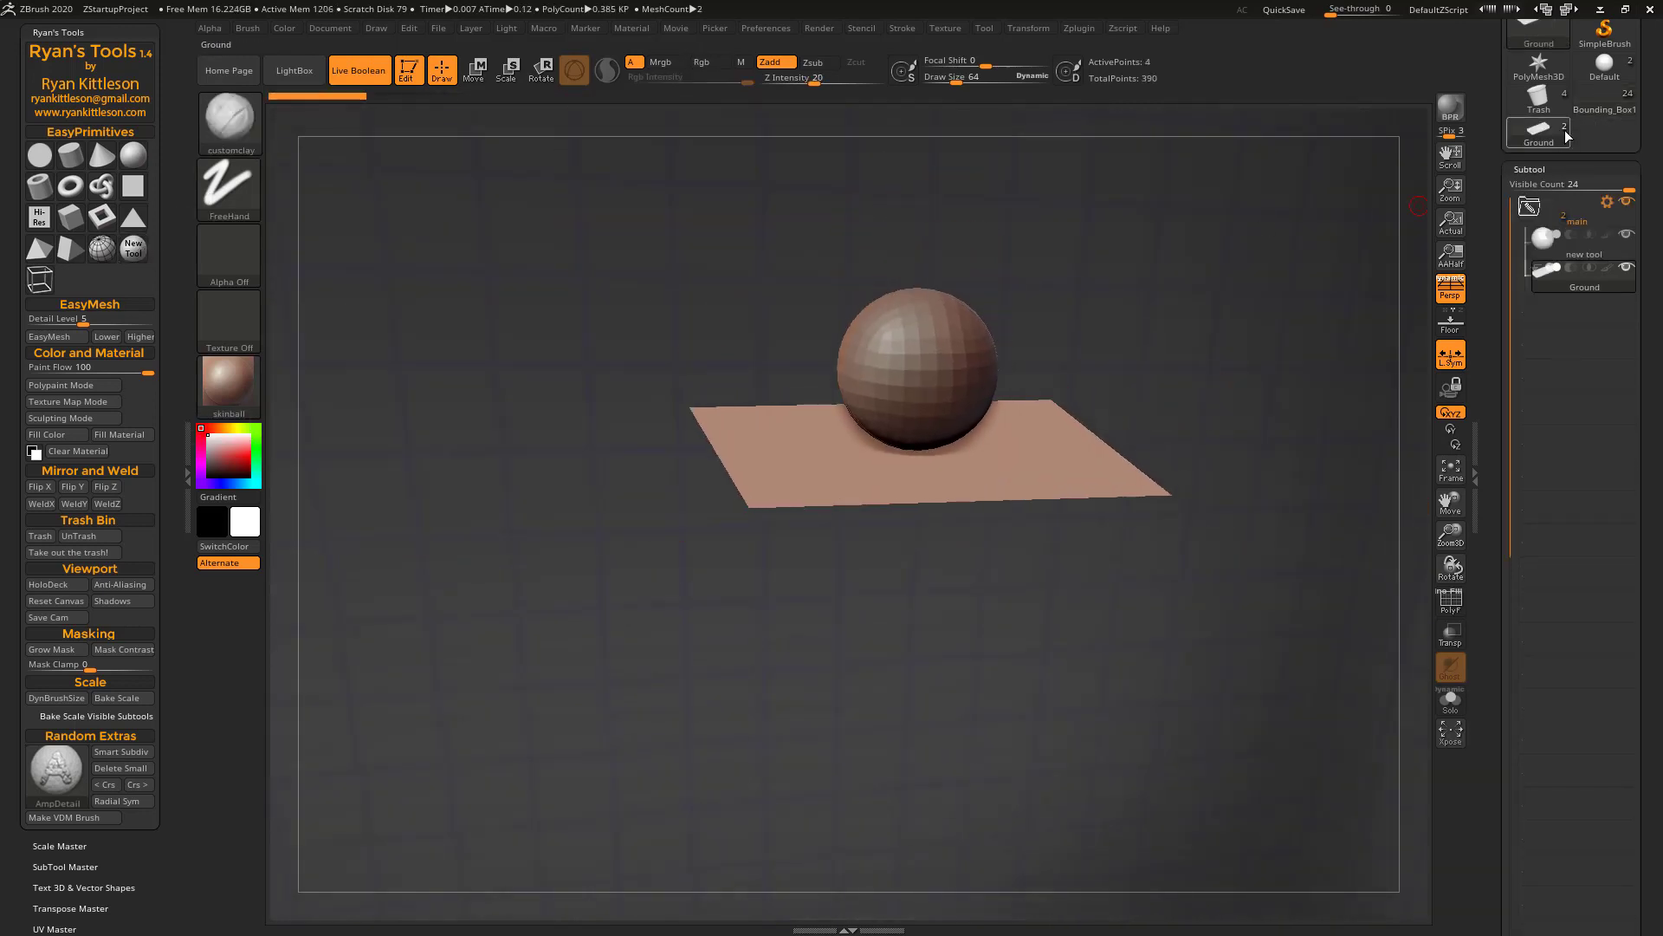
Make the 'new tool' sphere the active subtool in the Subtool list
{"action": "left_click", "coordinate": [1583, 253]}
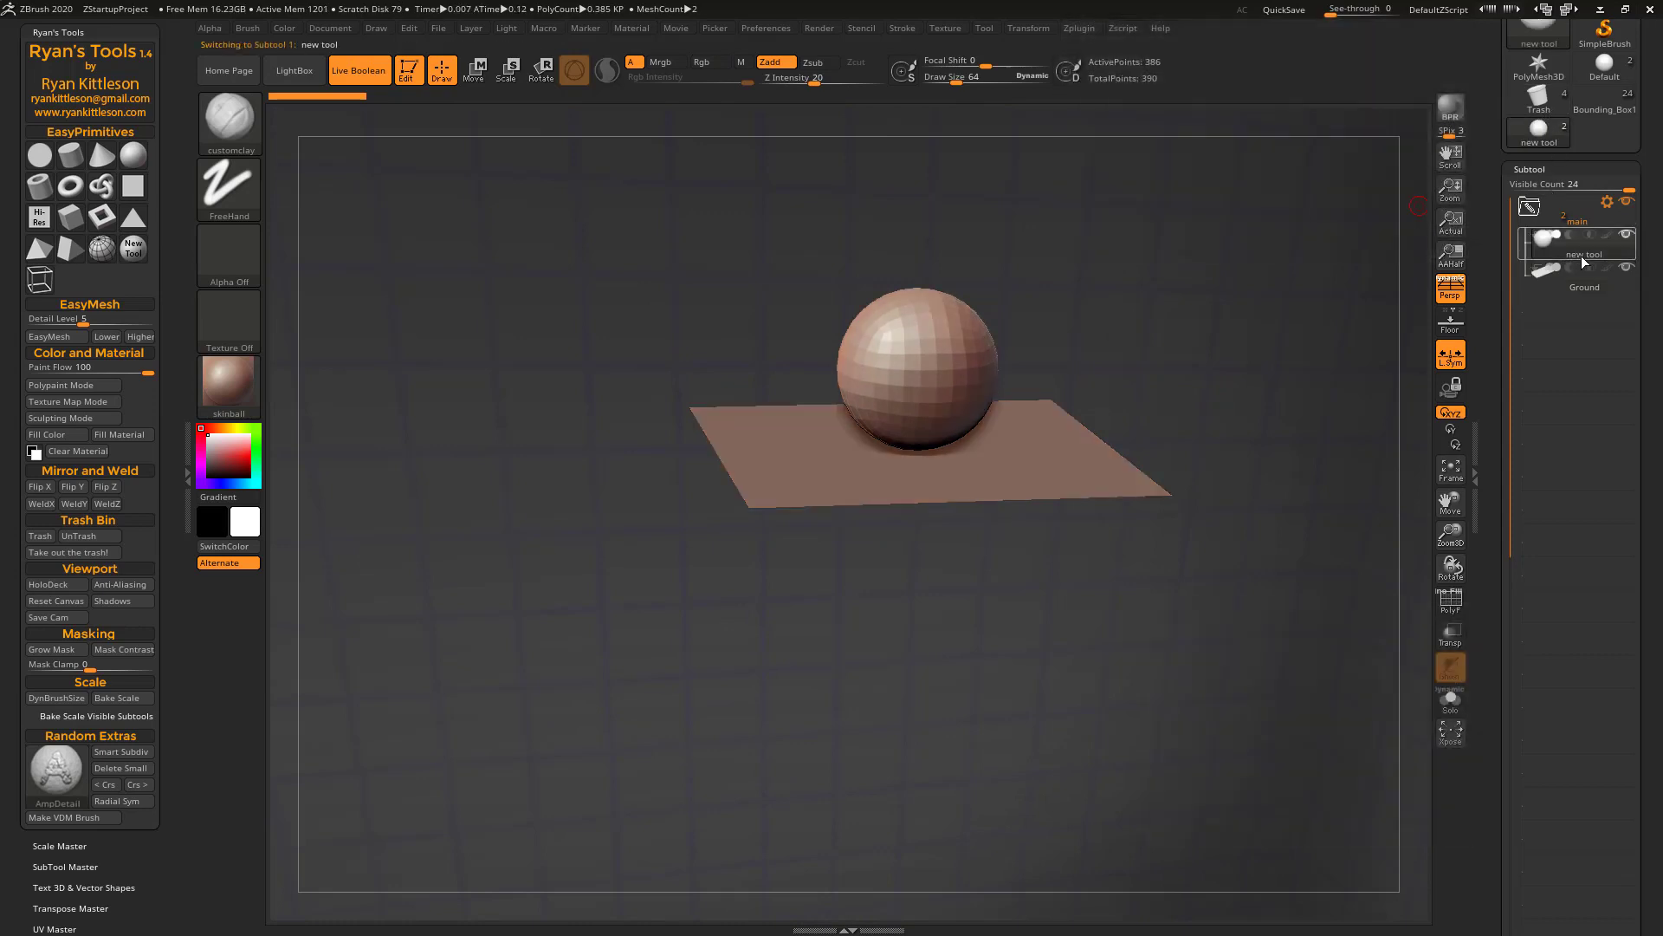
{"action": "left_click", "coordinate": [1583, 276]}
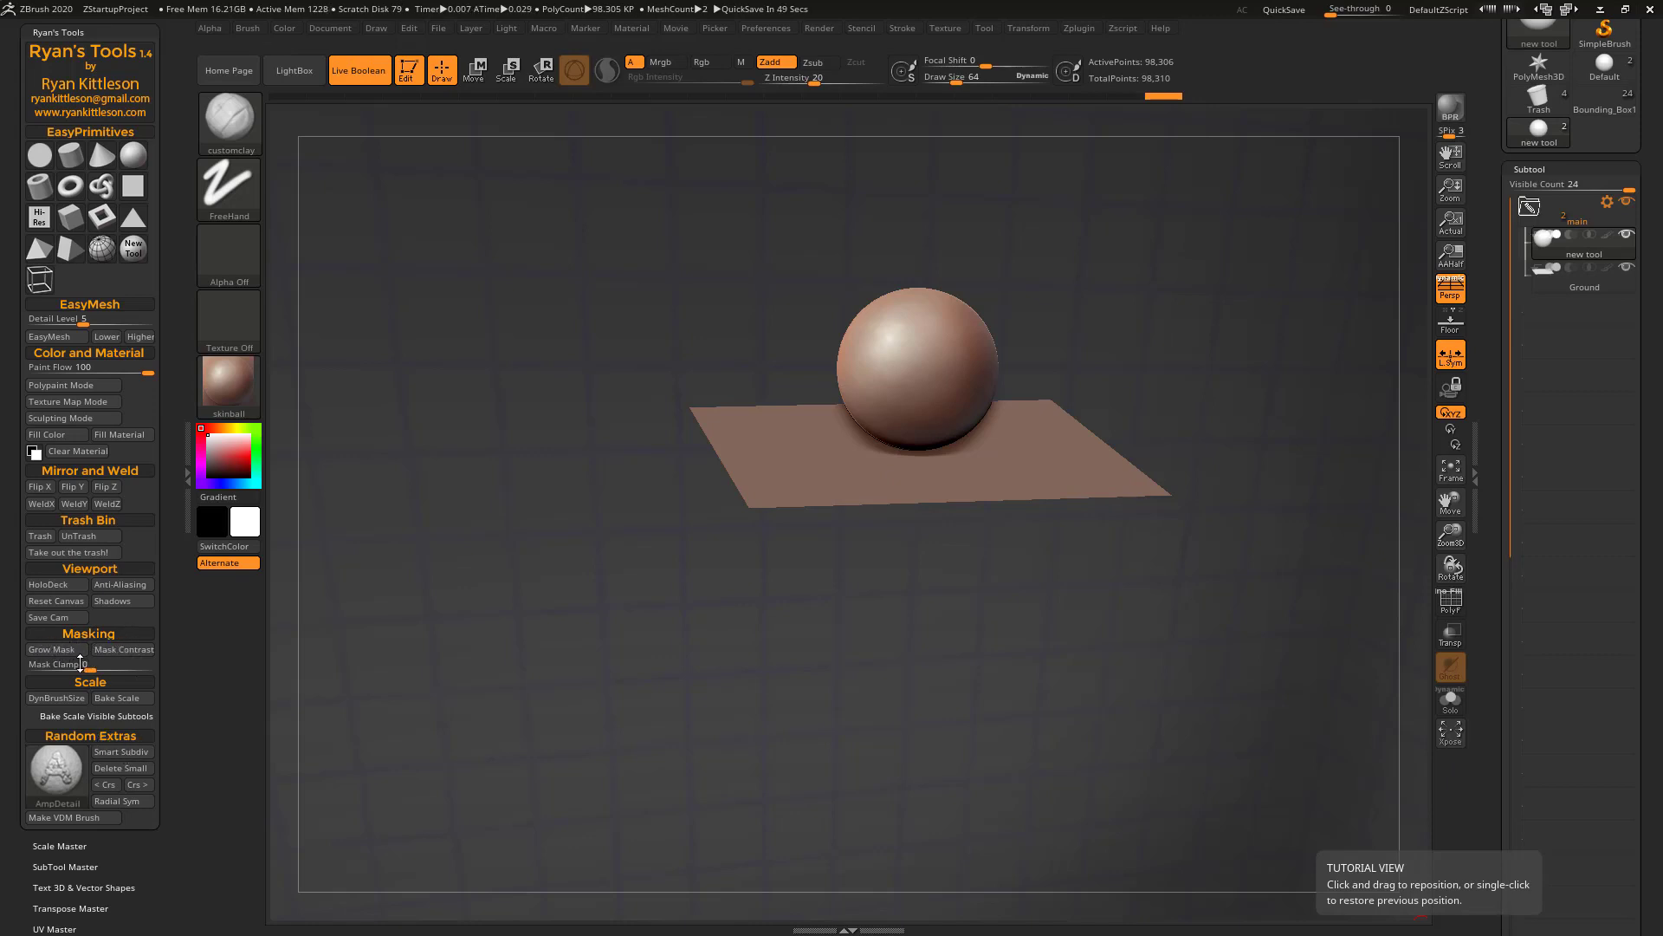
{"action": "mouse_move", "coordinate": [90, 636]}
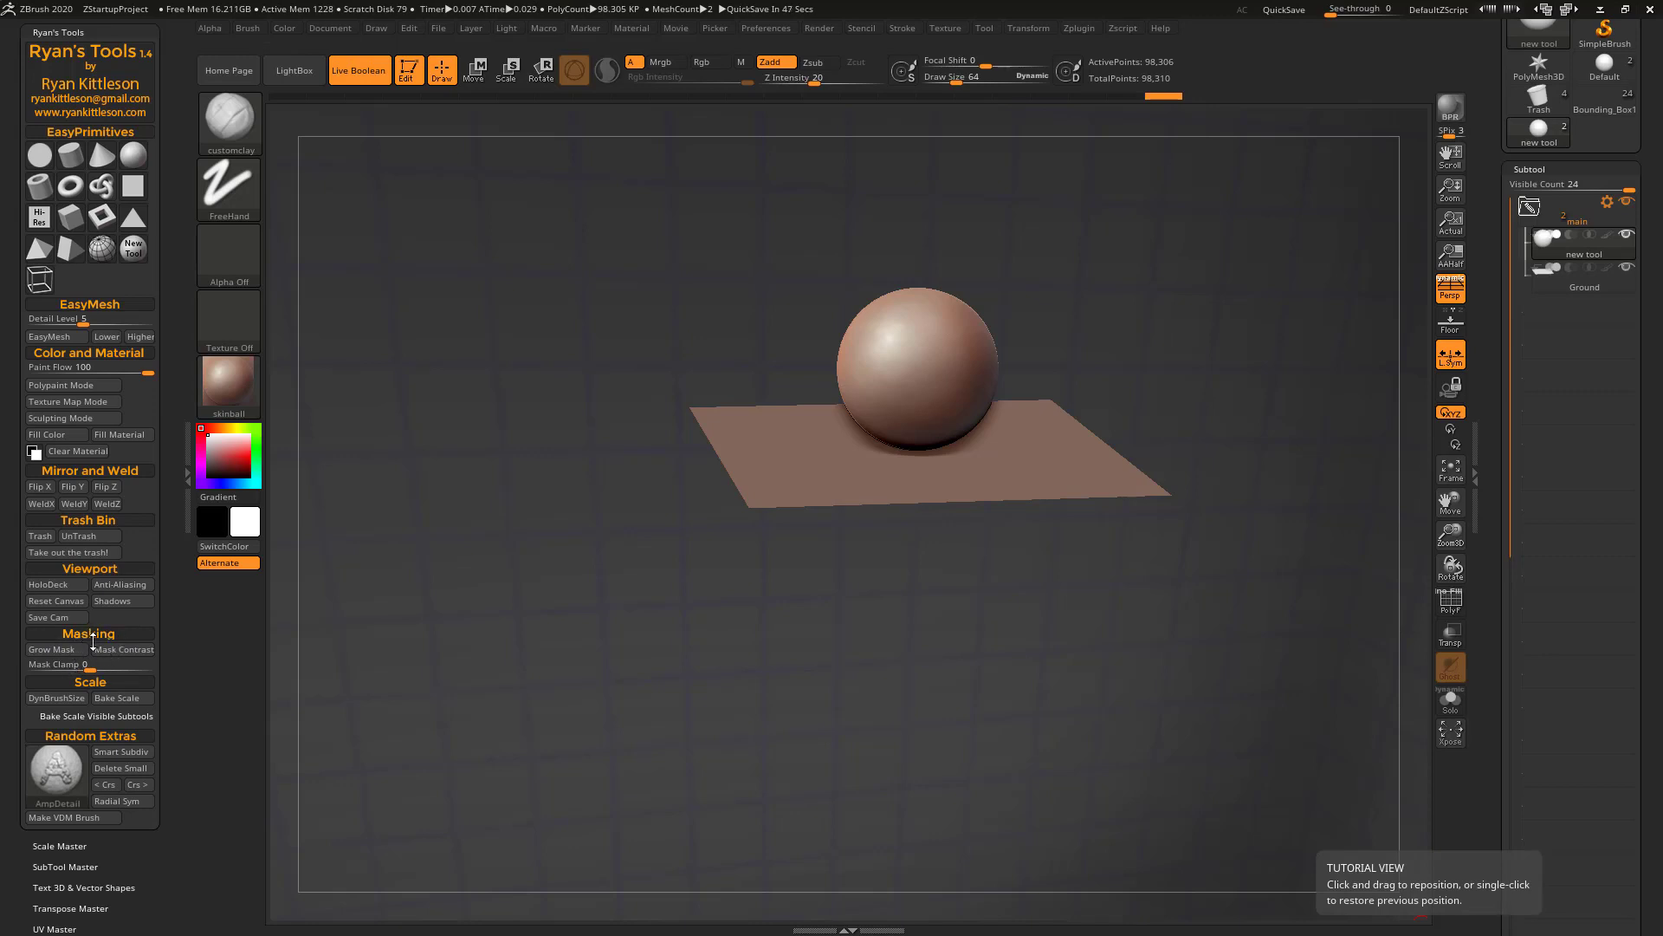
{"action": "mouse_move", "coordinate": [899, 335]}
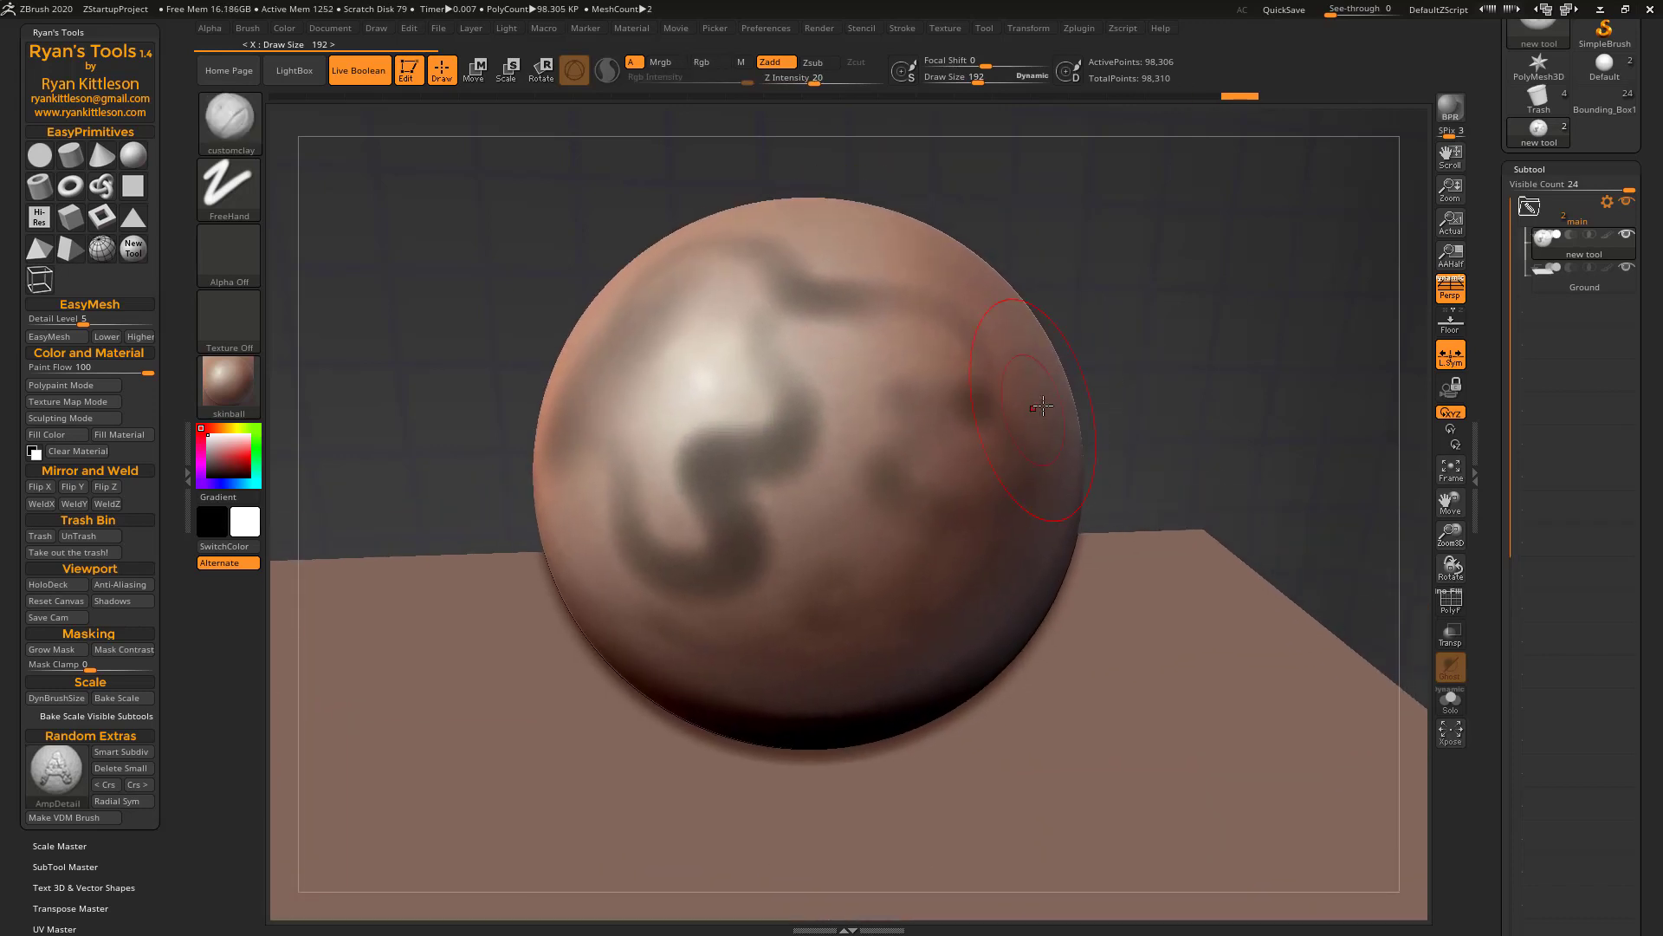
{"action": "mouse_move", "coordinate": [1284, 350]}
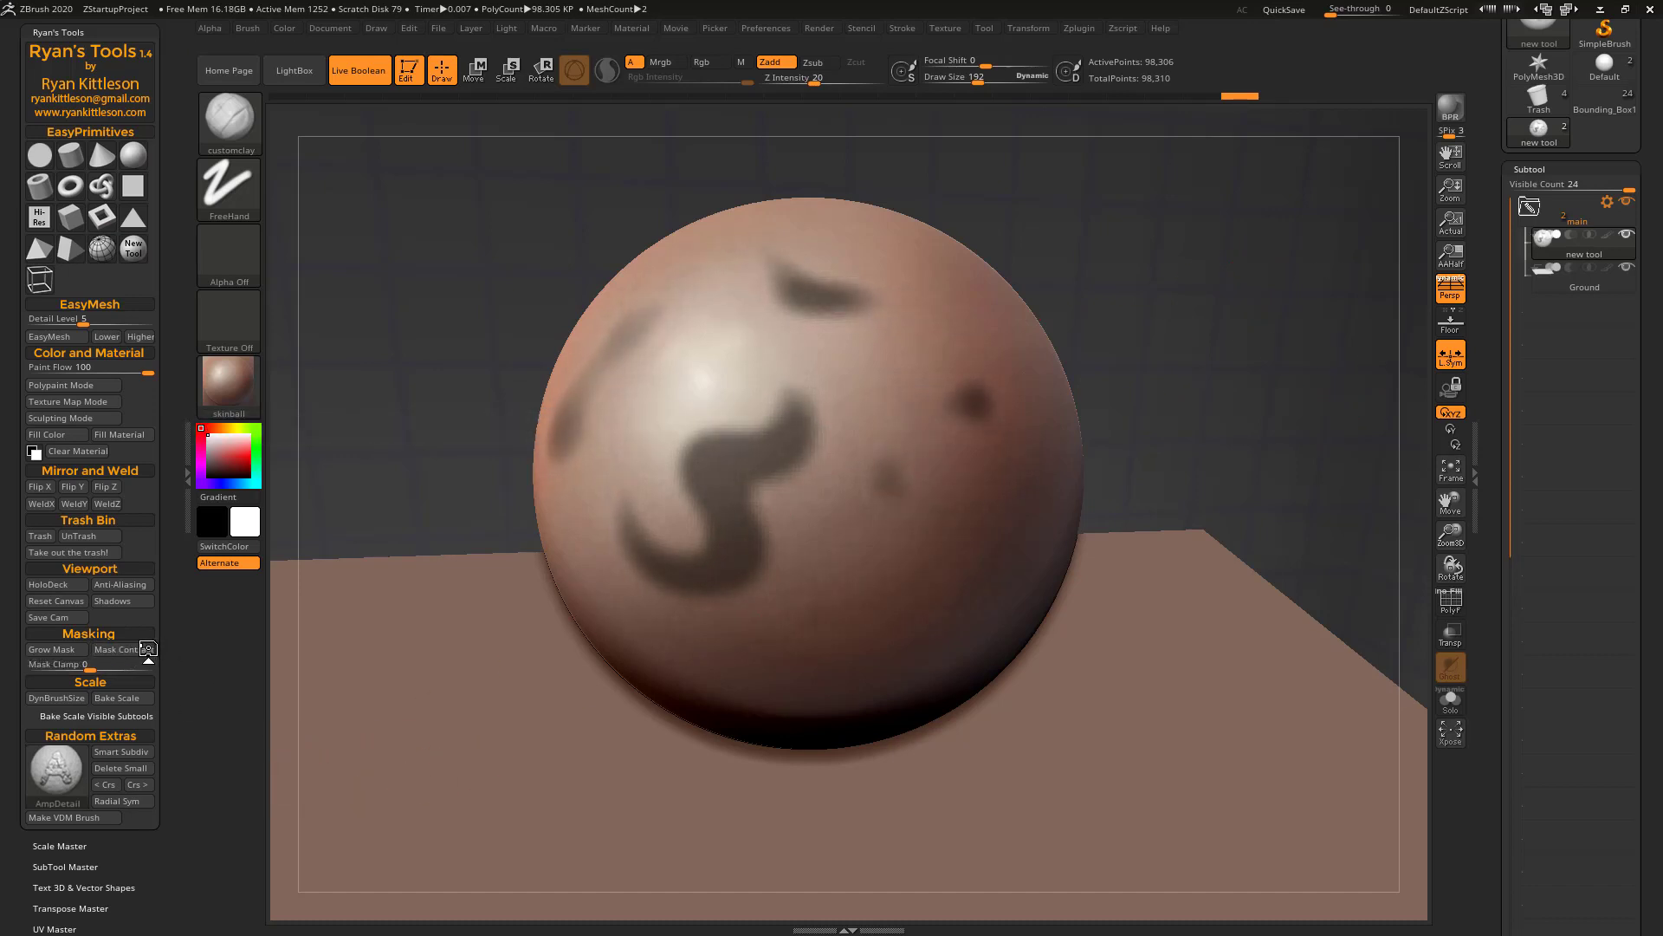
Apply Mask Contrast to sharpen the soft edges of the sphere's mask
{"action": "left_click", "coordinate": [123, 648]}
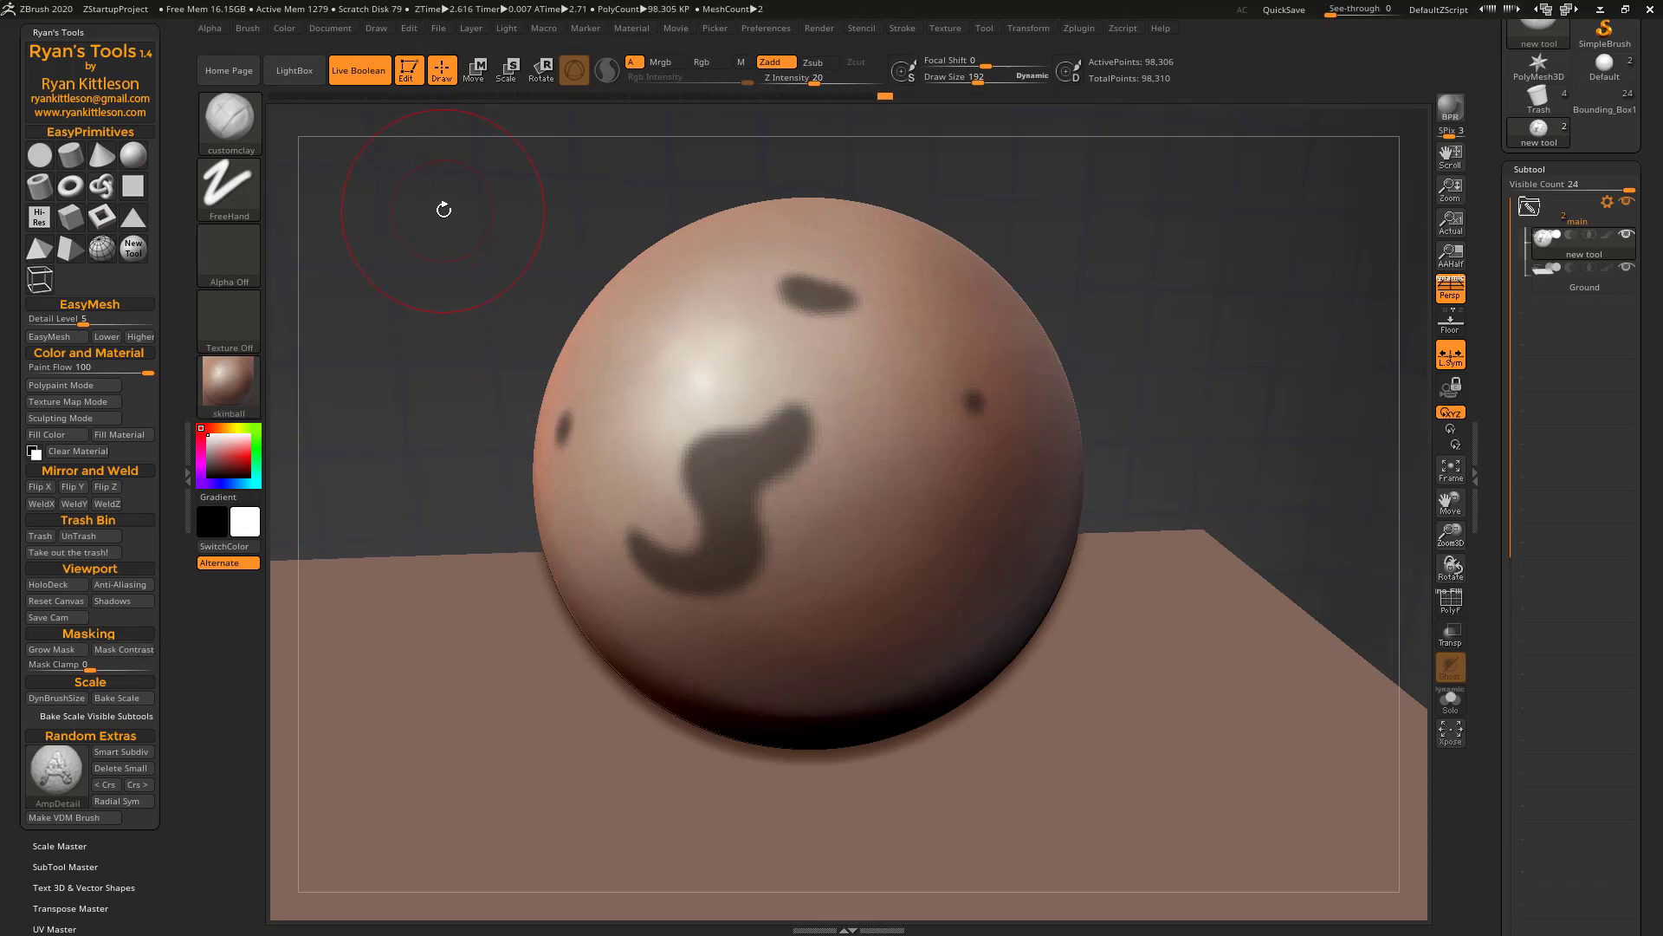
{"action": "mouse_move", "coordinate": [965, 119]}
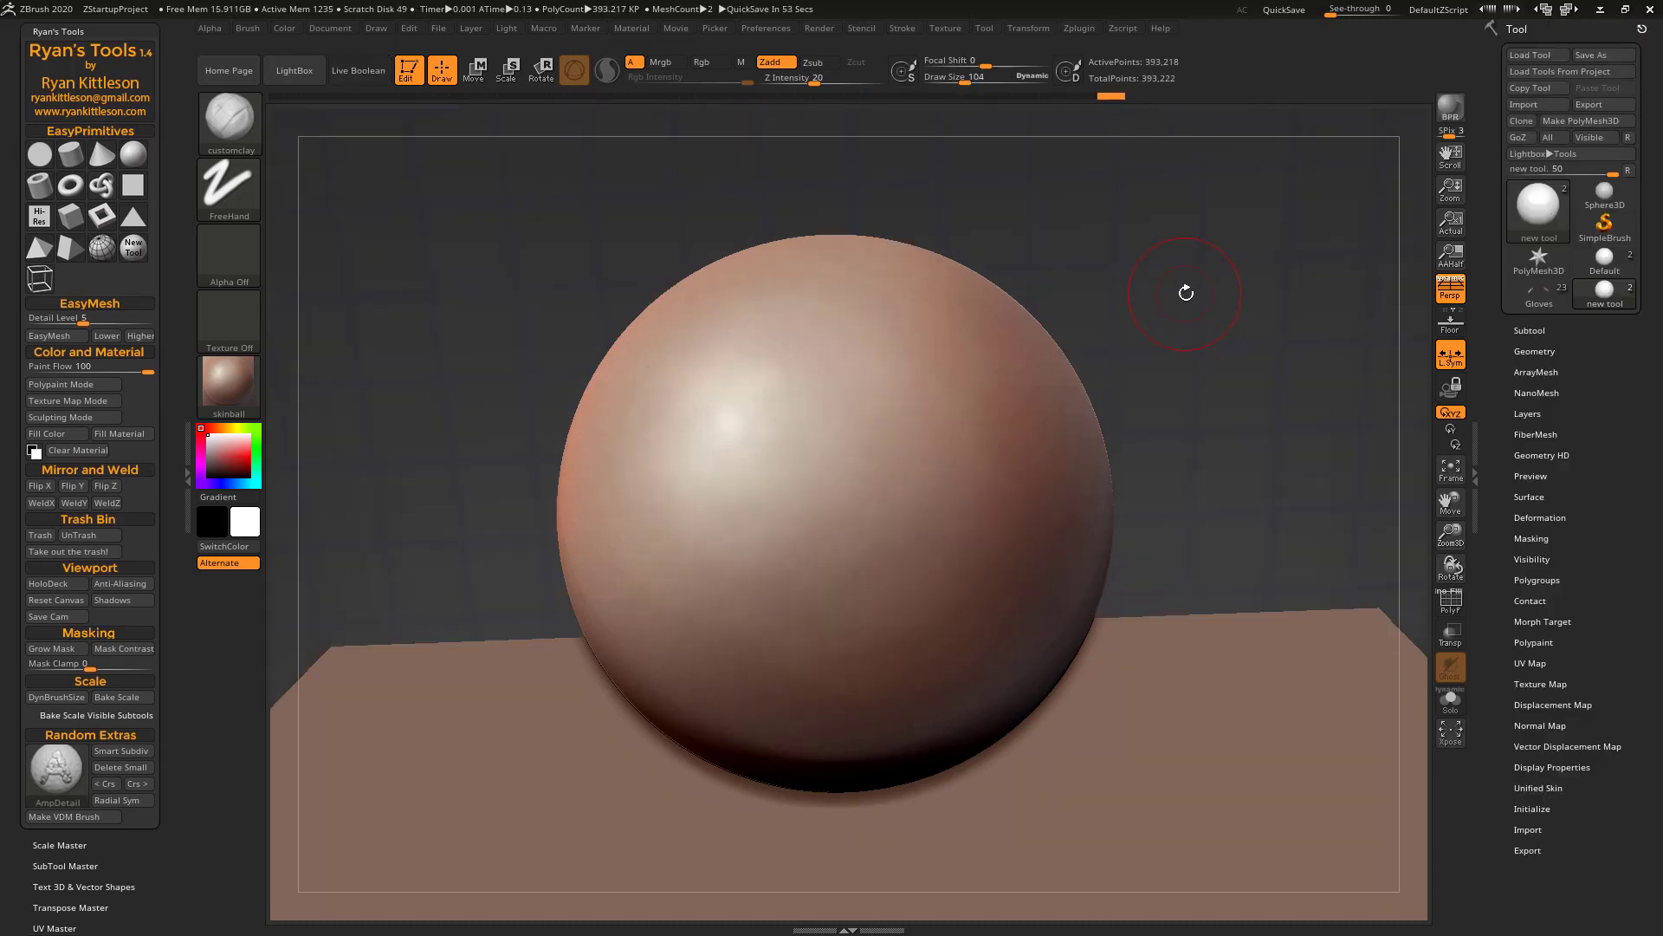
{"action": "mouse_move", "coordinate": [955, 314]}
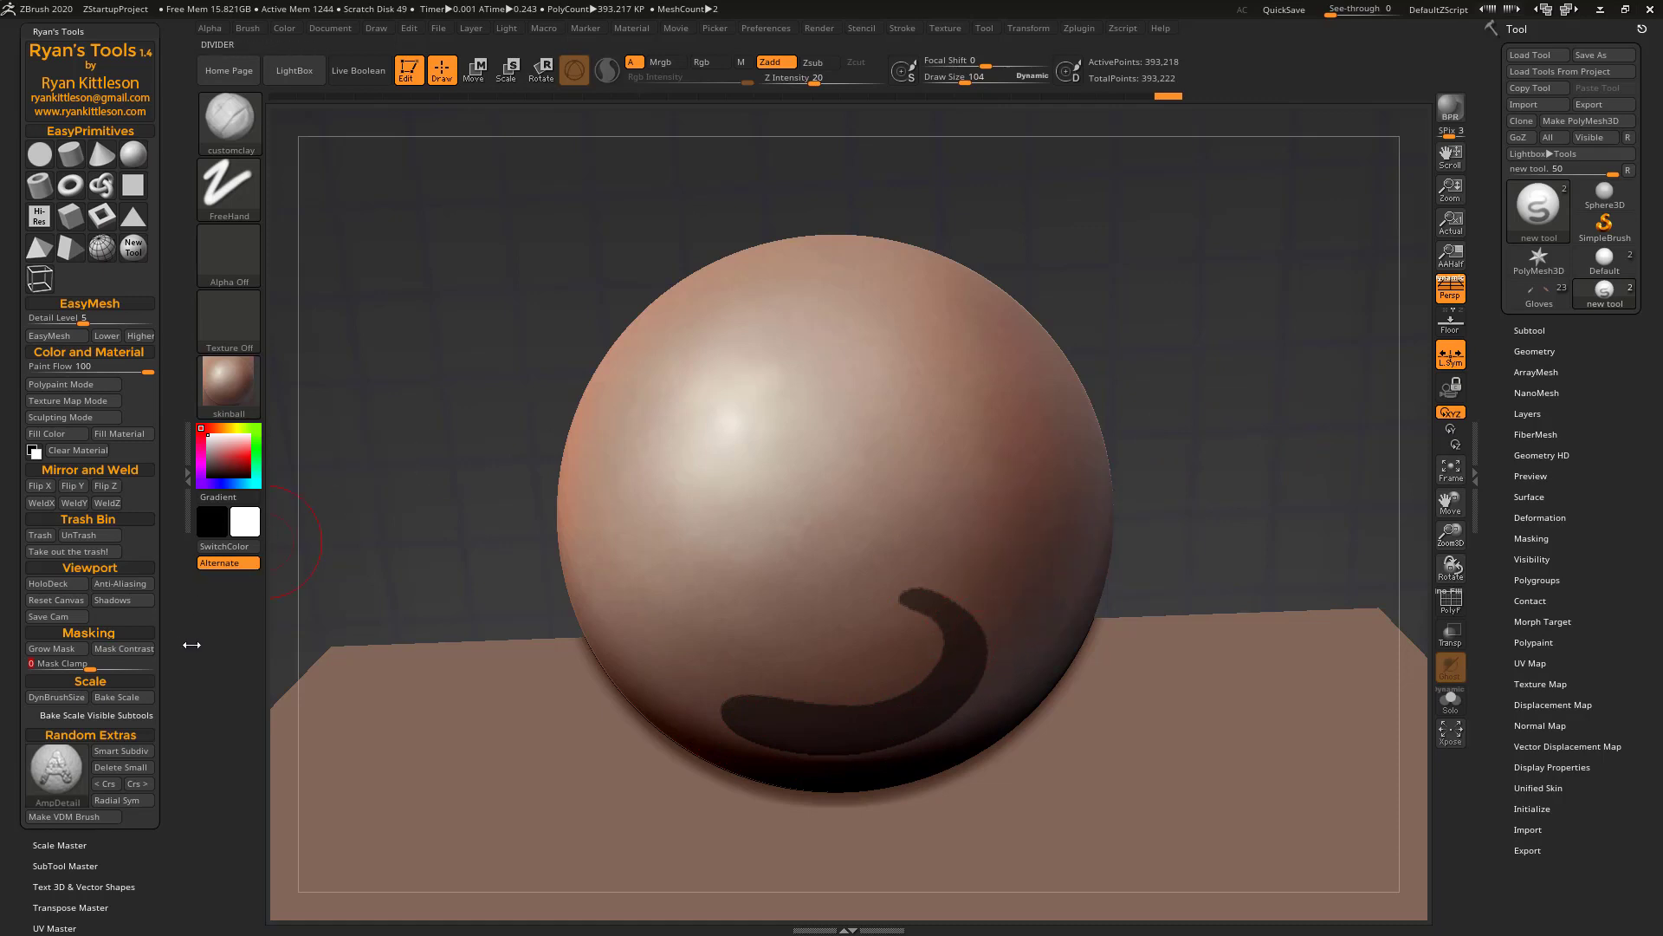
{"action": "mouse_move", "coordinate": [424, 464]}
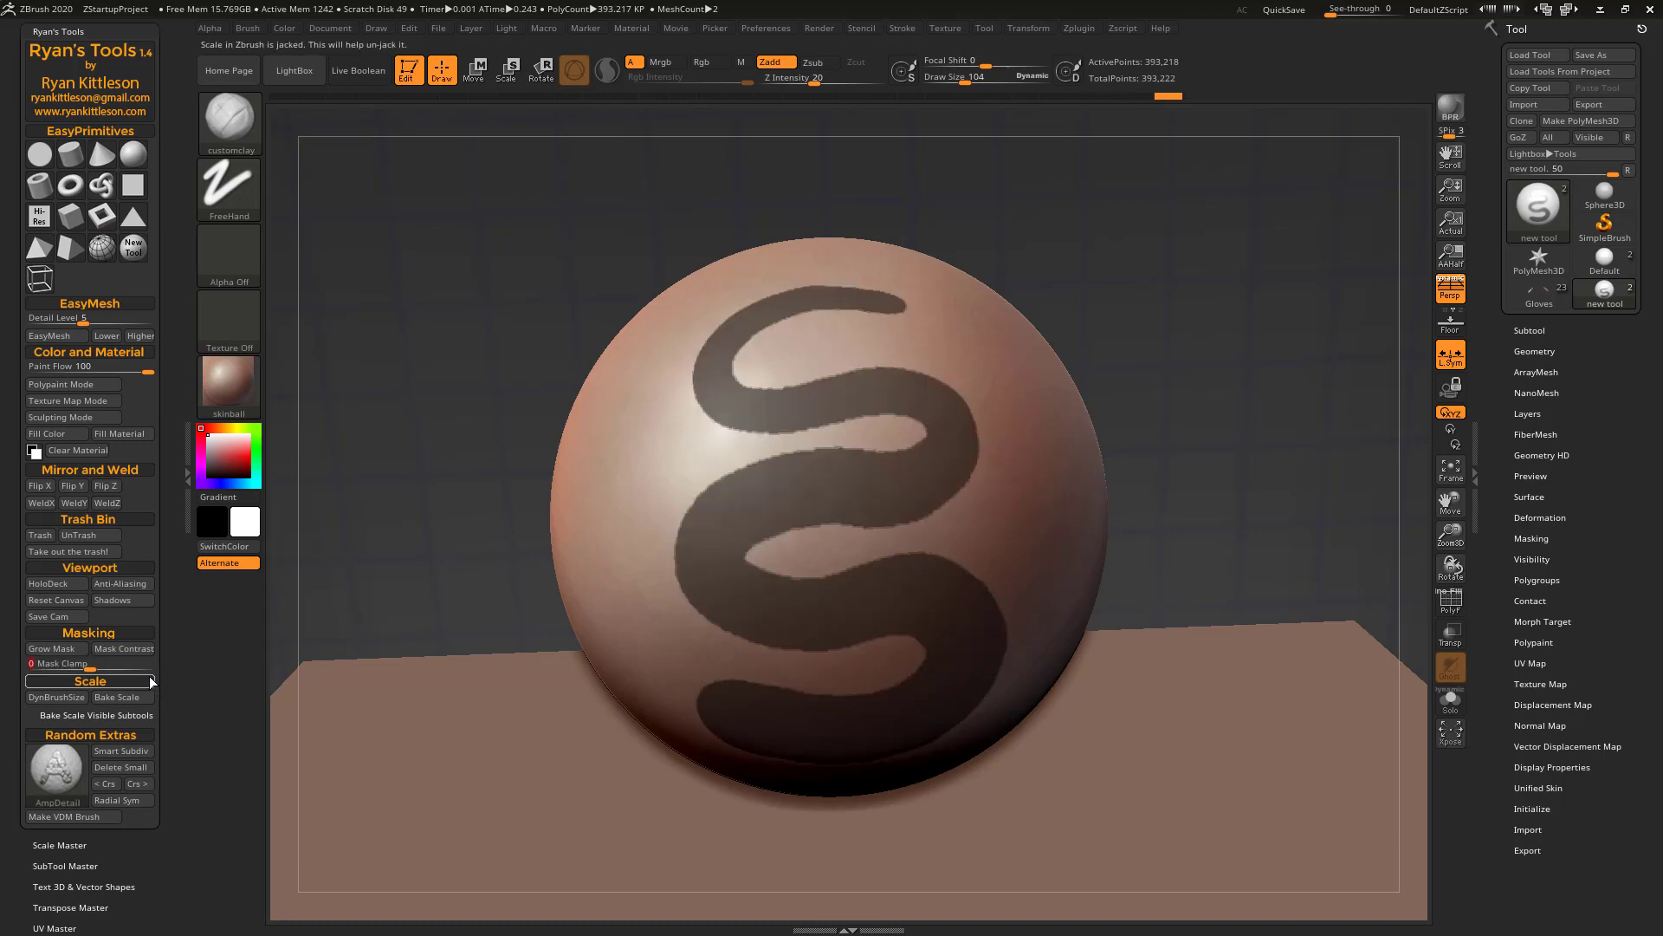
Mask a crisp serpentine S-stroke onto the sphere with Mask Clamp on
{"action": "left_click", "coordinate": [717, 345]}
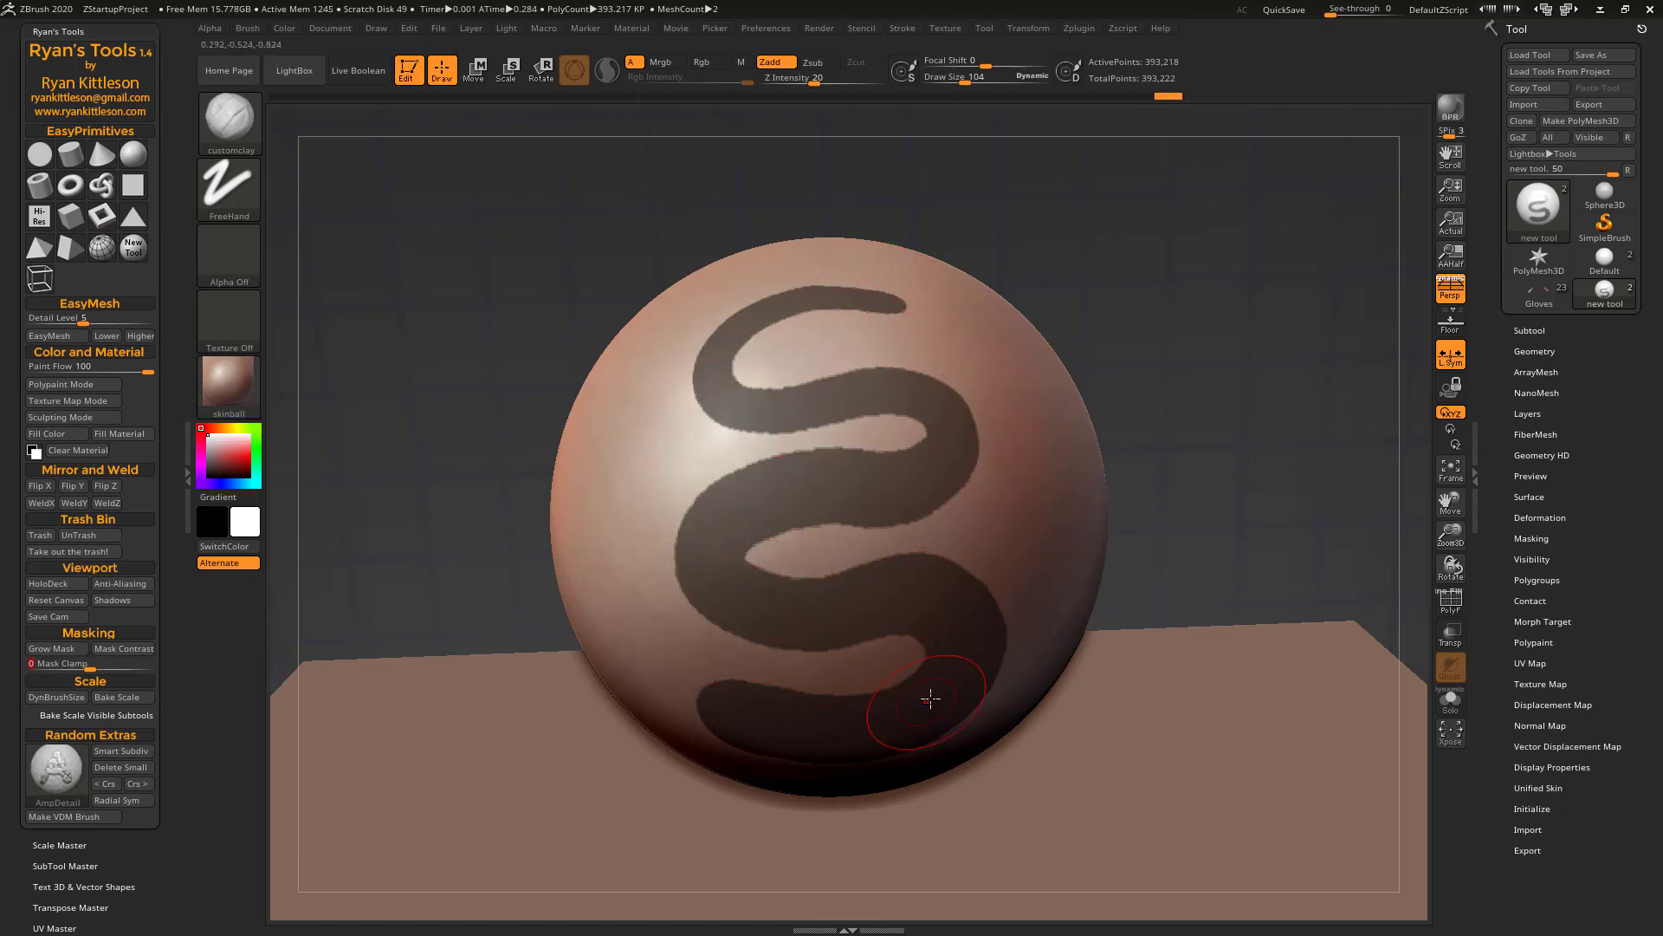
{"action": "mouse_move", "coordinate": [1191, 236]}
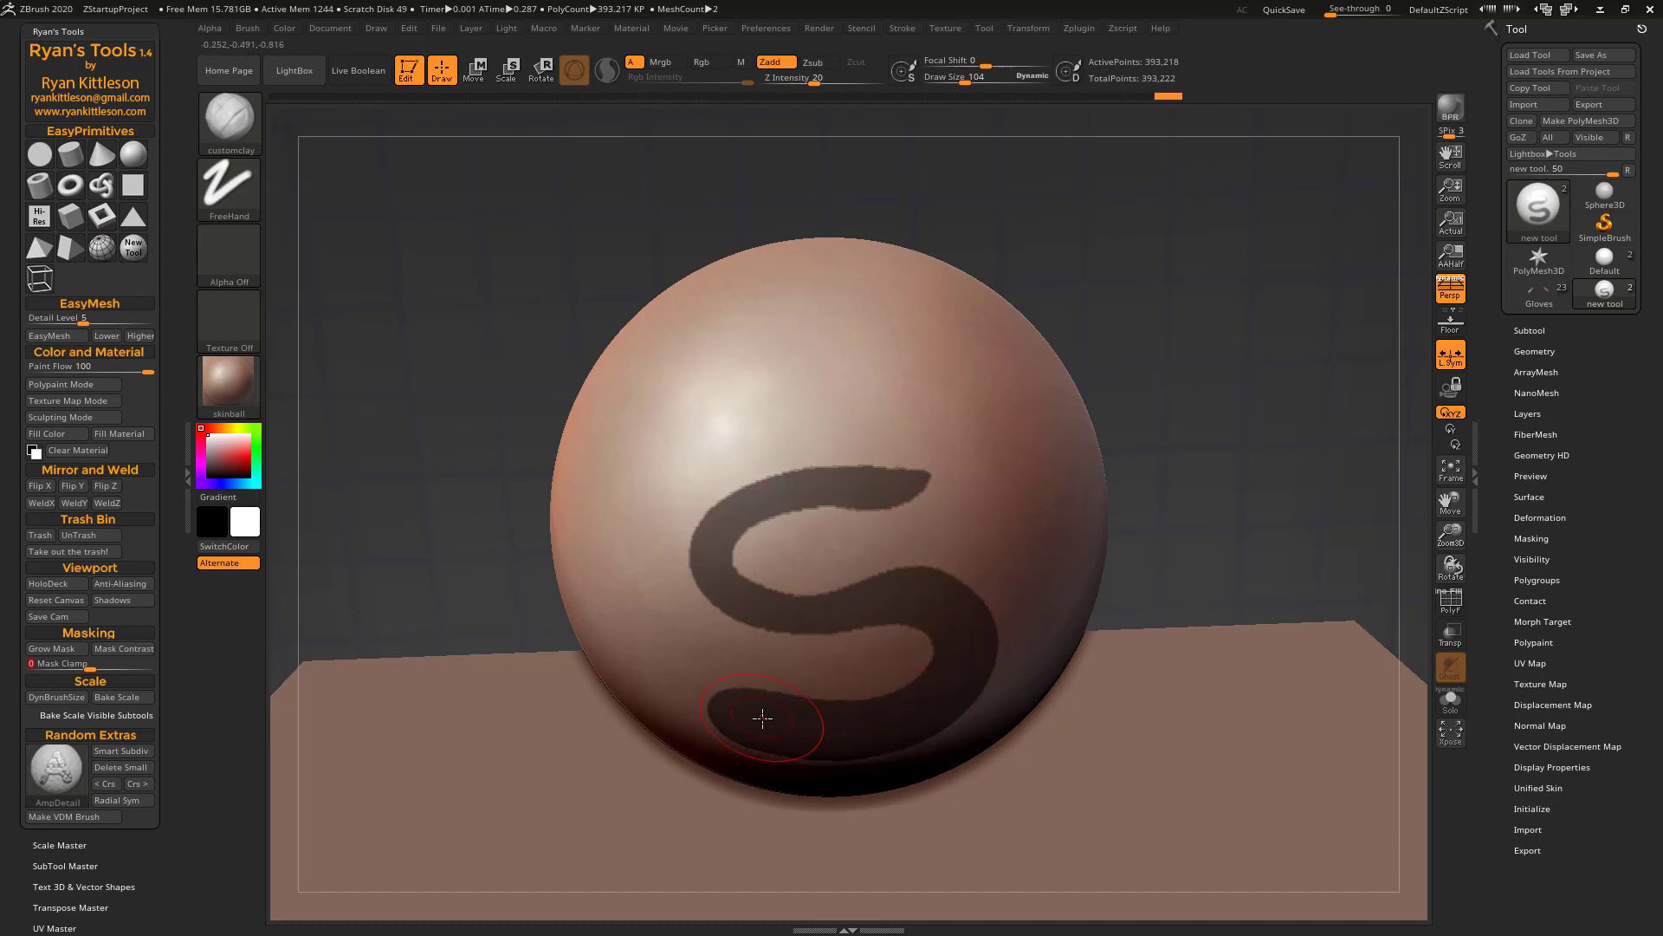
{"action": "mouse_move", "coordinate": [910, 476]}
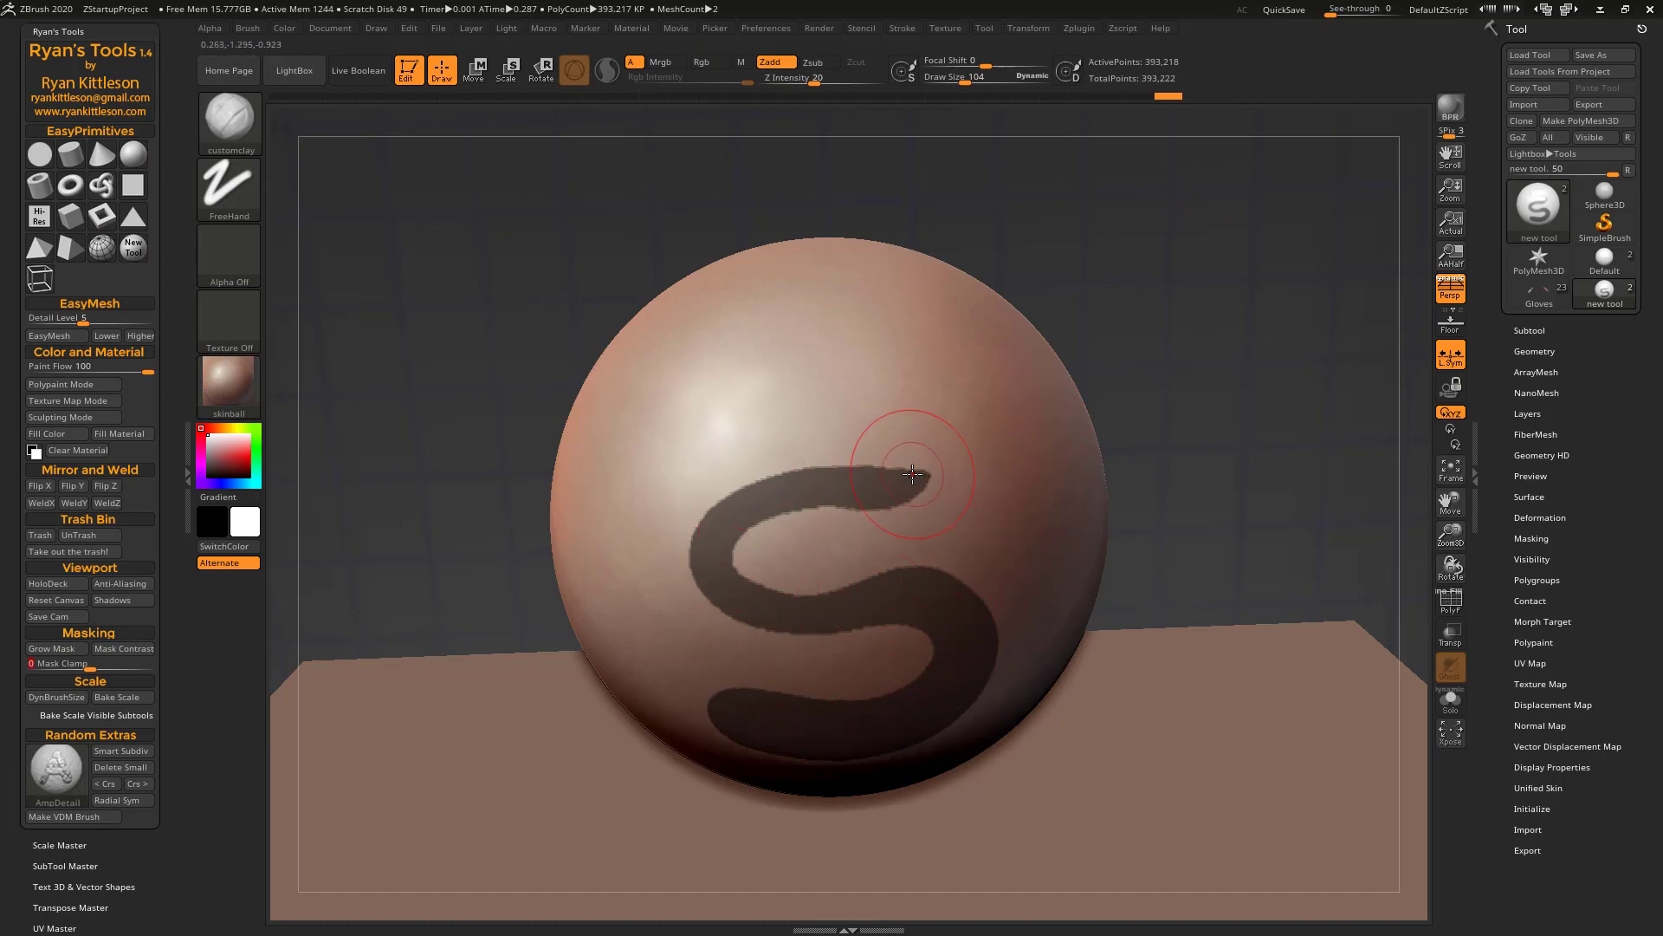
{"action": "mouse_move", "coordinate": [950, 488]}
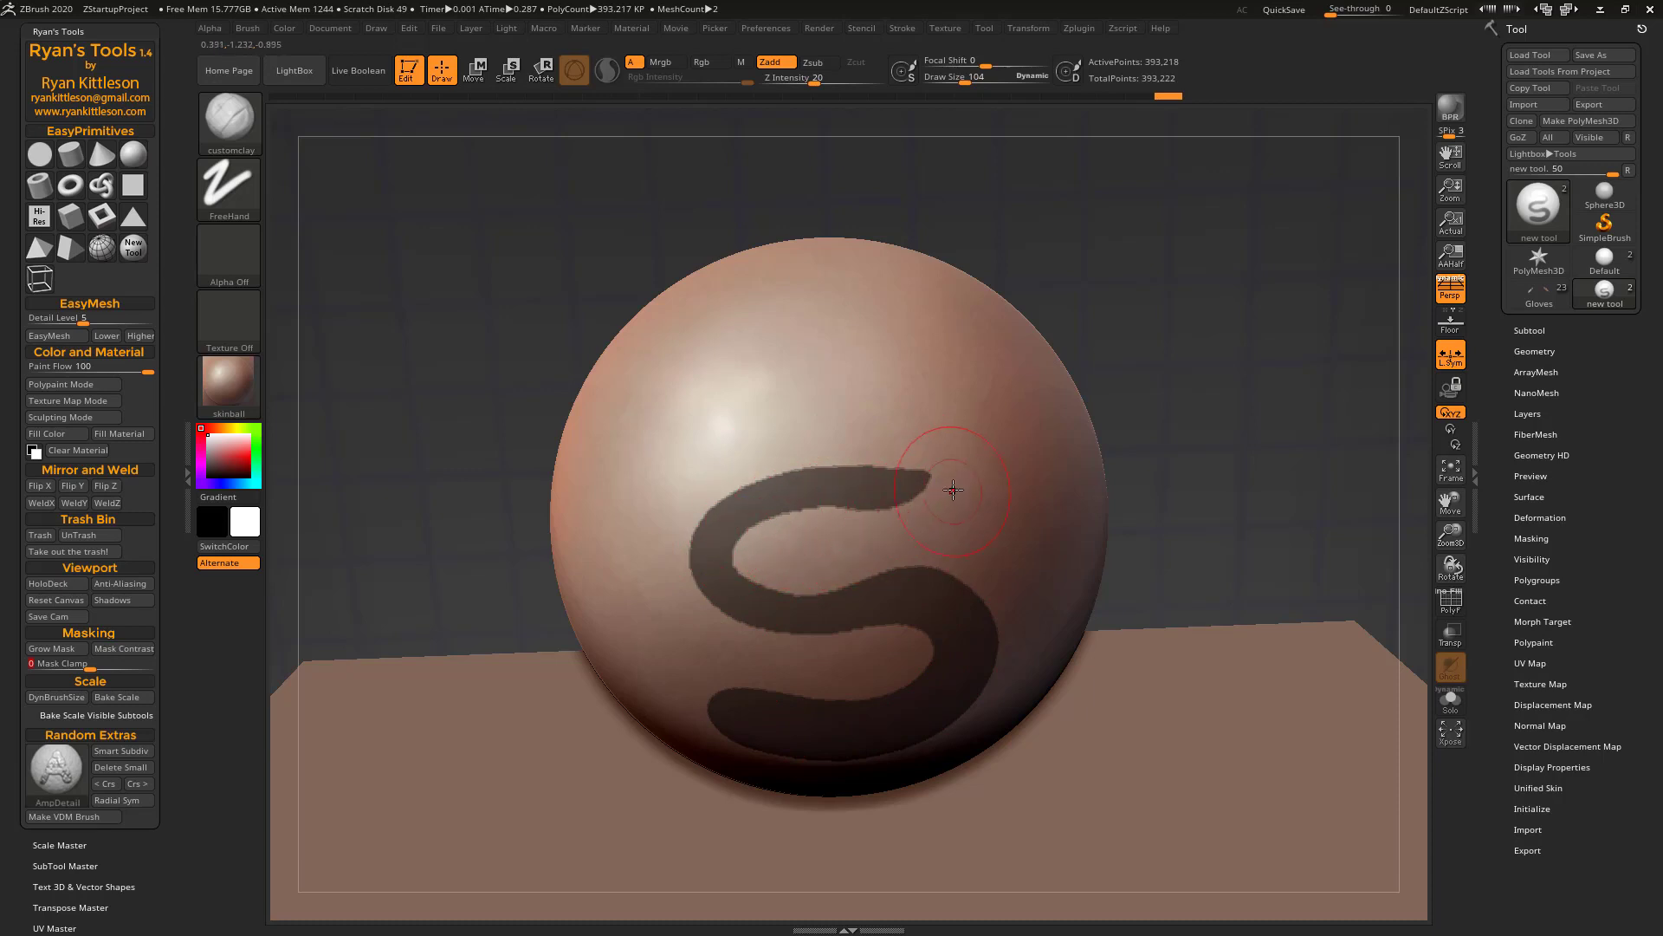
{"action": "mouse_move", "coordinate": [907, 436]}
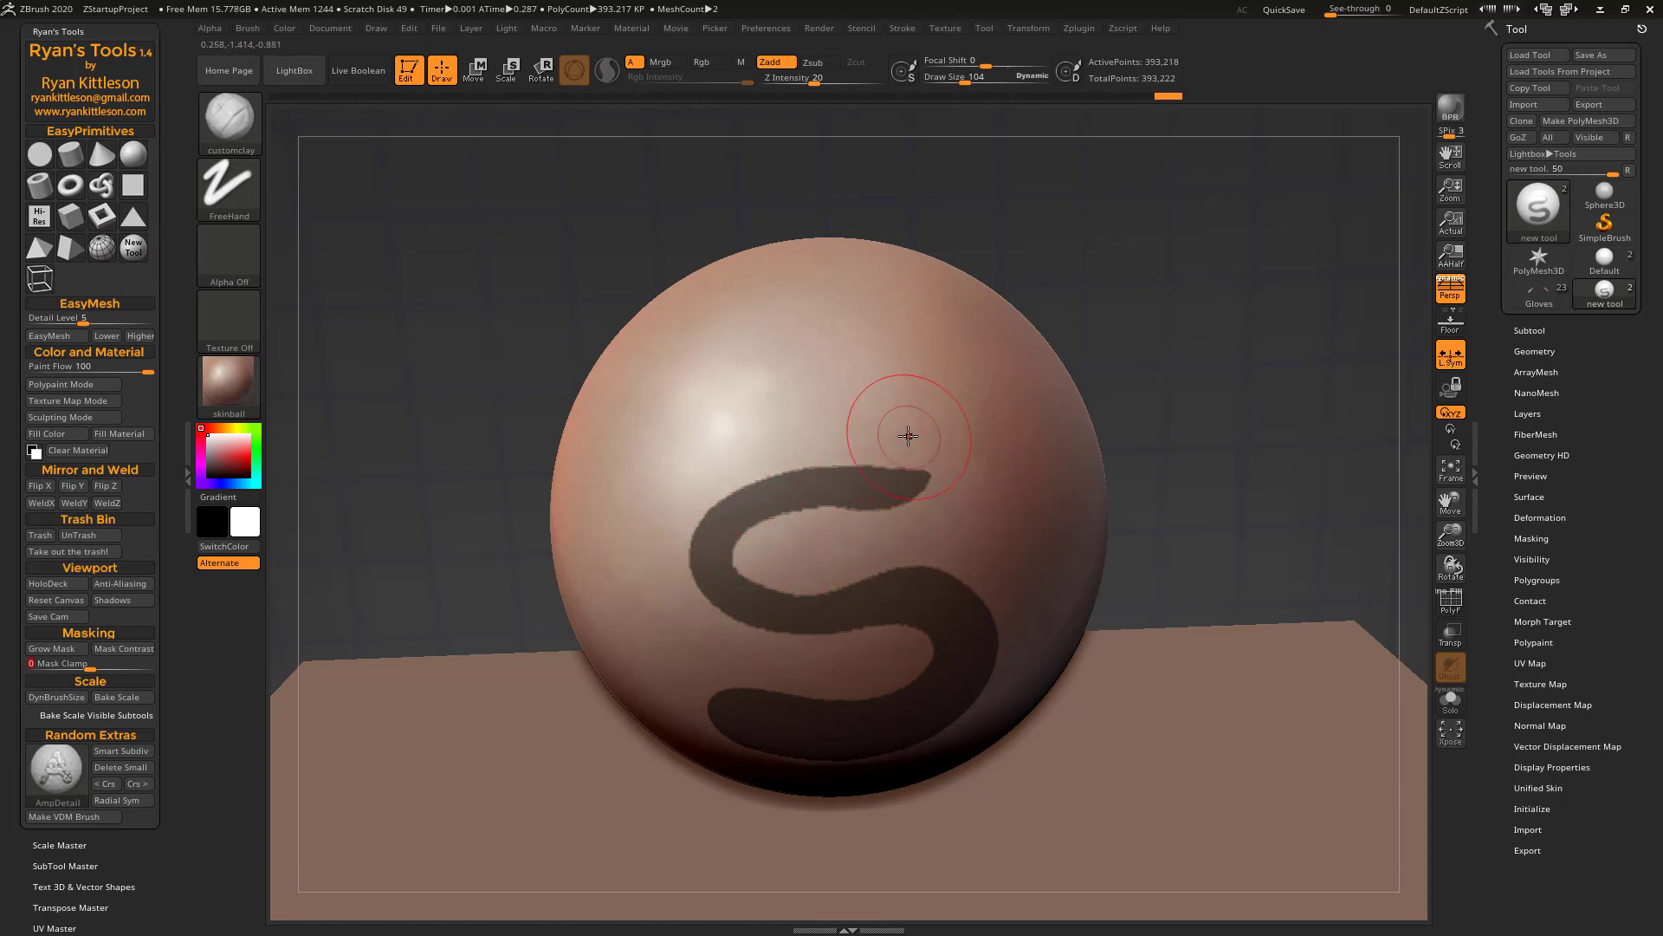
{"action": "mouse_move", "coordinate": [958, 602]}
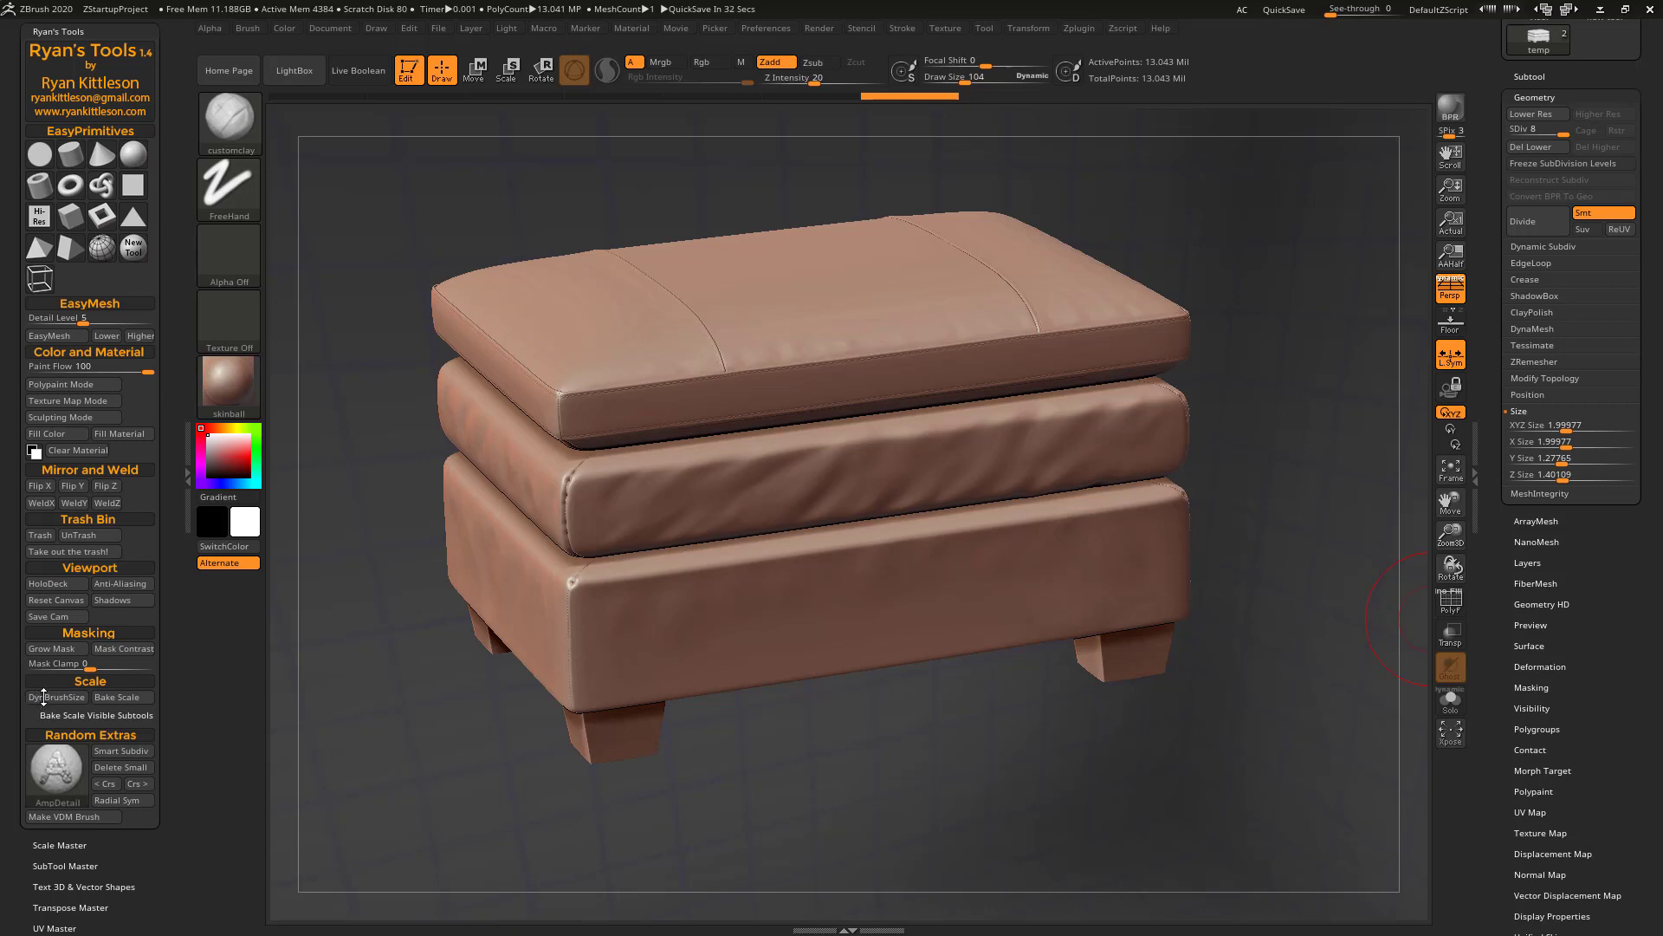
{"action": "mouse_move", "coordinate": [94, 696]}
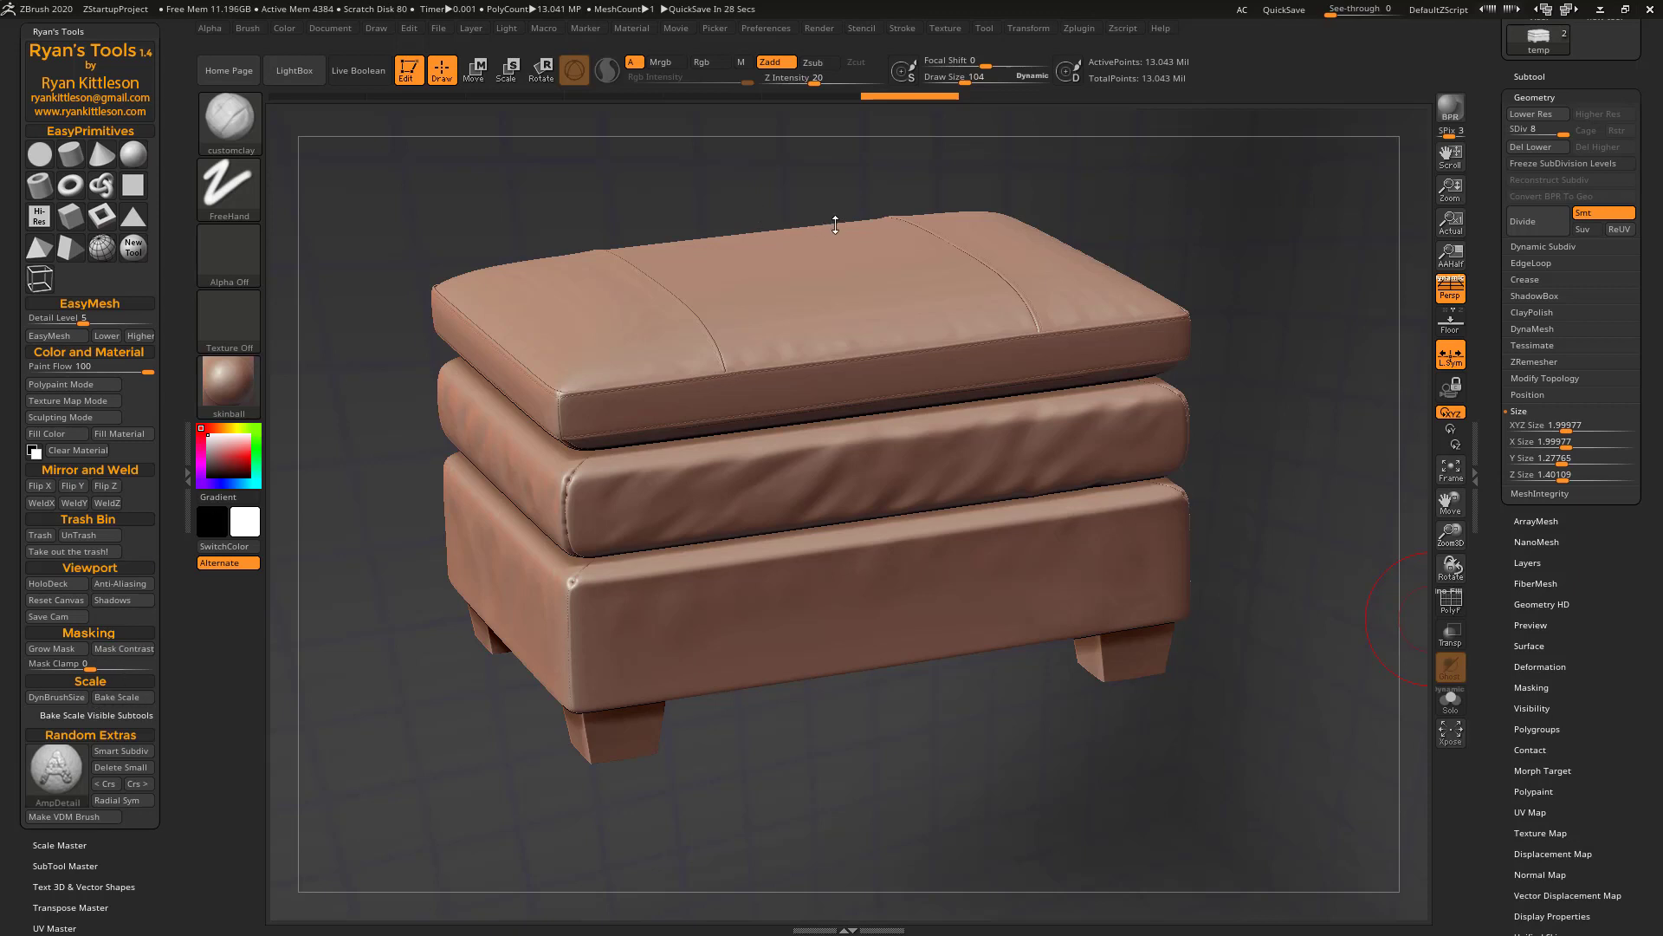
{"action": "mouse_move", "coordinate": [842, 219]}
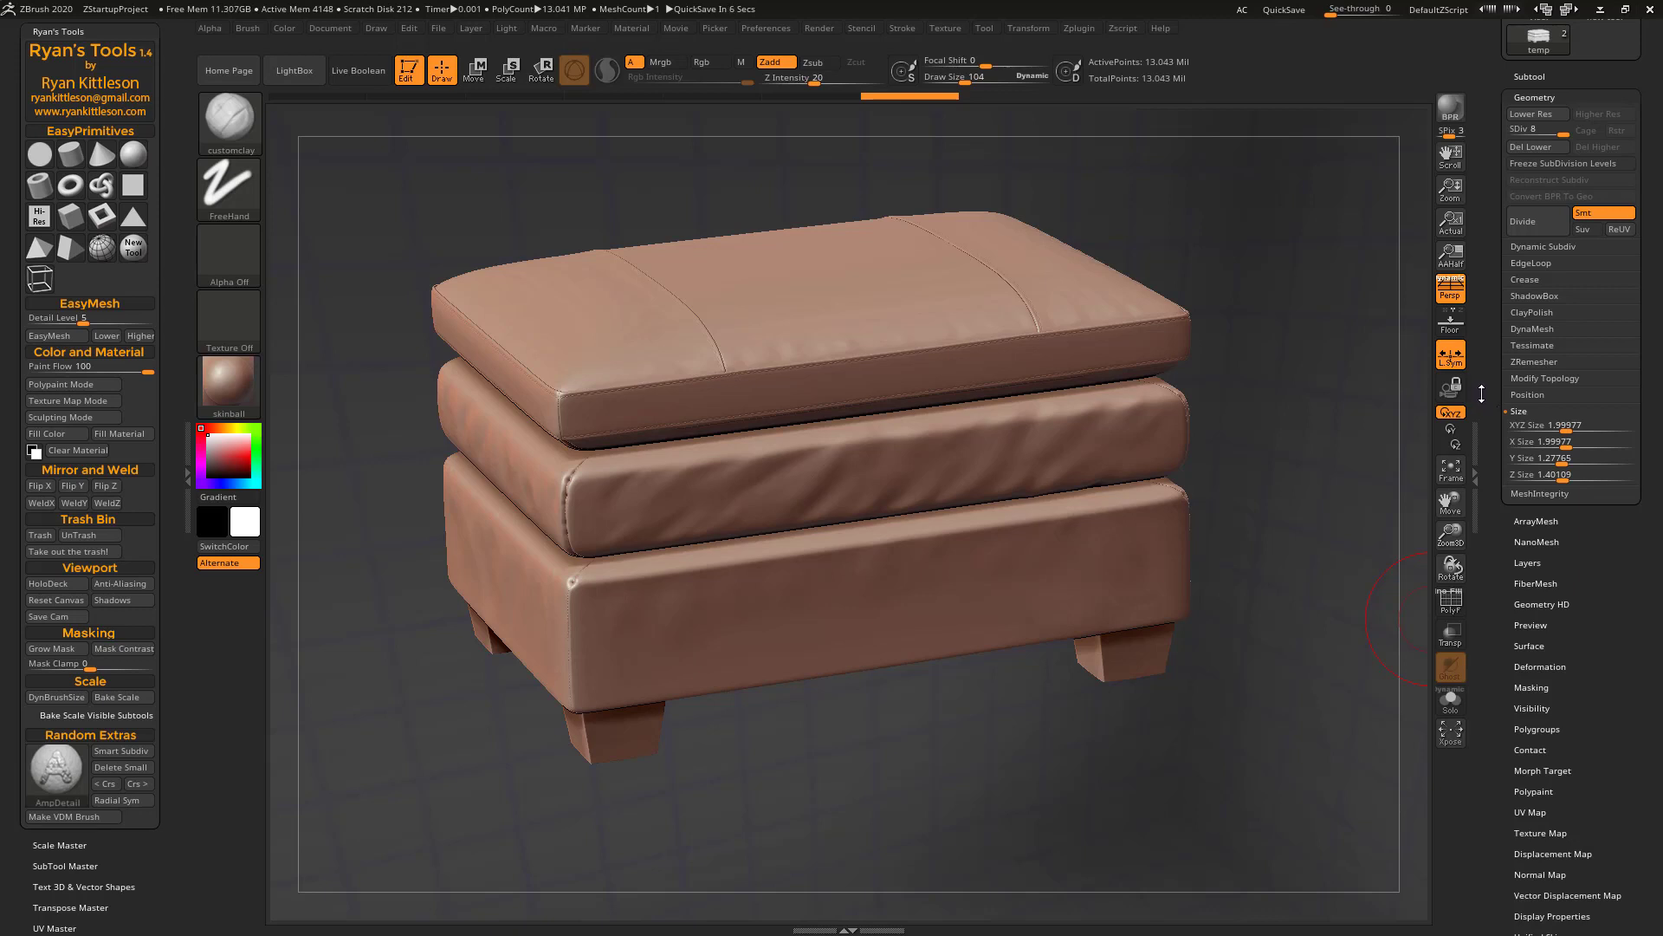
Load the leather ottoman tool and scroll to its Geometry Size readouts
{"action": "left_click", "coordinate": [1282, 10]}
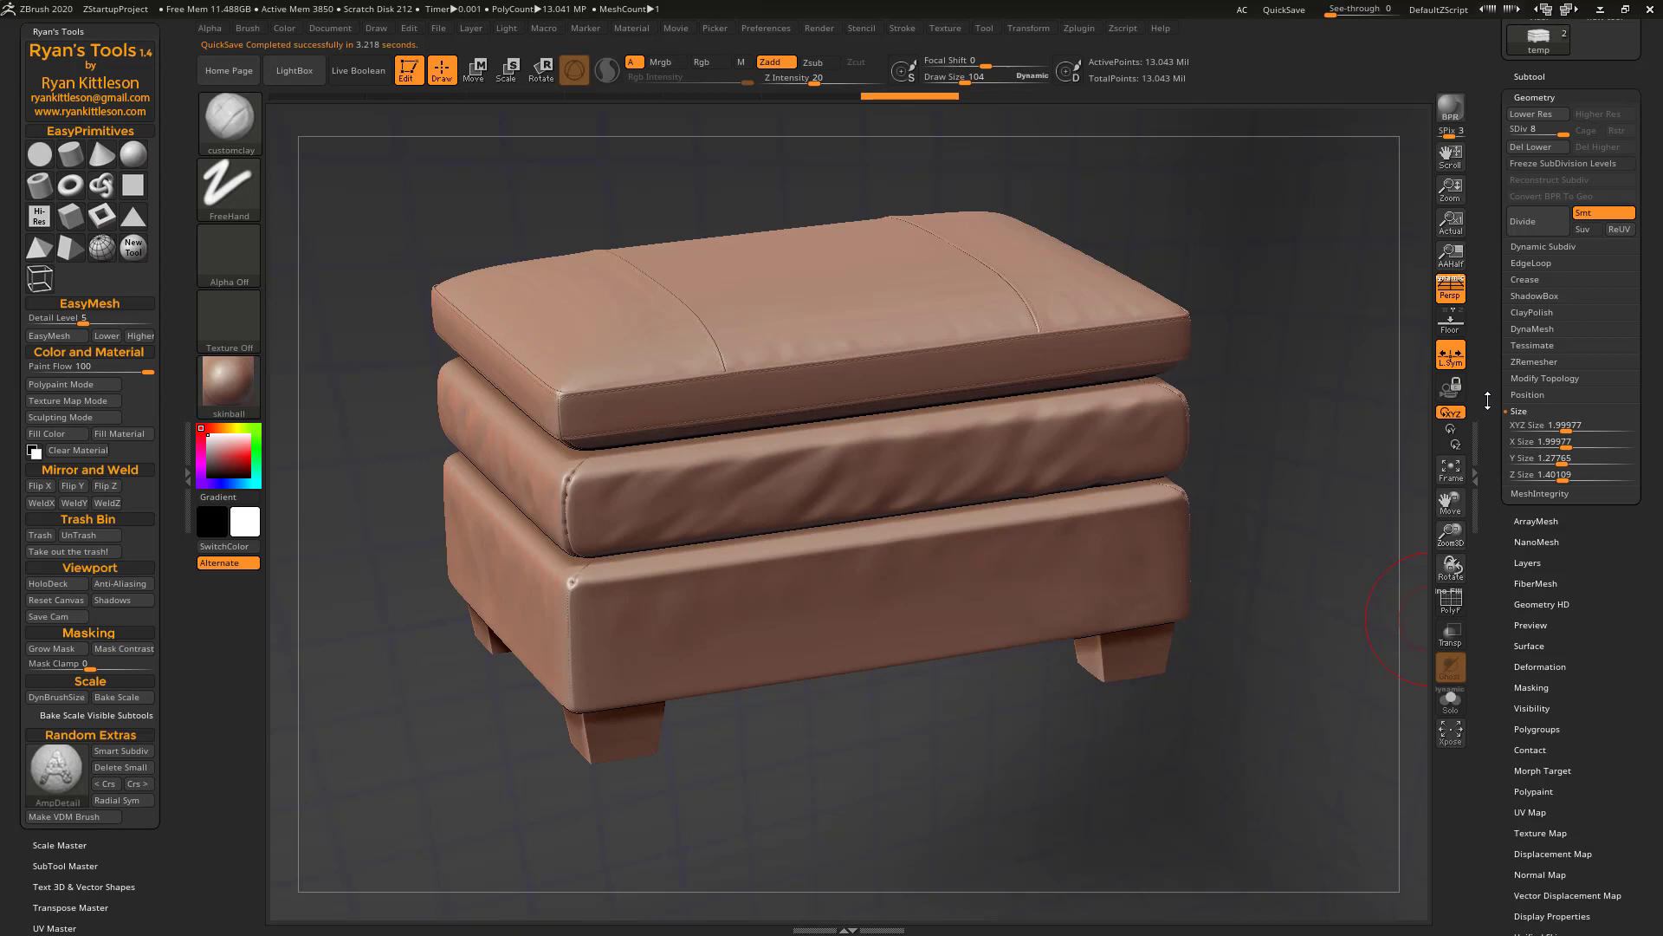
{"action": "scroll", "scroll_direction": "down", "scroll_amount": 3}
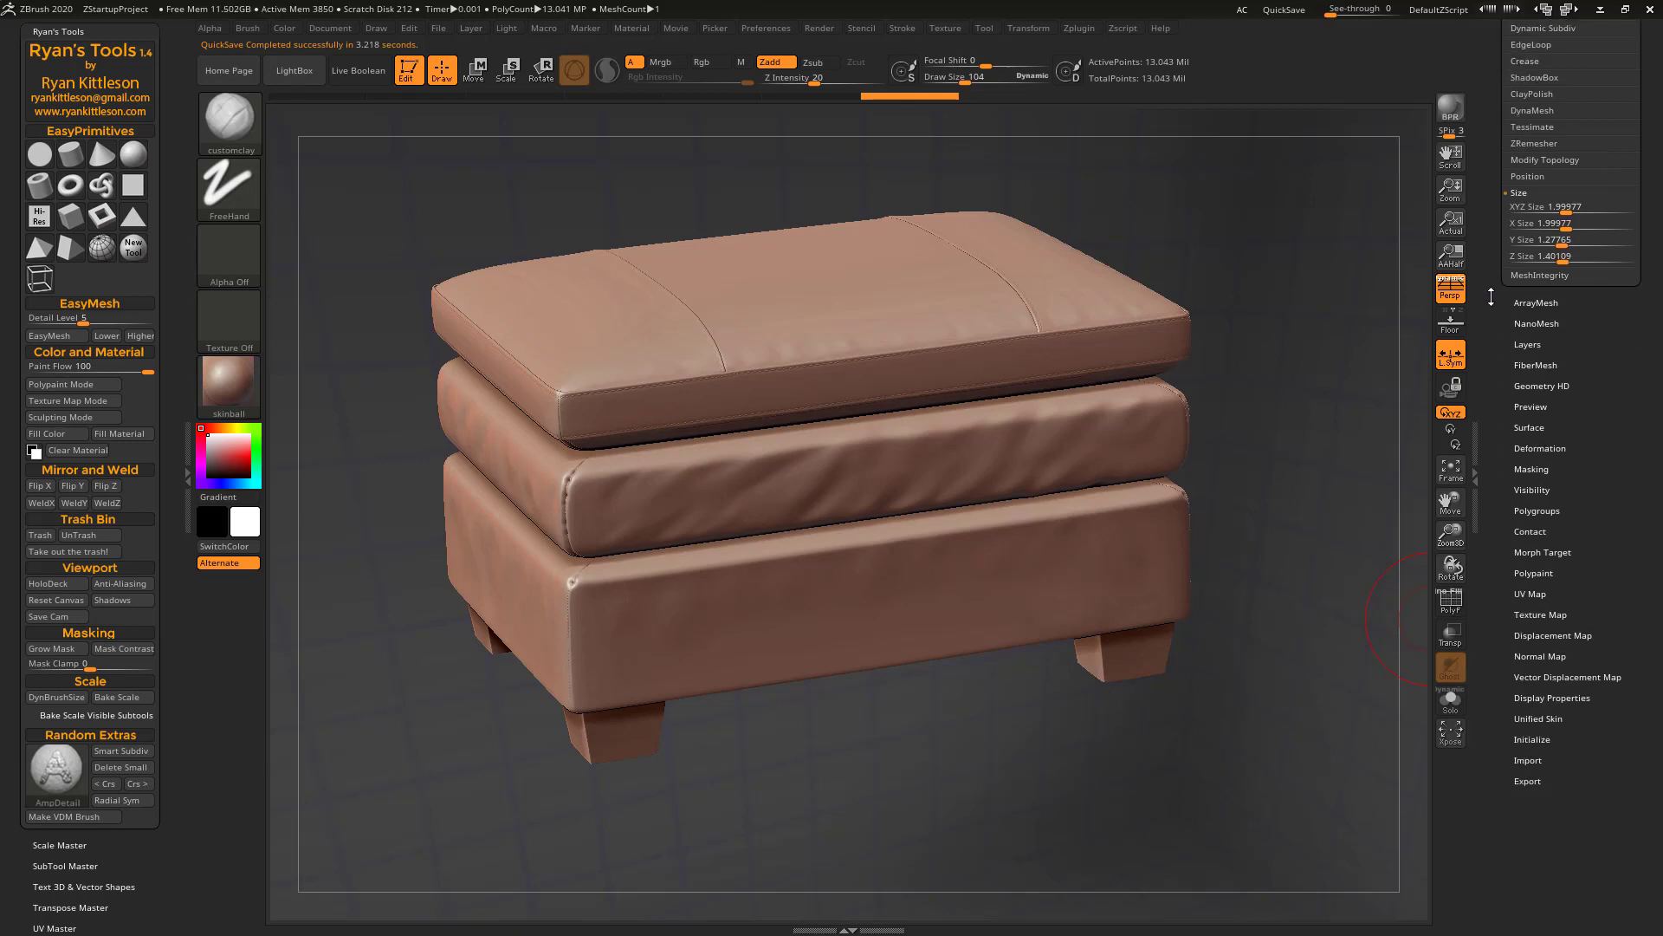
{"action": "left_click", "coordinate": [1528, 781]}
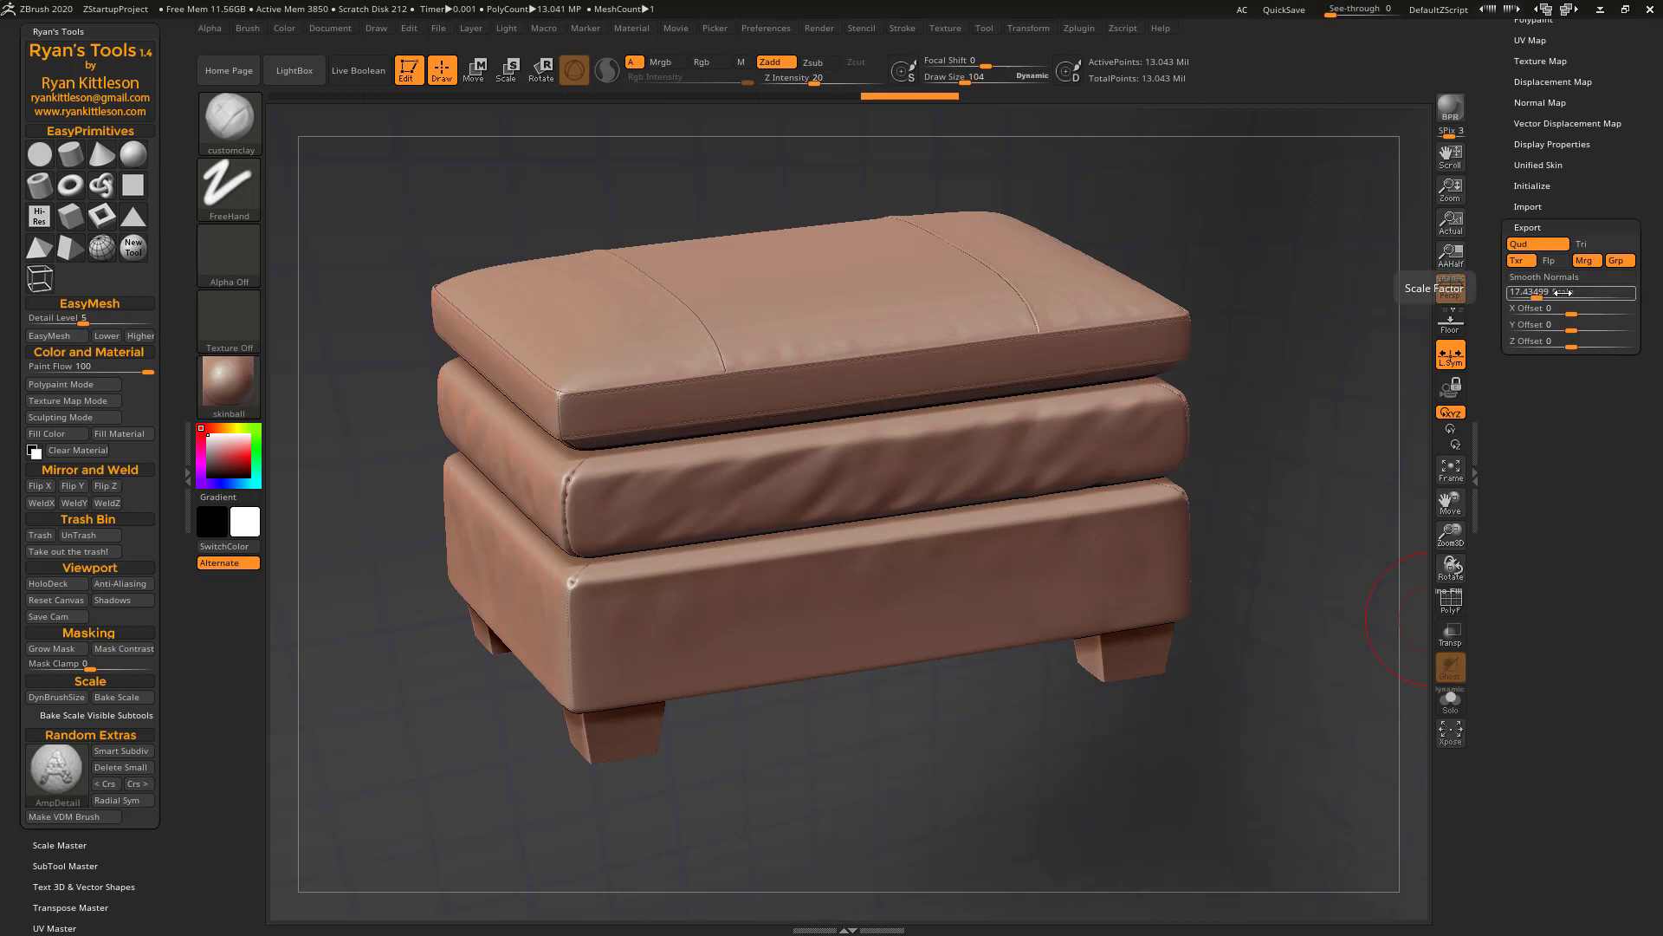
{"action": "mouse_move", "coordinate": [928, 373]}
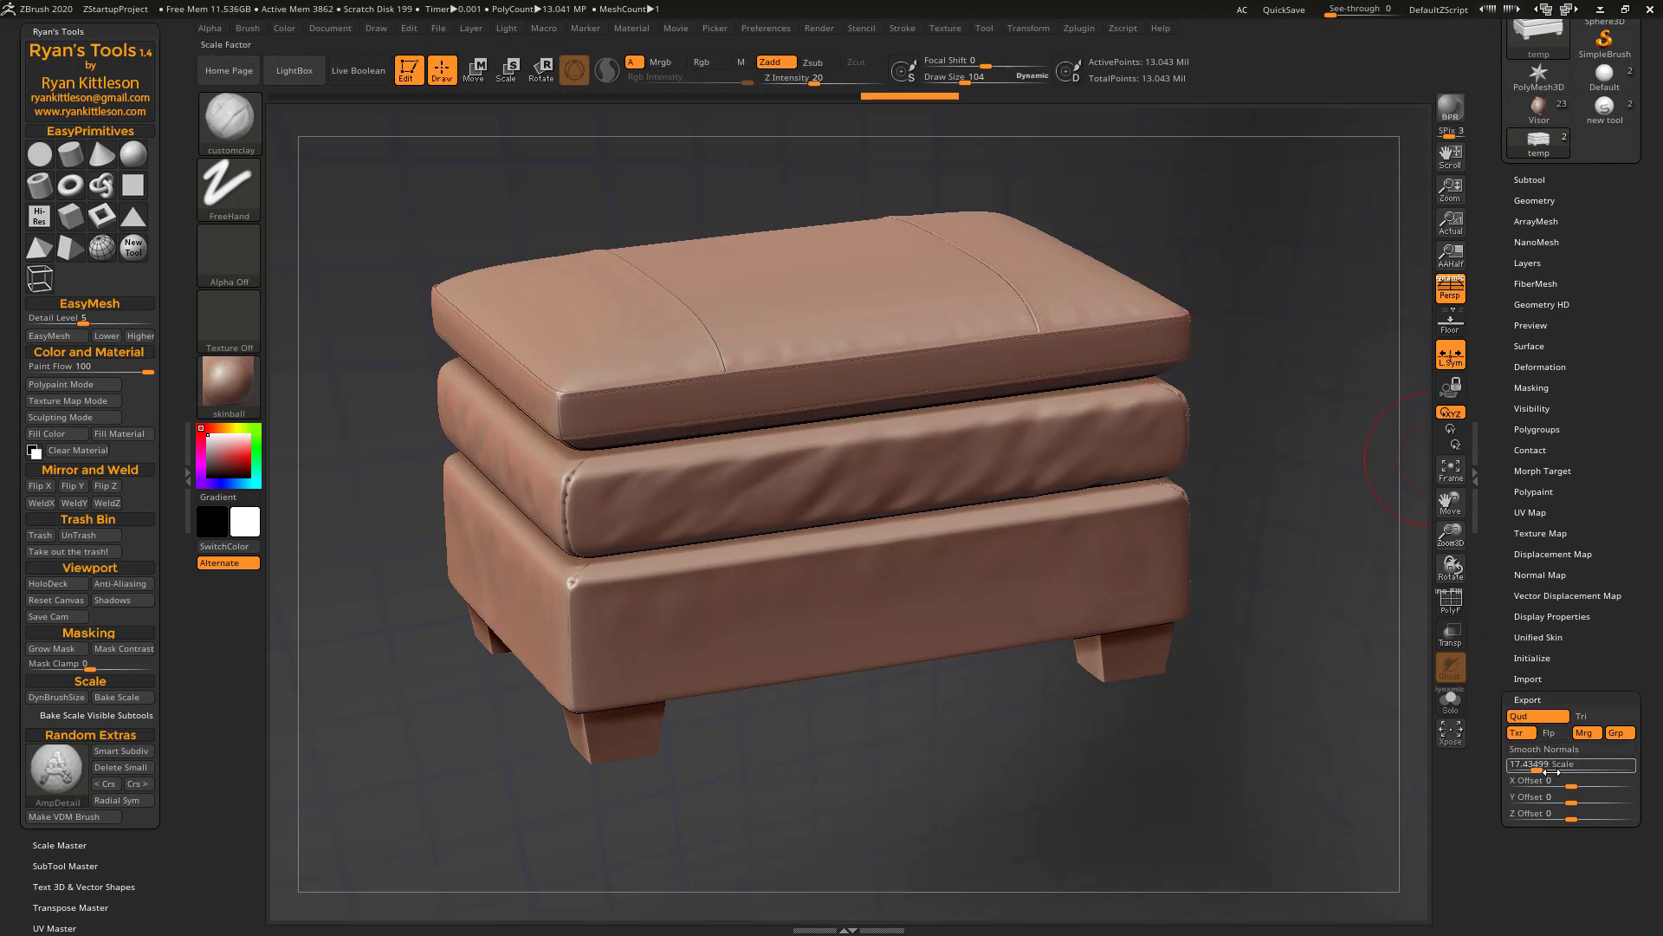
{"action": "mouse_move", "coordinate": [1570, 764]}
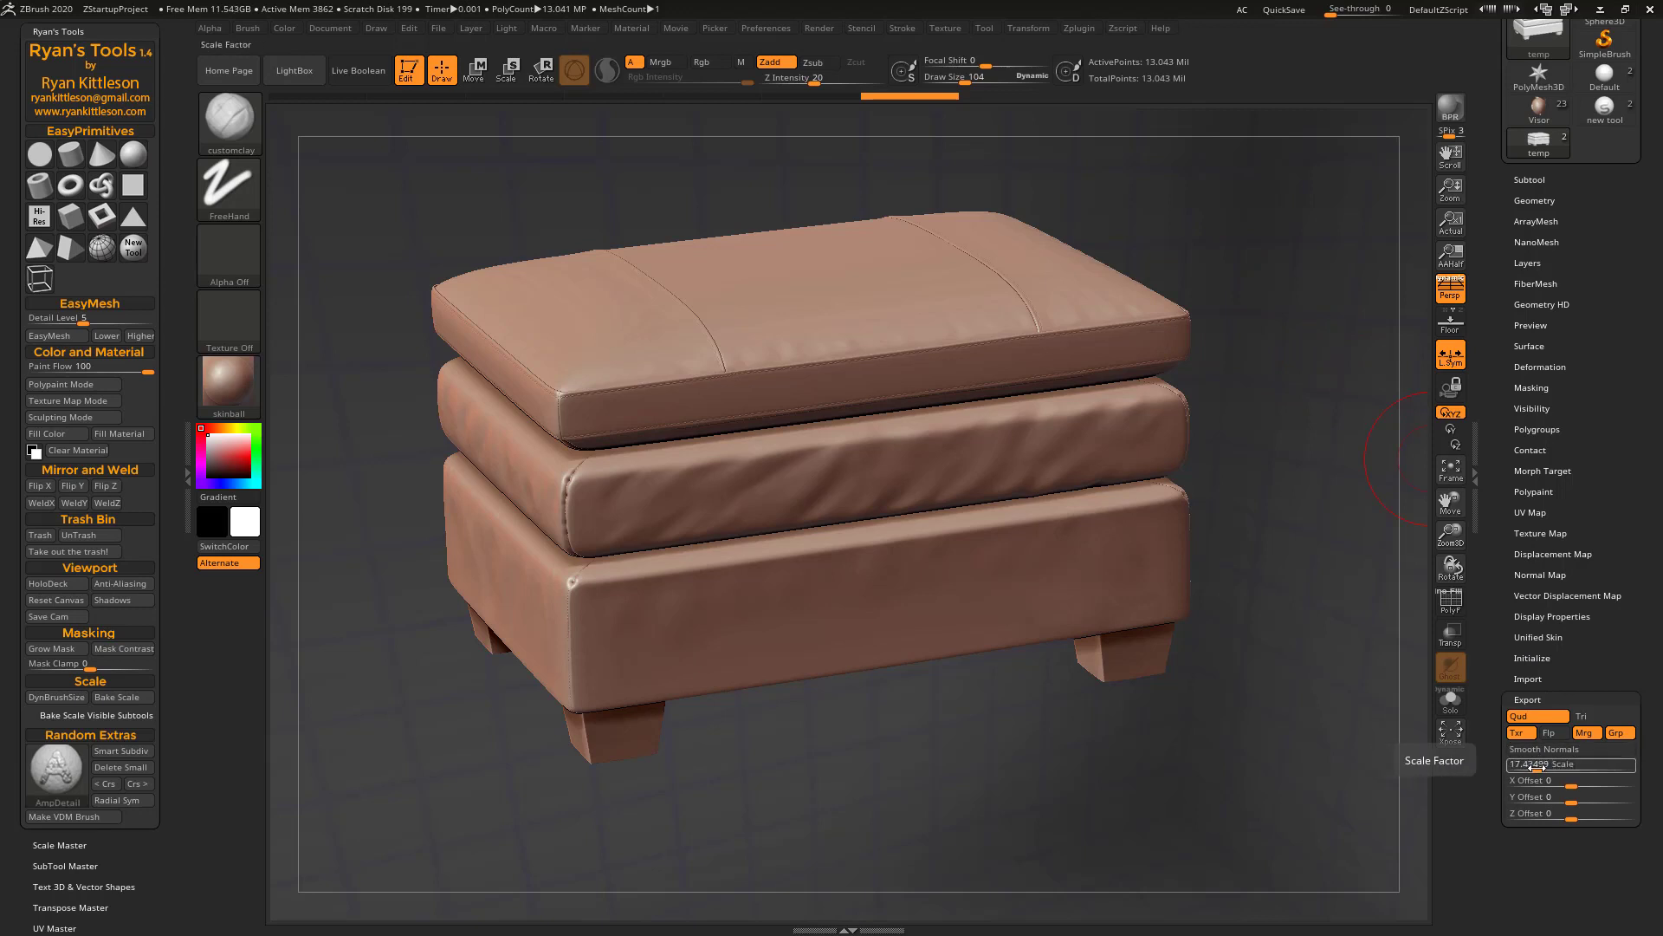
{"action": "left_click", "coordinate": [1534, 201]}
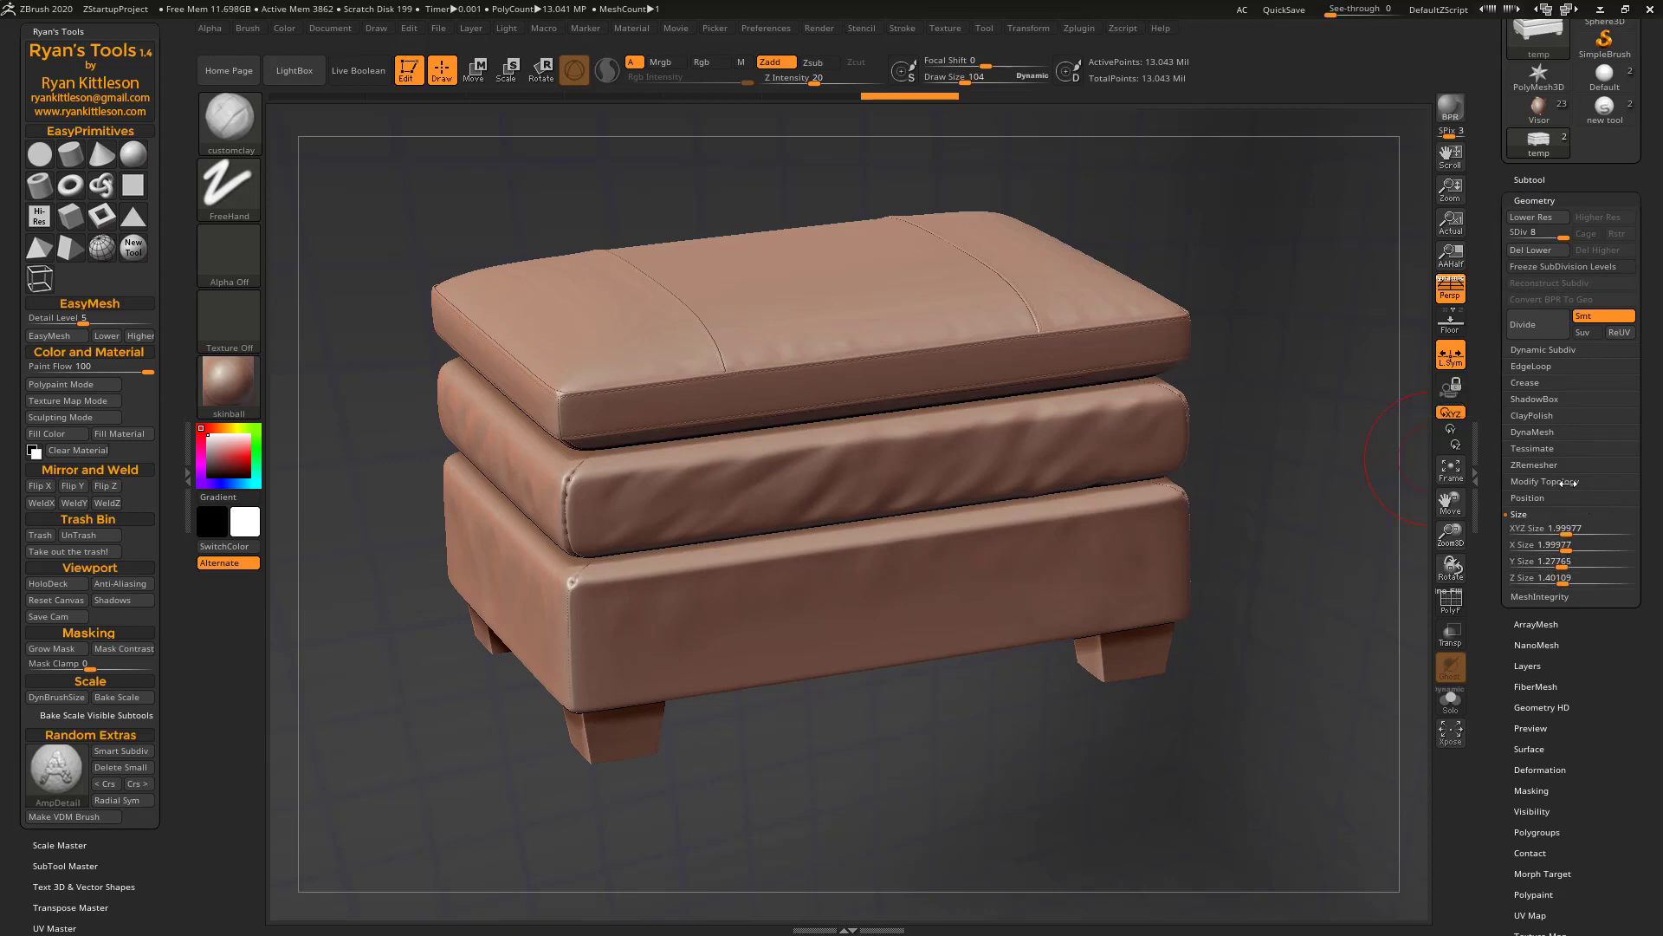
{"action": "mouse_move", "coordinate": [117, 696]}
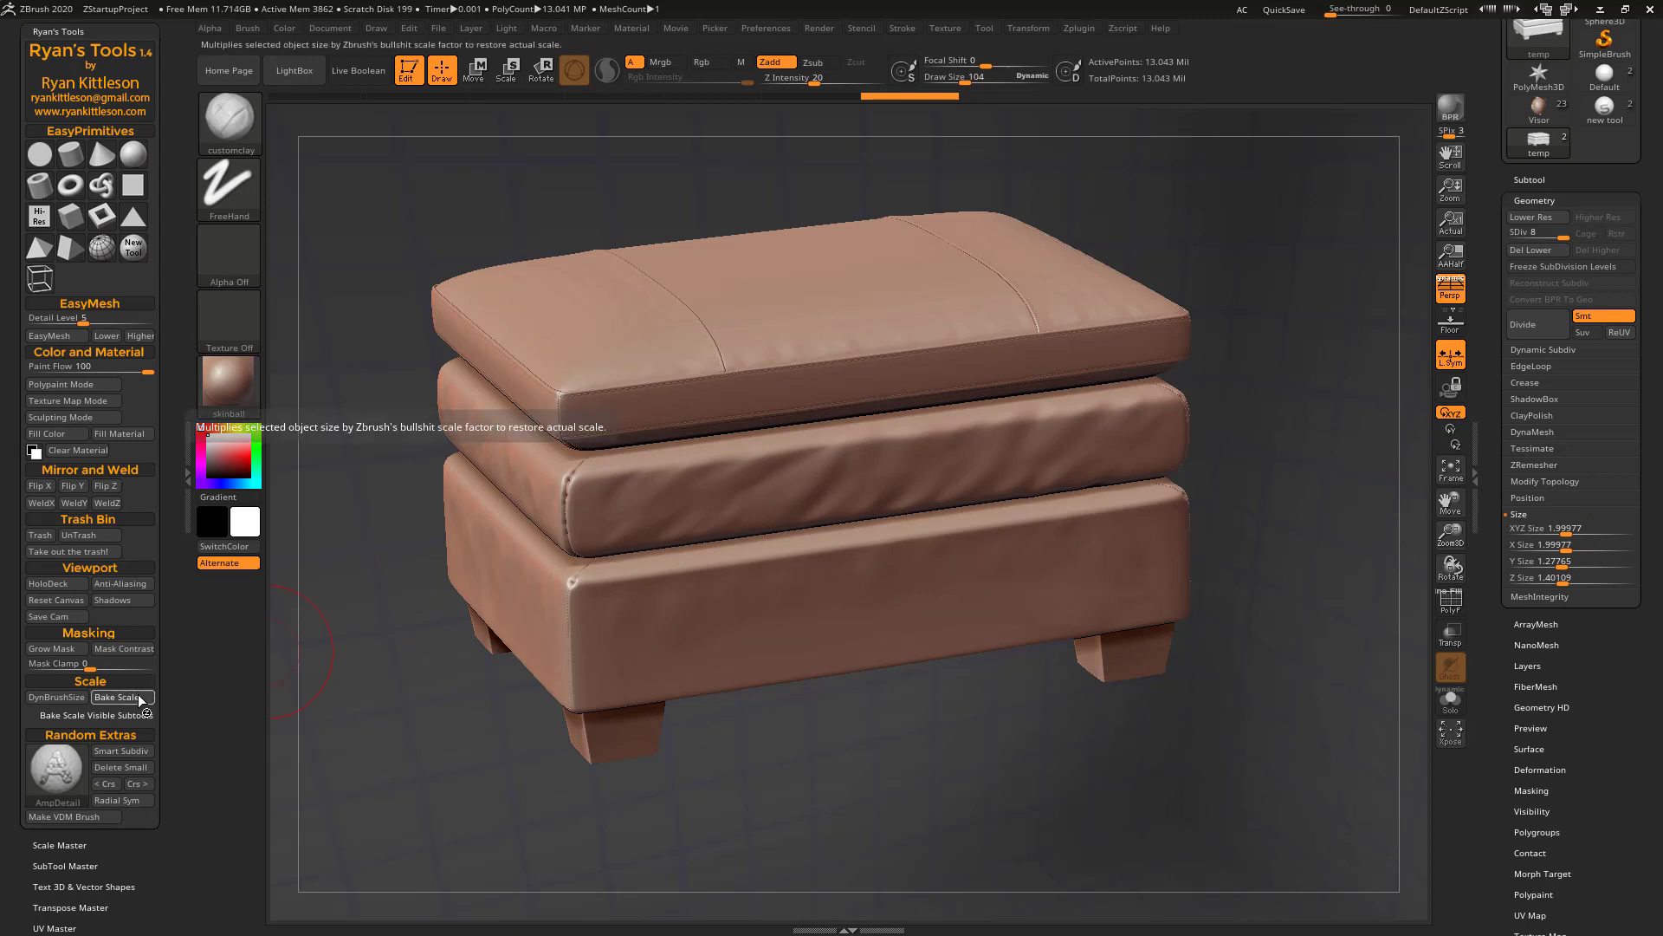
Bake the ottoman's scale so export scale reads 1, then frame it
{"action": "left_click", "coordinate": [117, 697]}
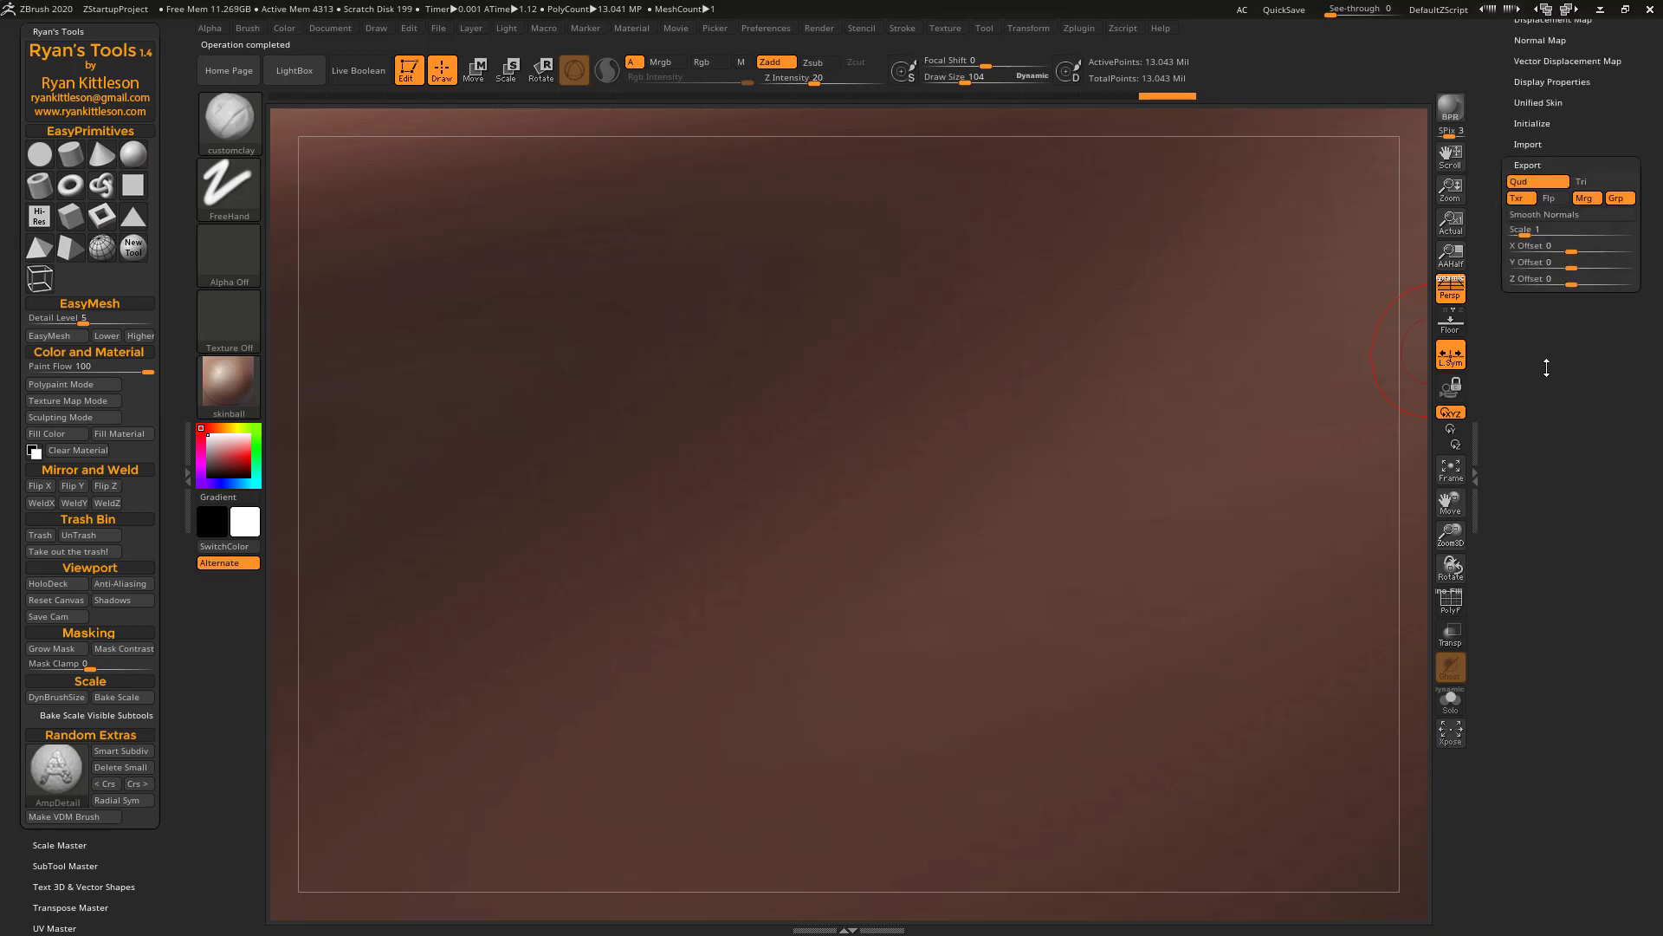
{"action": "left_click", "coordinate": [1493, 29]}
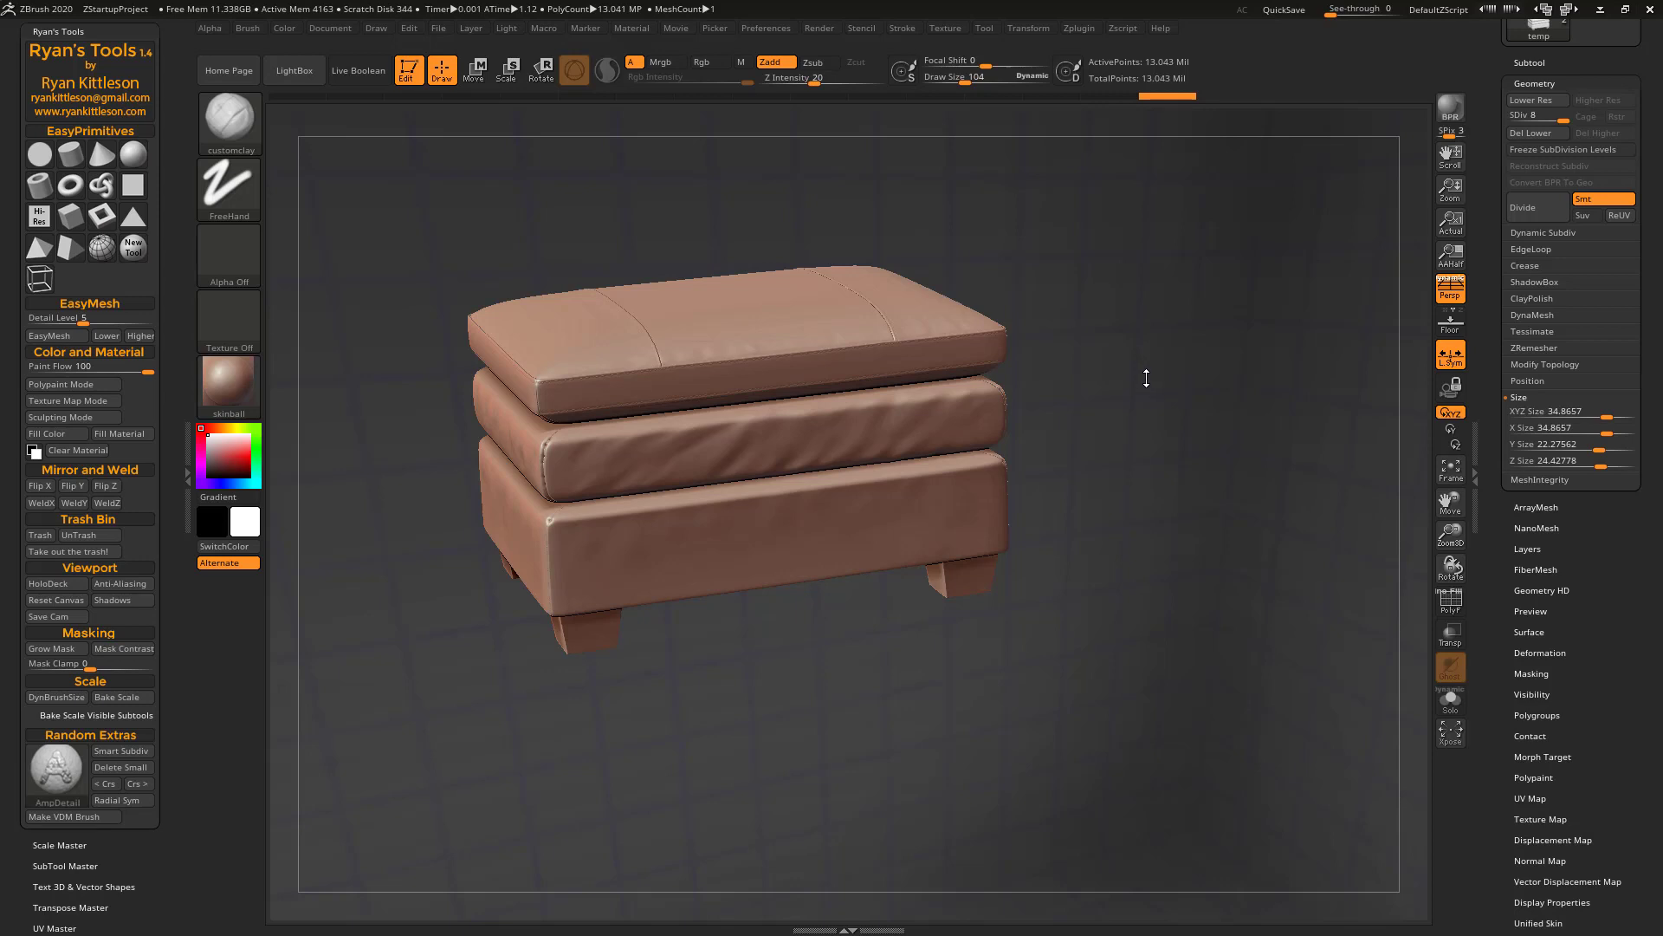
{"action": "mouse_move", "coordinate": [1133, 308]}
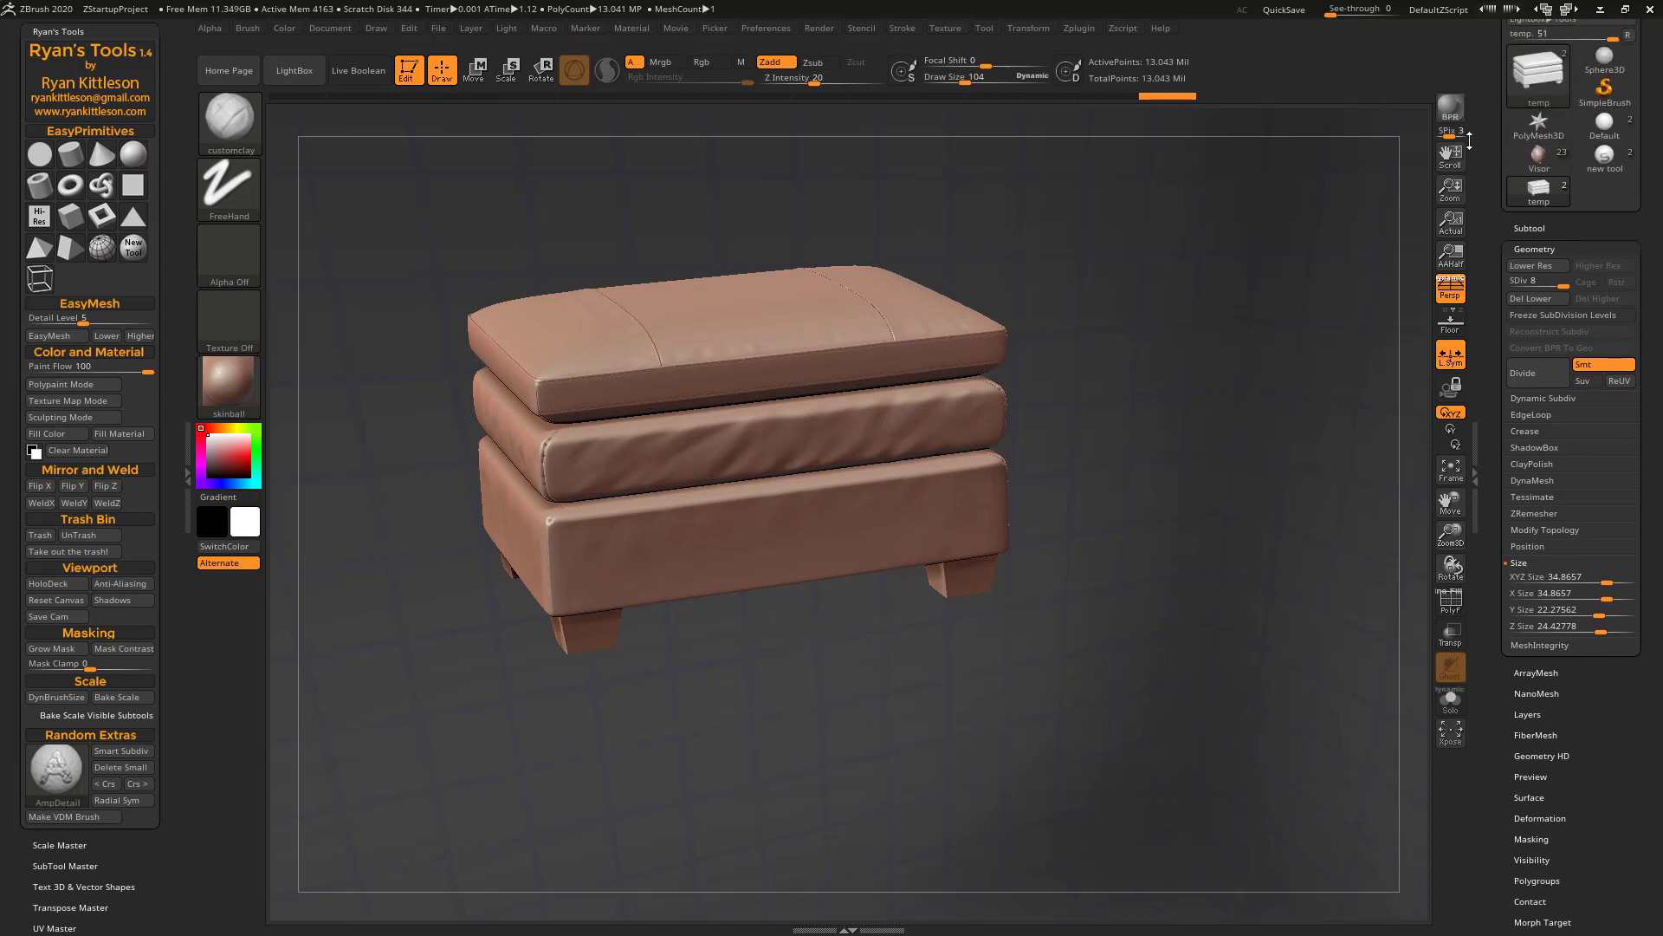
Switch to the Visor character, showing its 36.78 export scale and subtool list
{"action": "left_click", "coordinate": [1604, 189]}
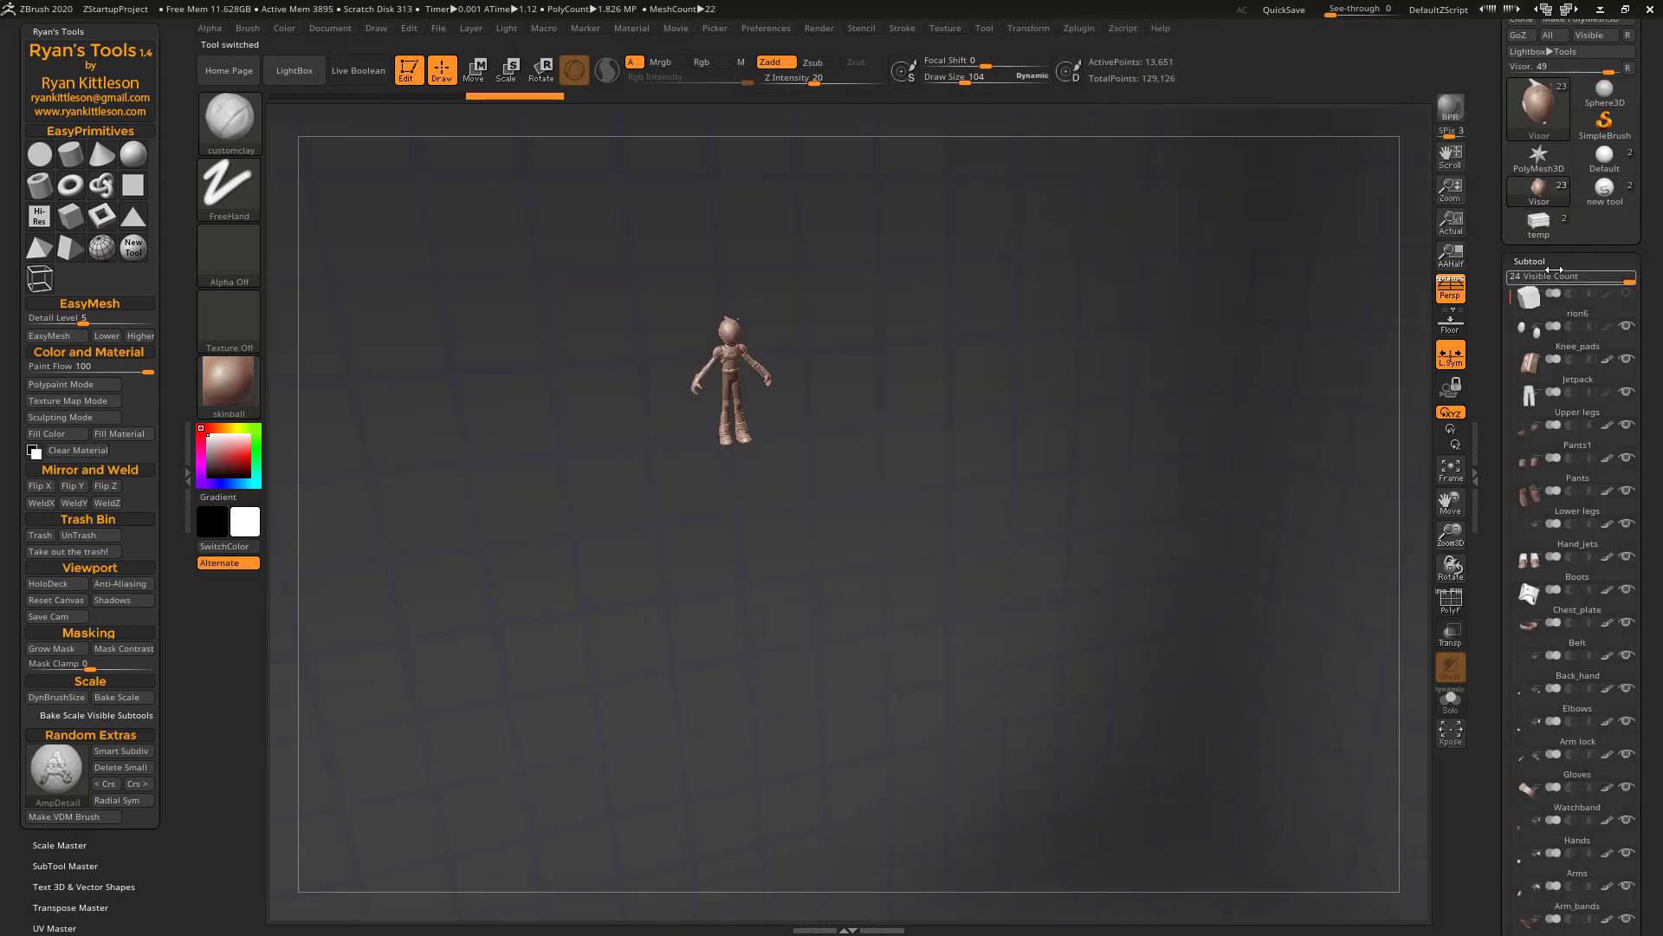
{"action": "mouse_move", "coordinate": [117, 697]}
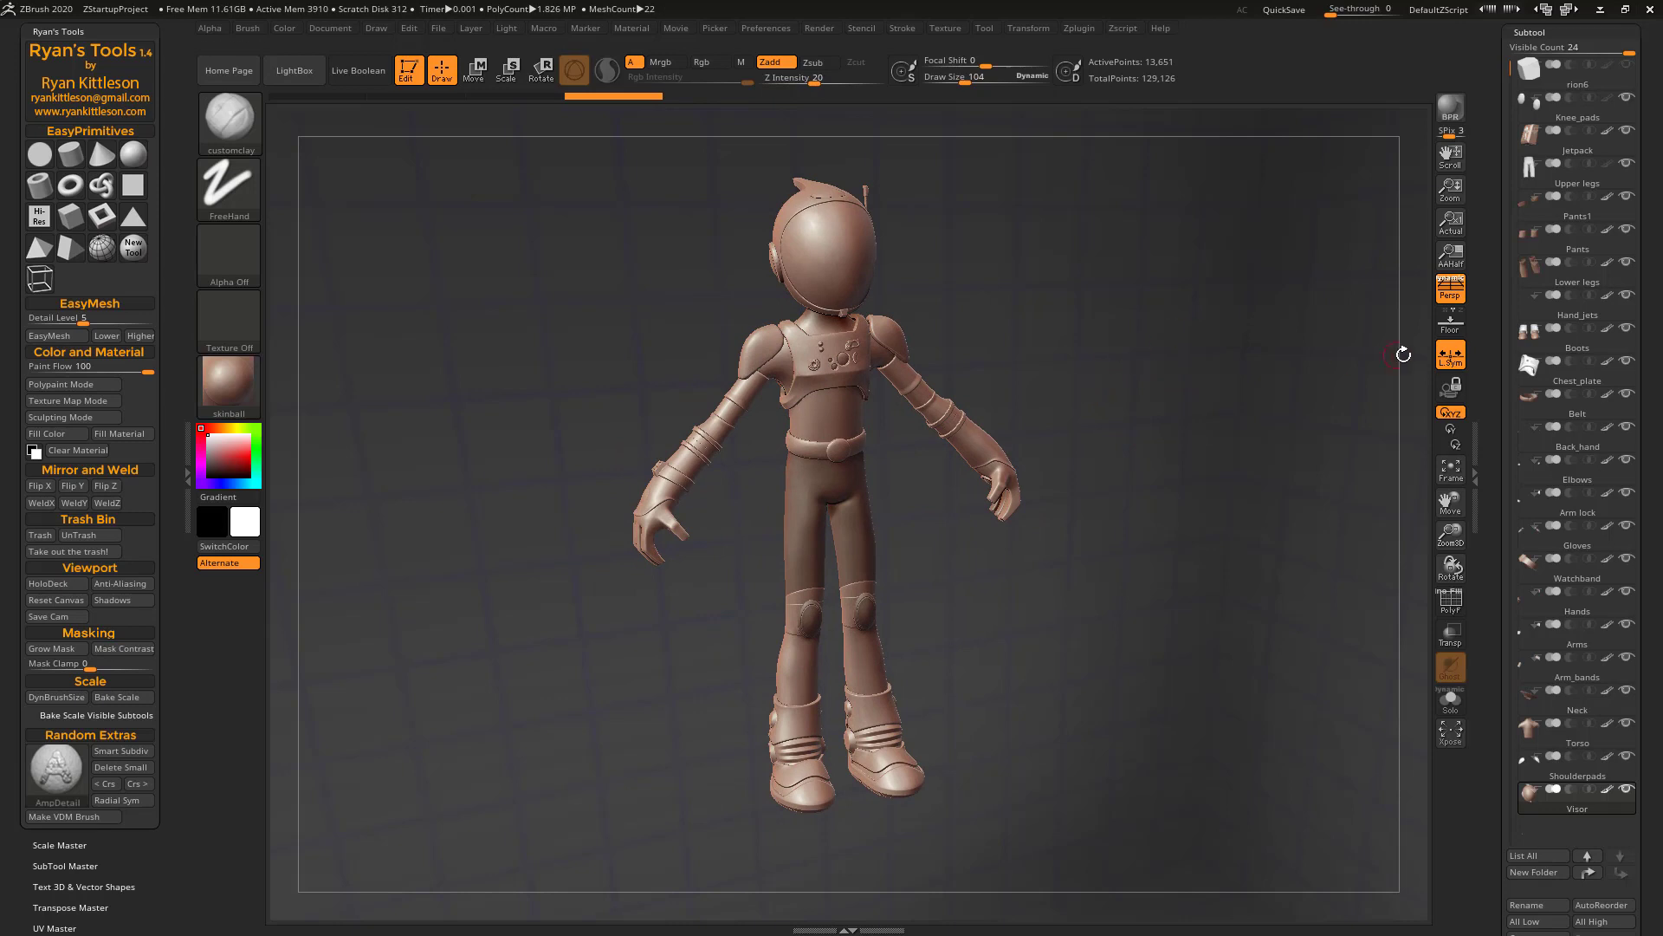
{"action": "left_click", "coordinate": [1522, 23]}
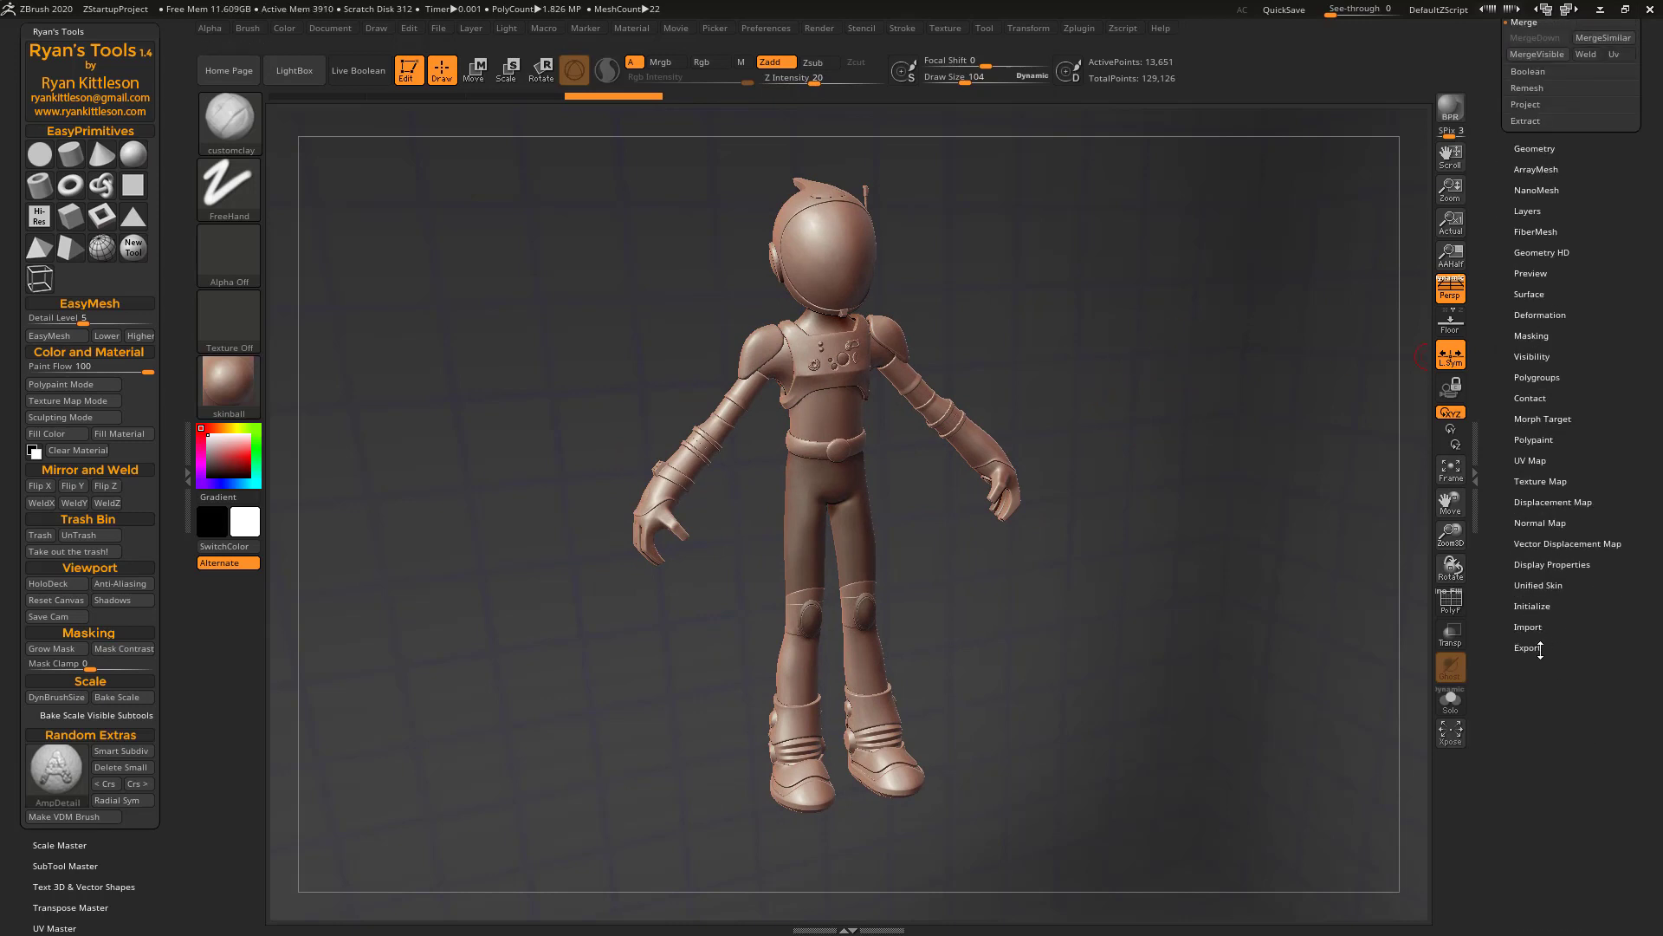
{"action": "left_click", "coordinate": [1527, 647]}
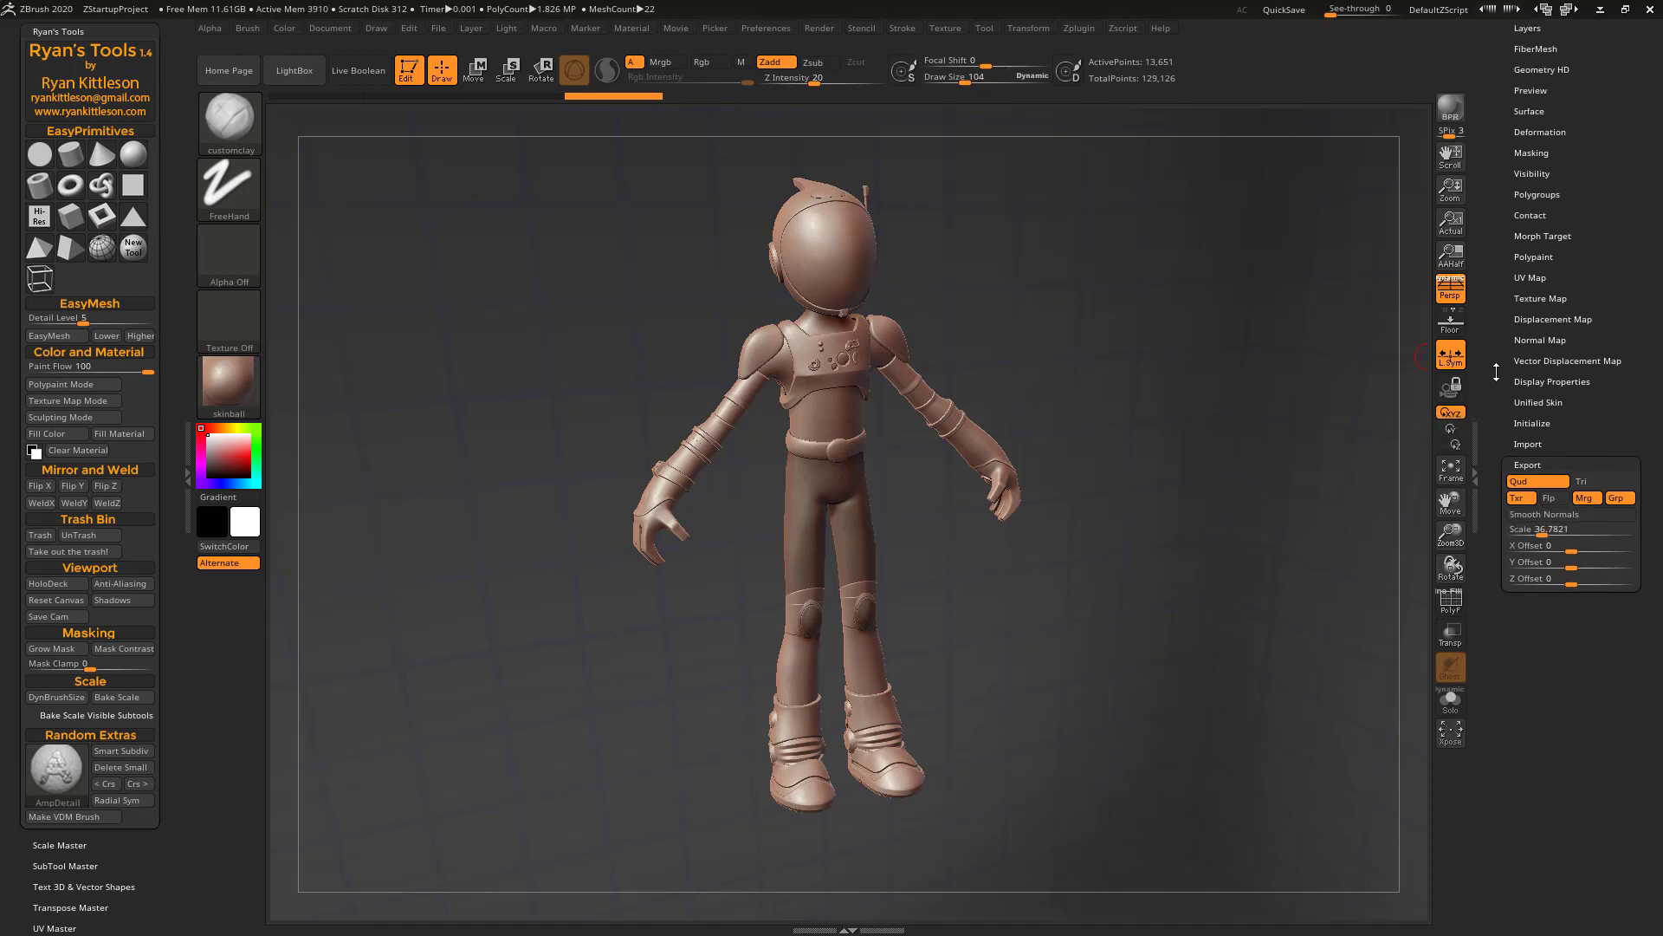
{"action": "left_click", "coordinate": [1518, 29]}
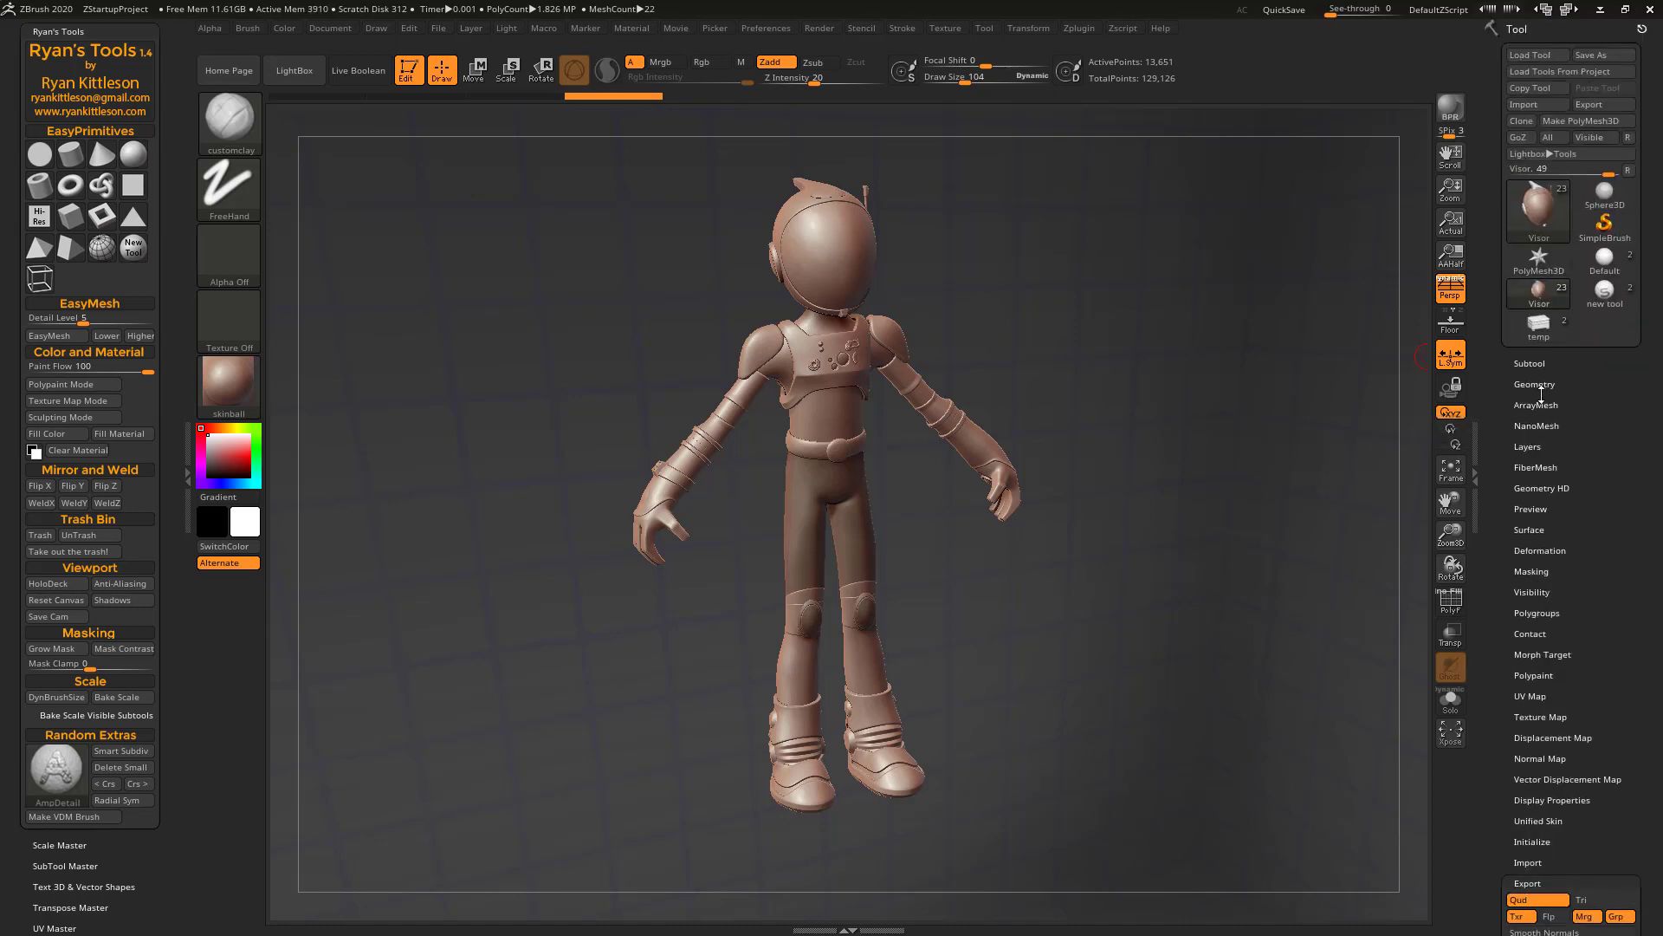
{"action": "left_click", "coordinate": [1528, 363]}
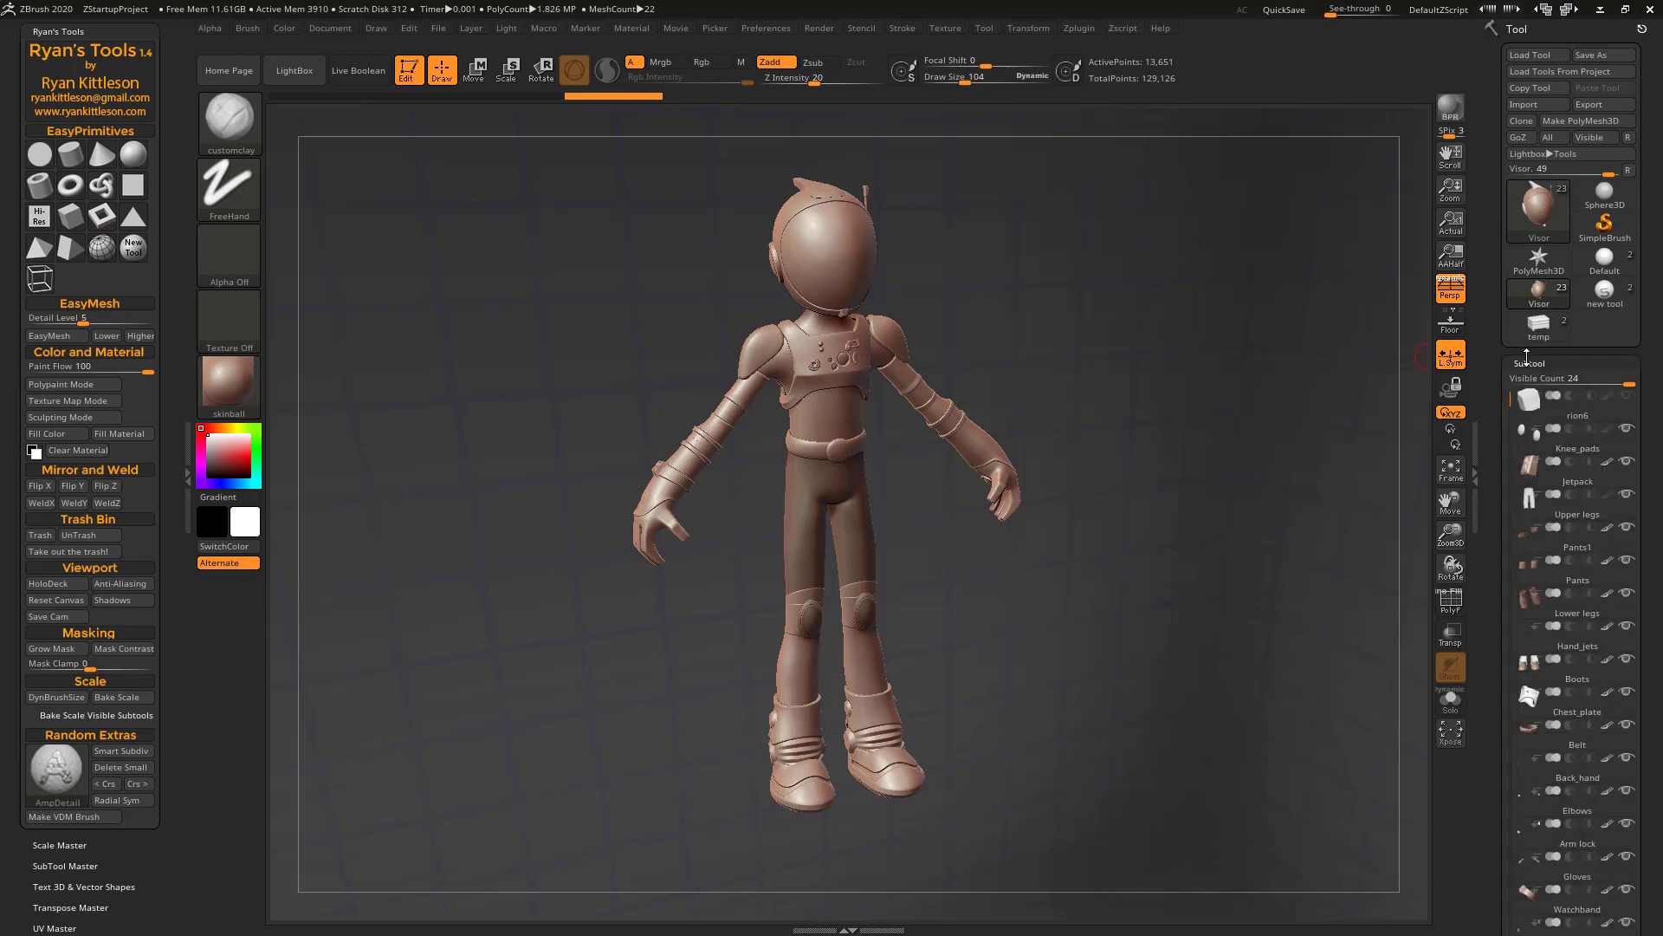
{"action": "mouse_move", "coordinate": [1516, 405]}
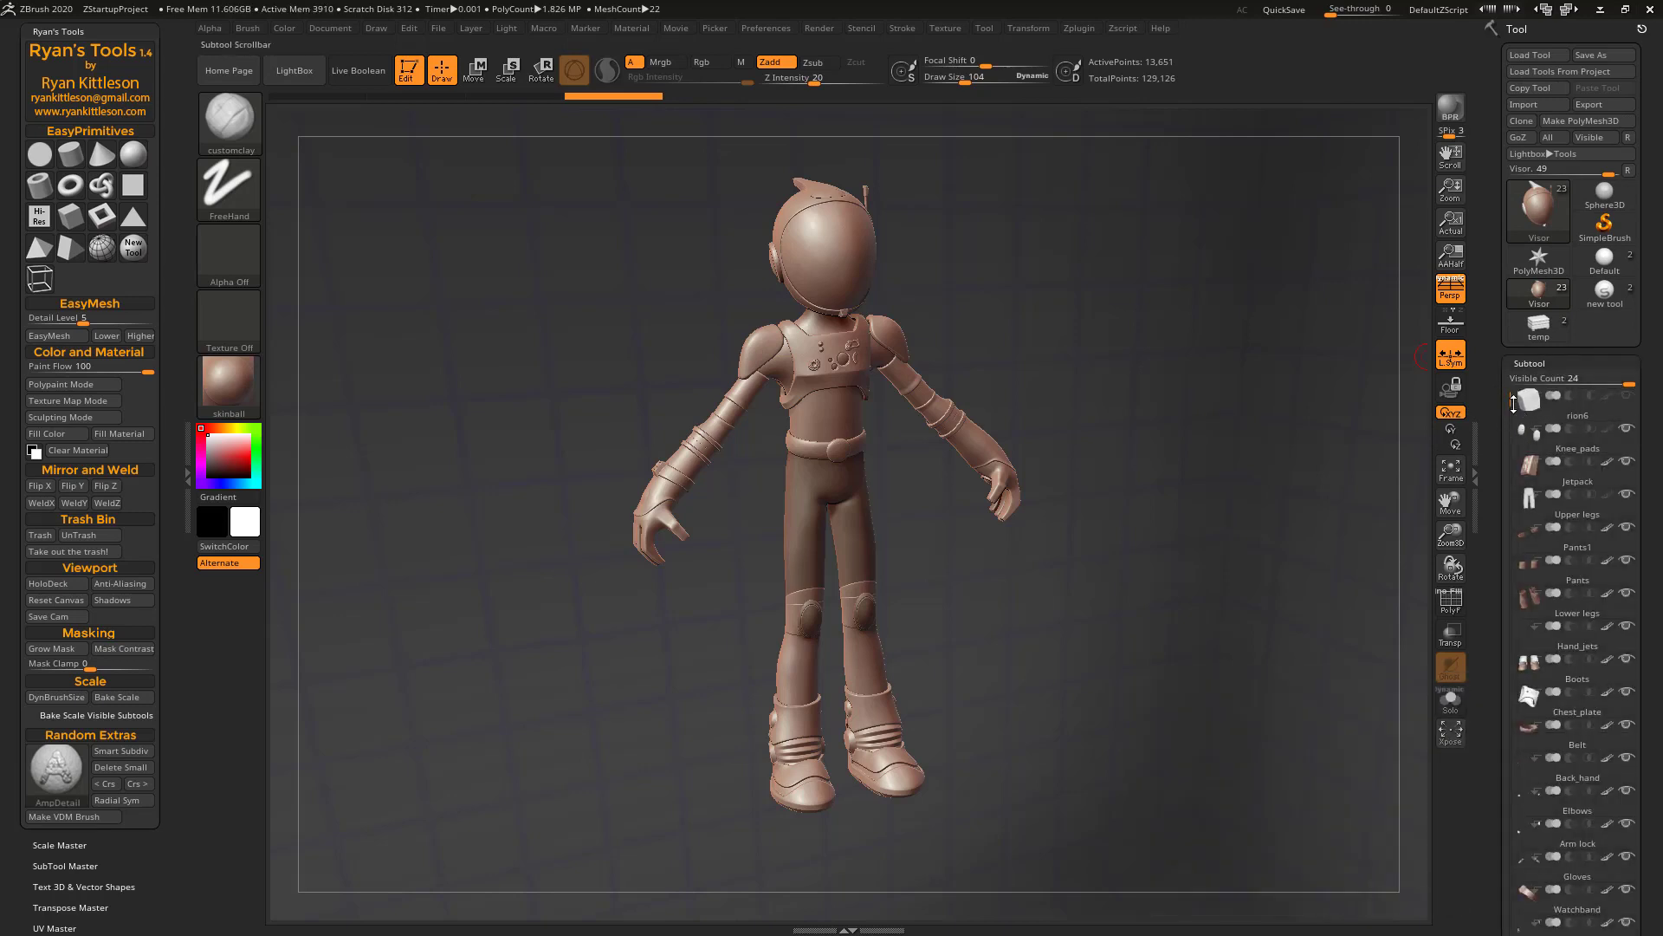
{"action": "mouse_move", "coordinate": [1574, 731]}
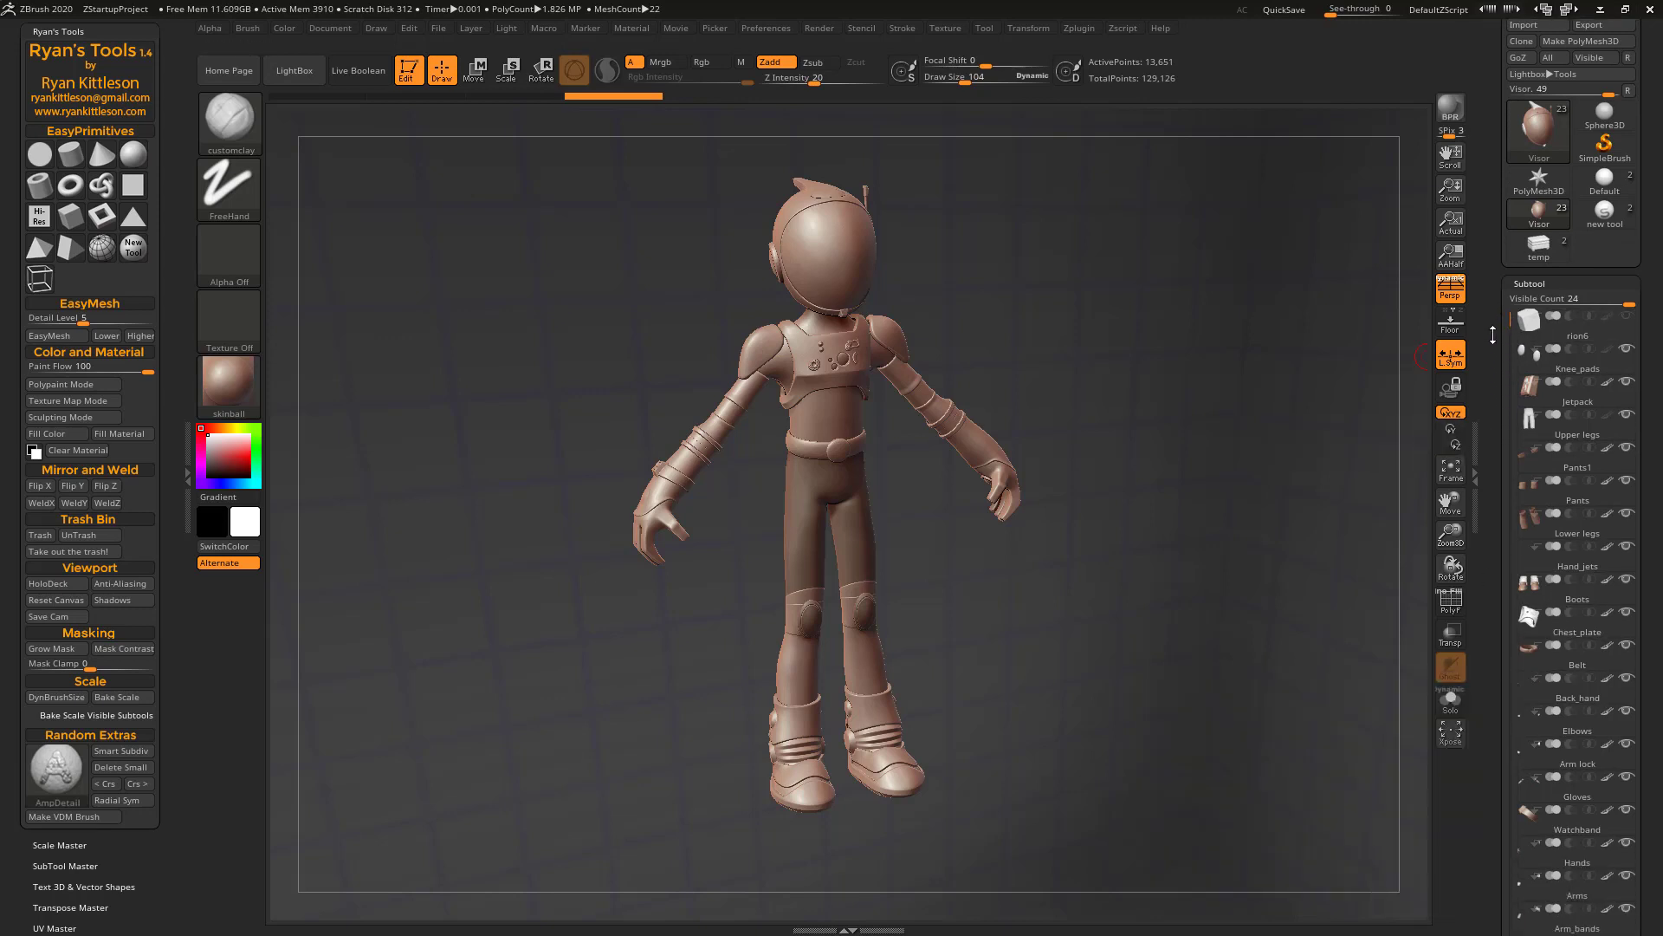
{"action": "scroll", "scroll_direction": "down", "scroll_amount": 3}
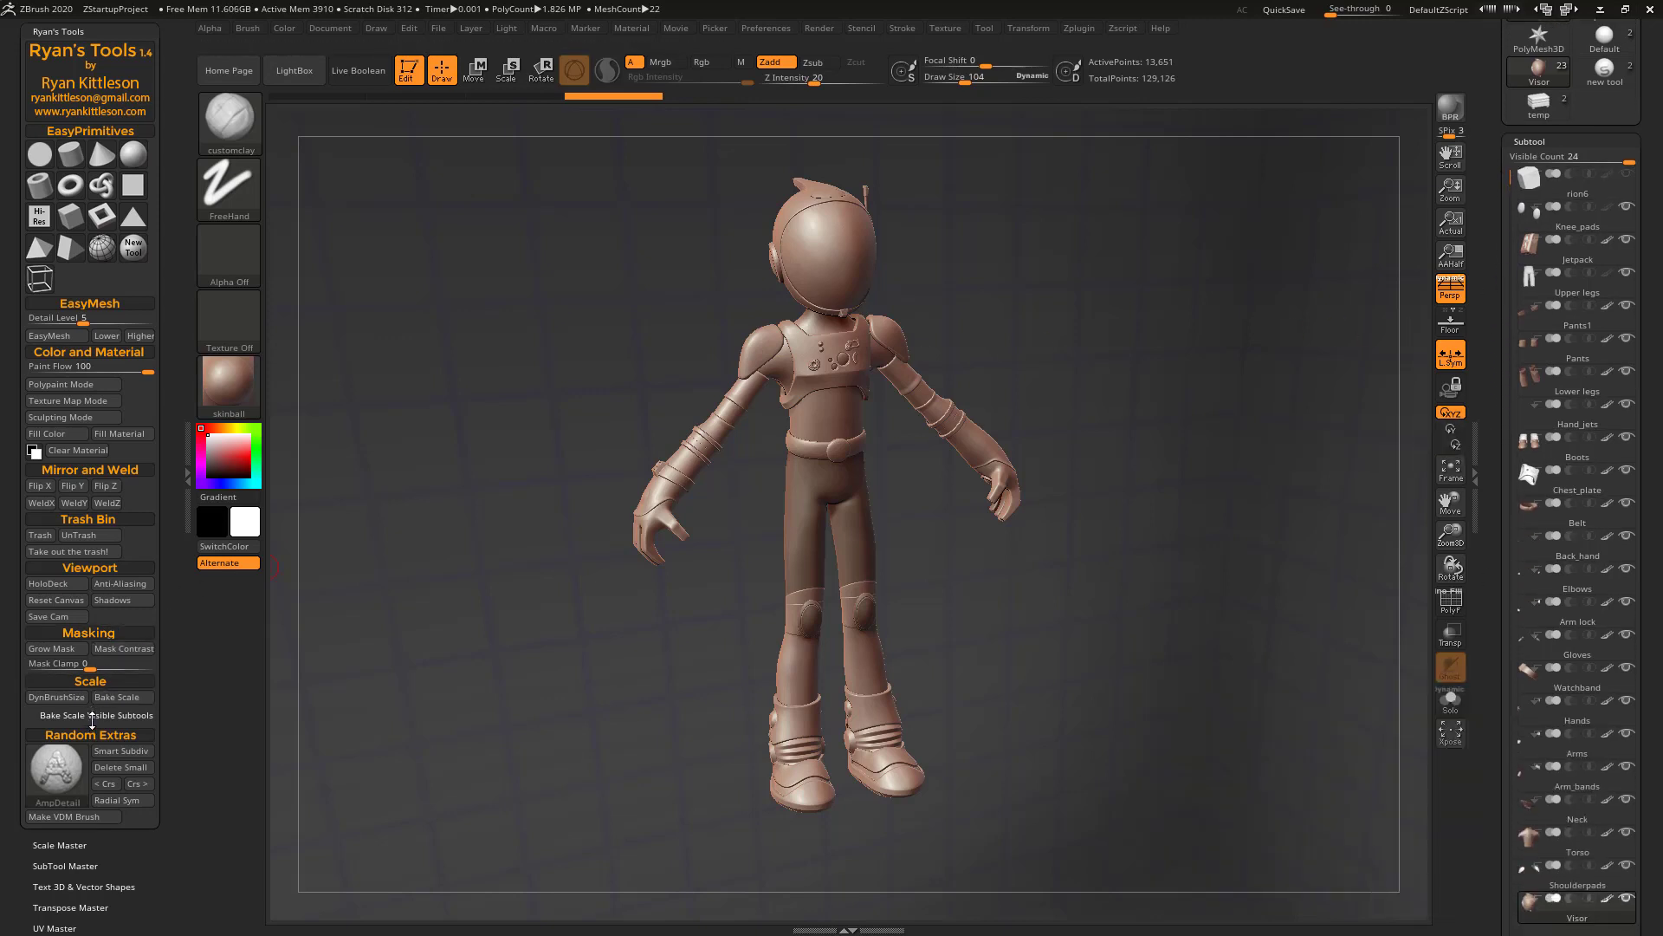
Run Bake Scale Visible Subtools Steps 1 and 2, creating a 23.19-unit merged copy
{"action": "left_click", "coordinate": [89, 714]}
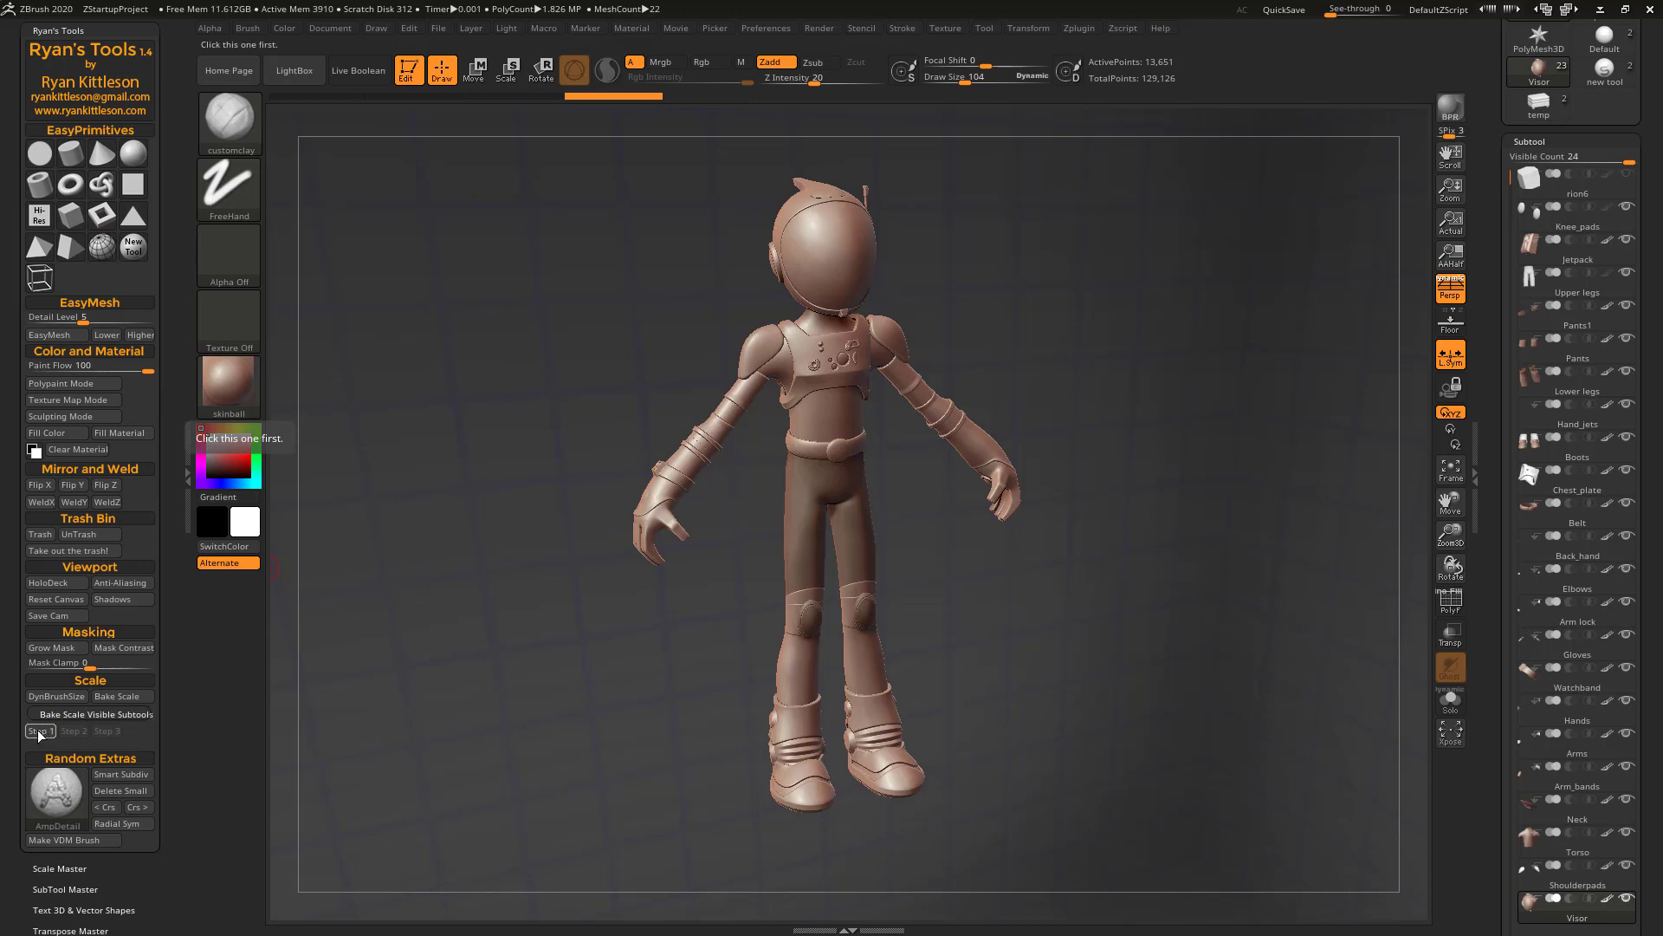
{"action": "left_click", "coordinate": [39, 729]}
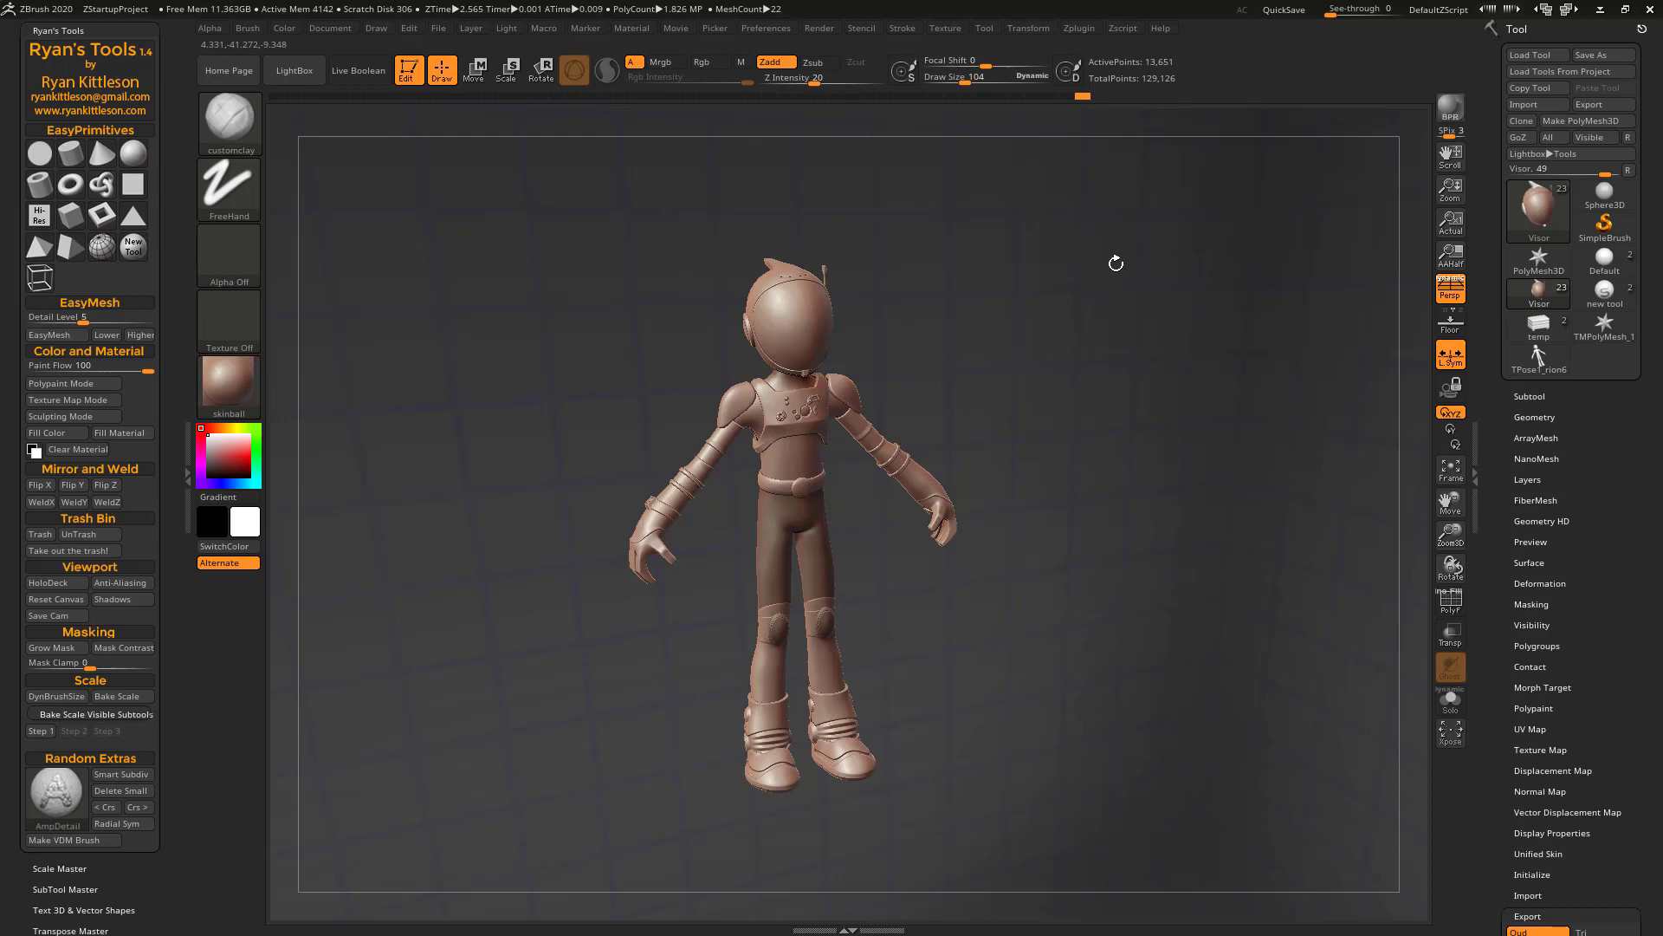
{"action": "mouse_move", "coordinate": [1119, 245]}
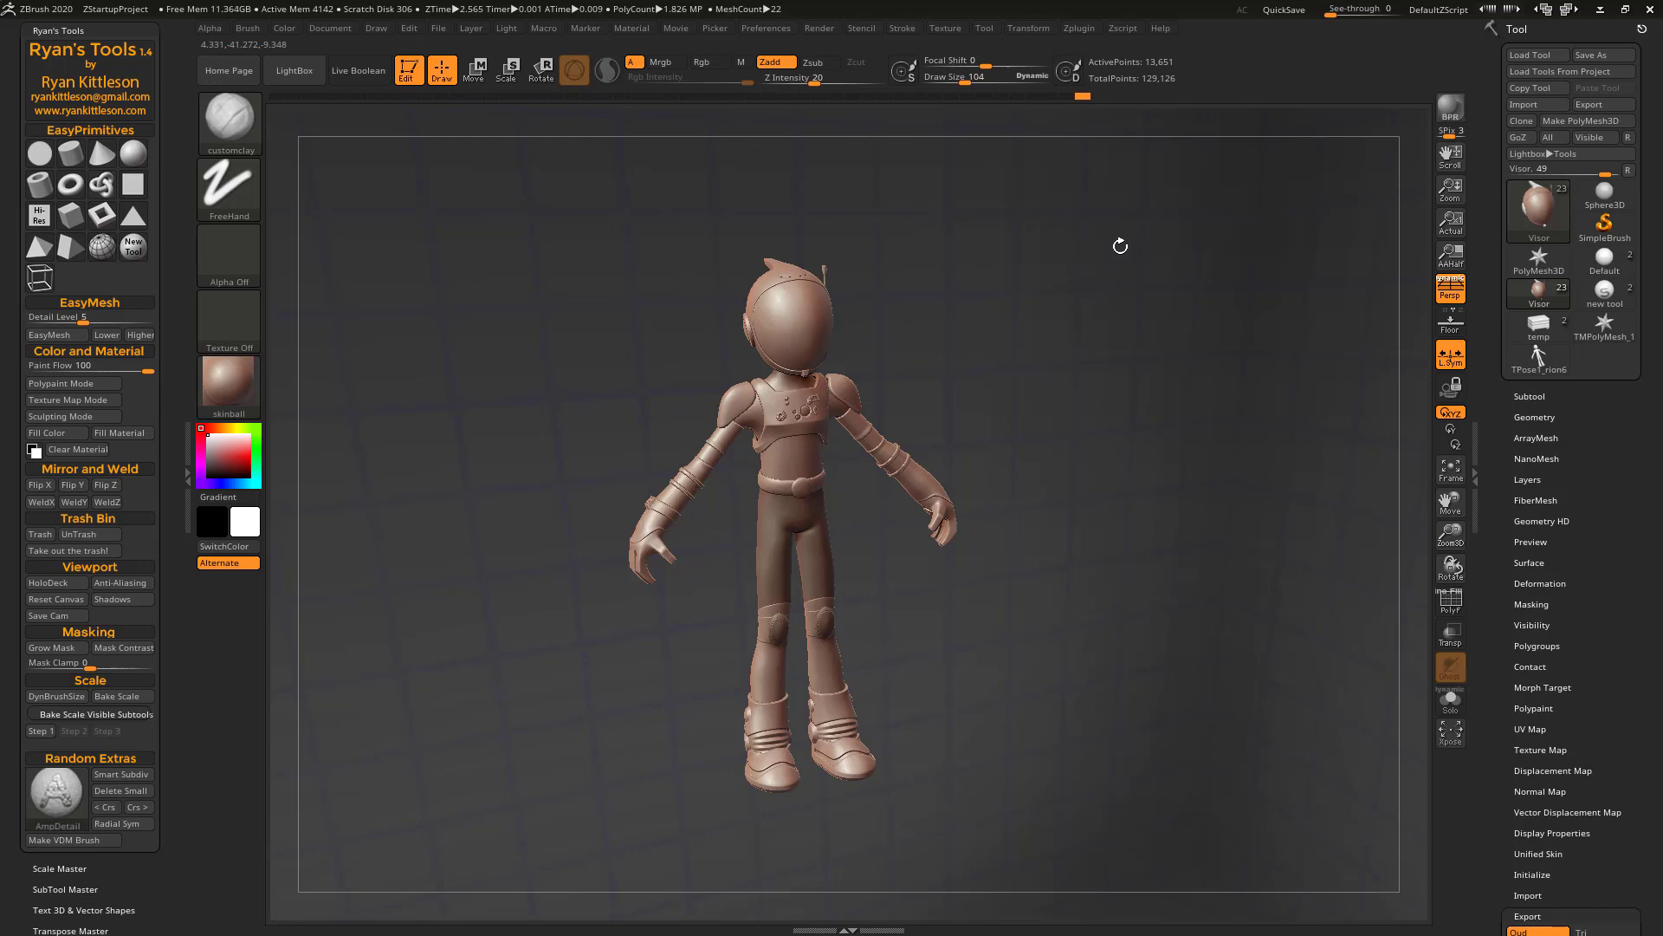
{"action": "left_click", "coordinate": [1534, 416]}
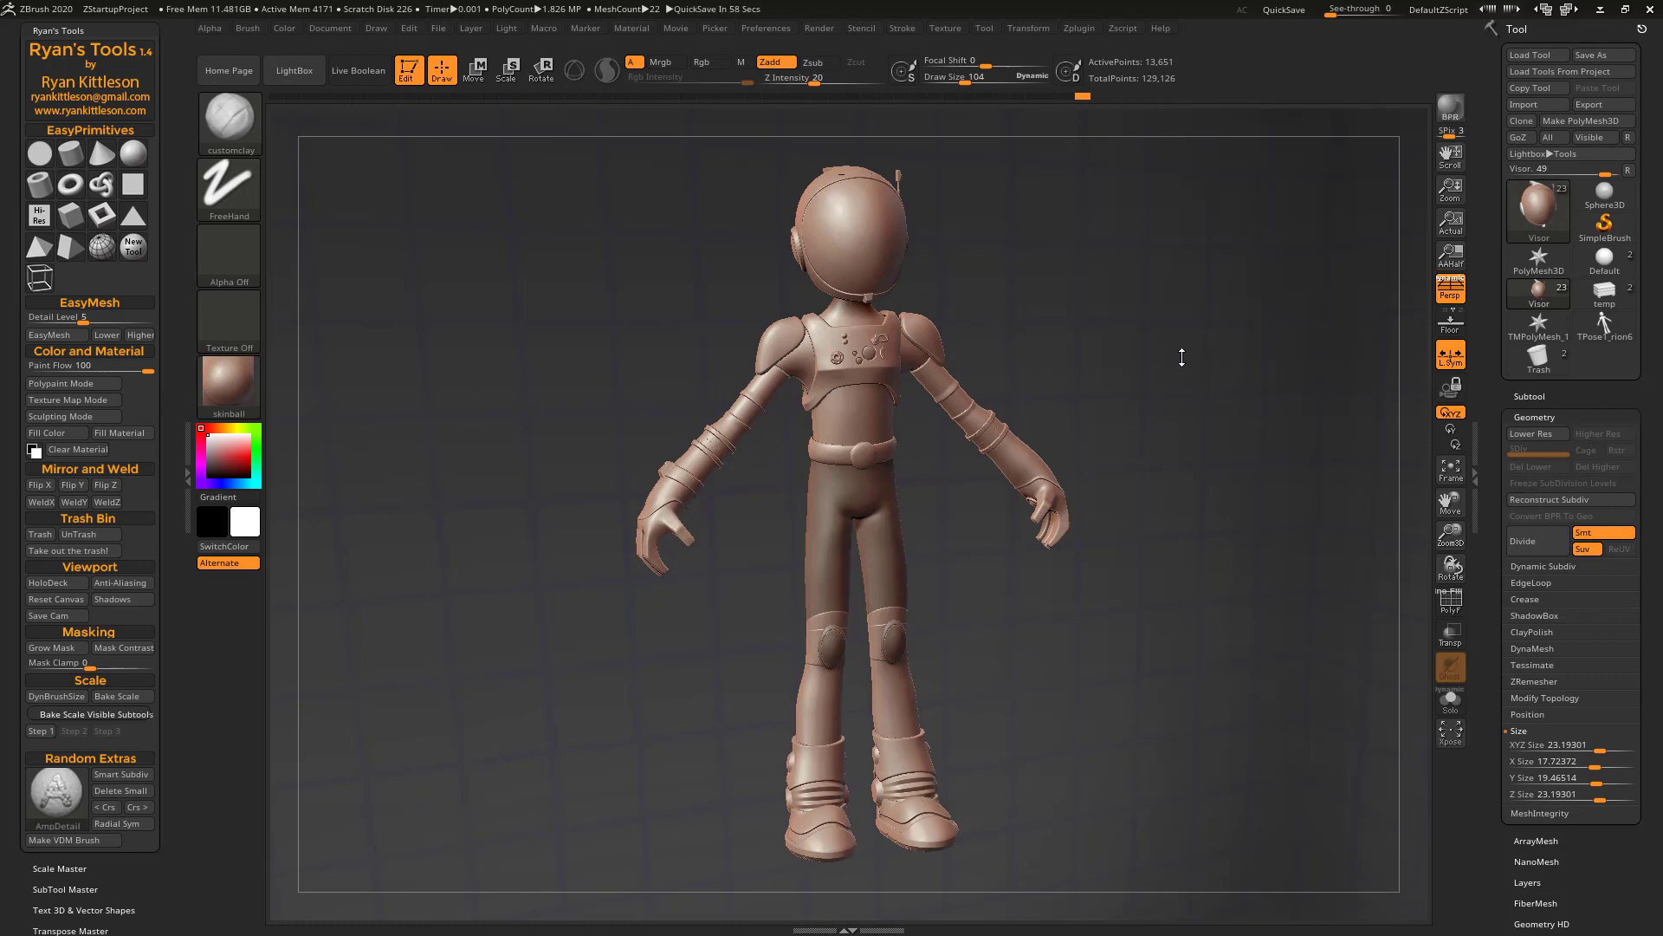
Switch to the VDM template plane and sculpt a curling overhanging hook in its middle
{"action": "left_click", "coordinate": [1536, 204]}
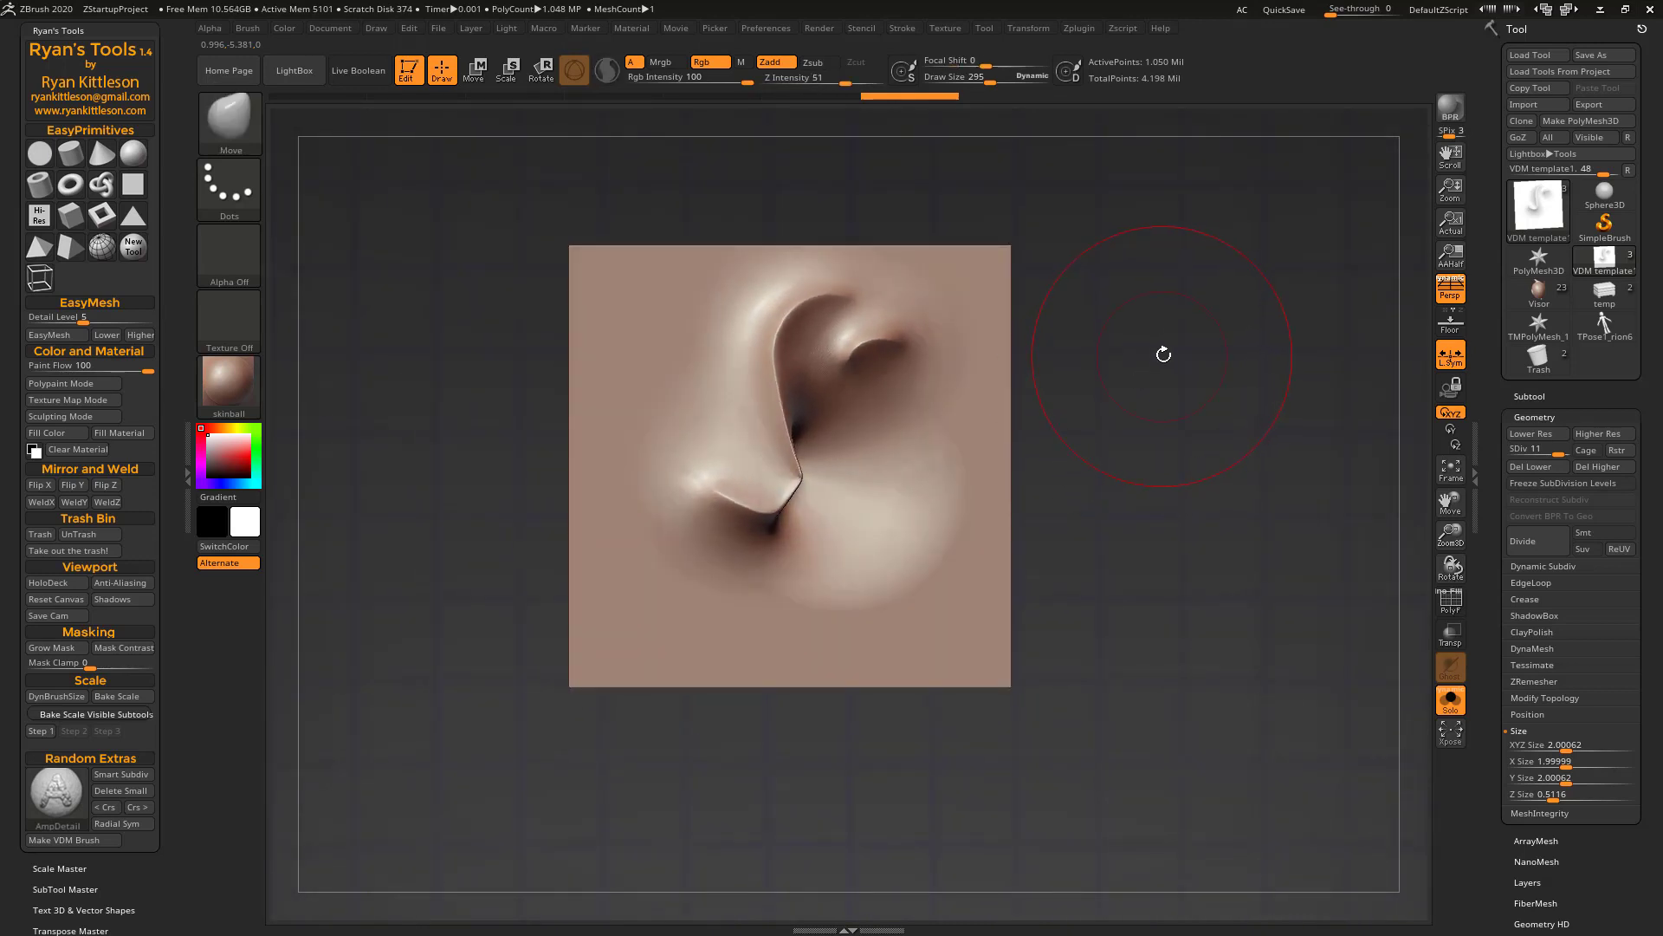
{"action": "mouse_move", "coordinate": [220, 753]}
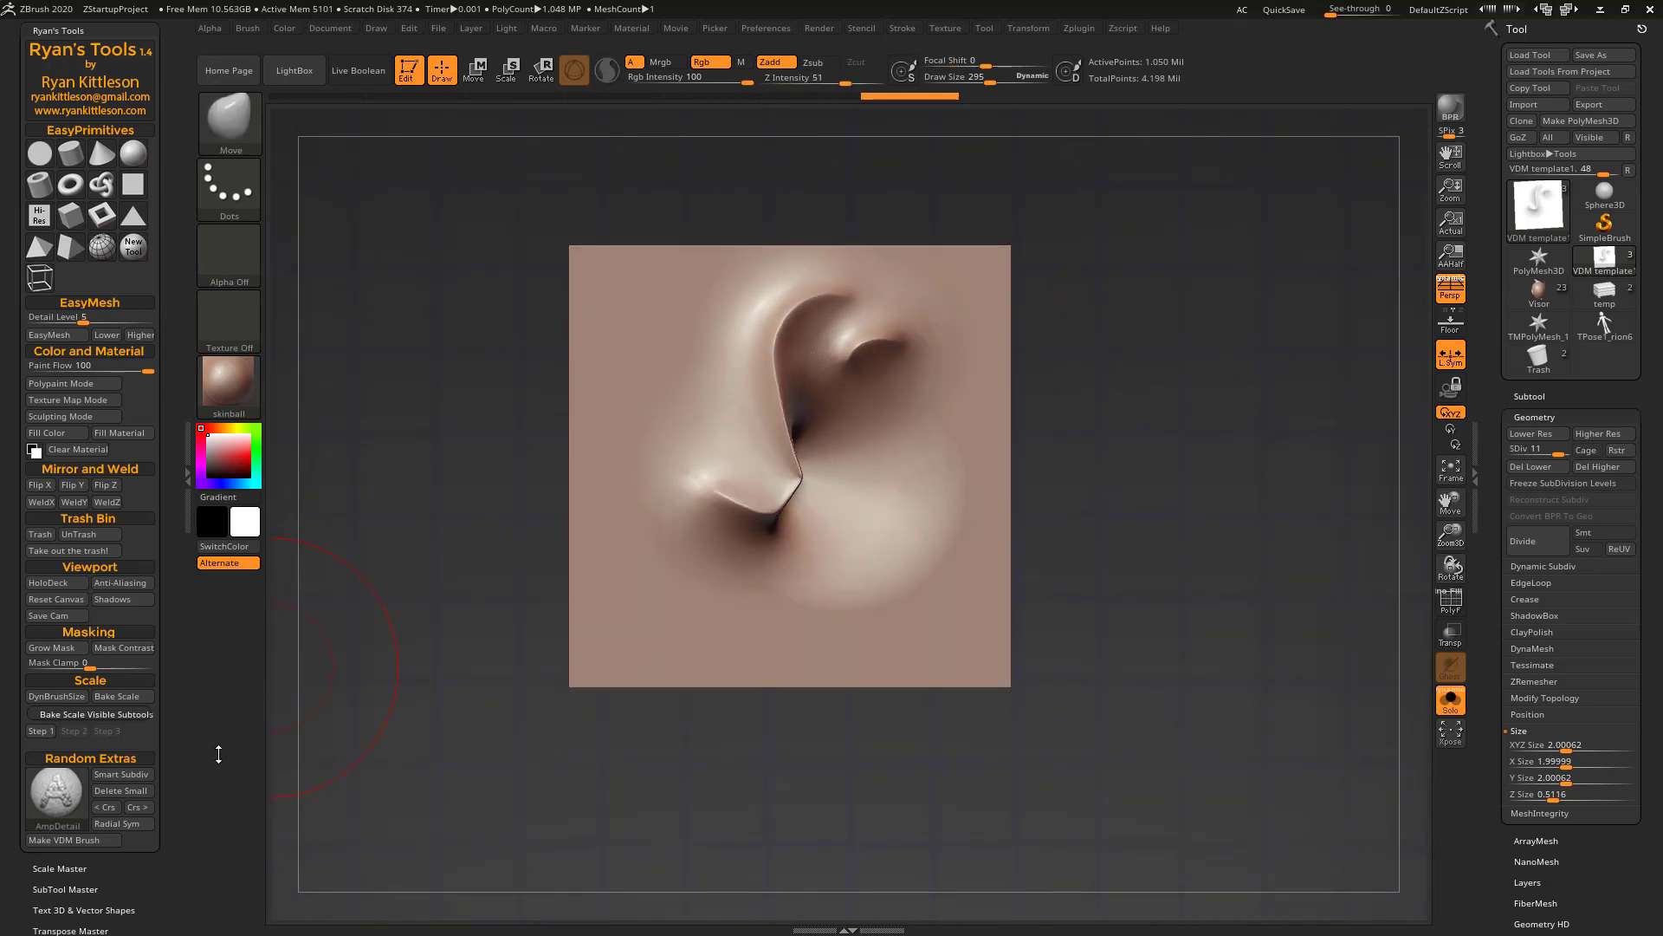
Make a VDM brush from the sculpted hook plane and stamp a small copy top-left
{"action": "left_click", "coordinate": [71, 839]}
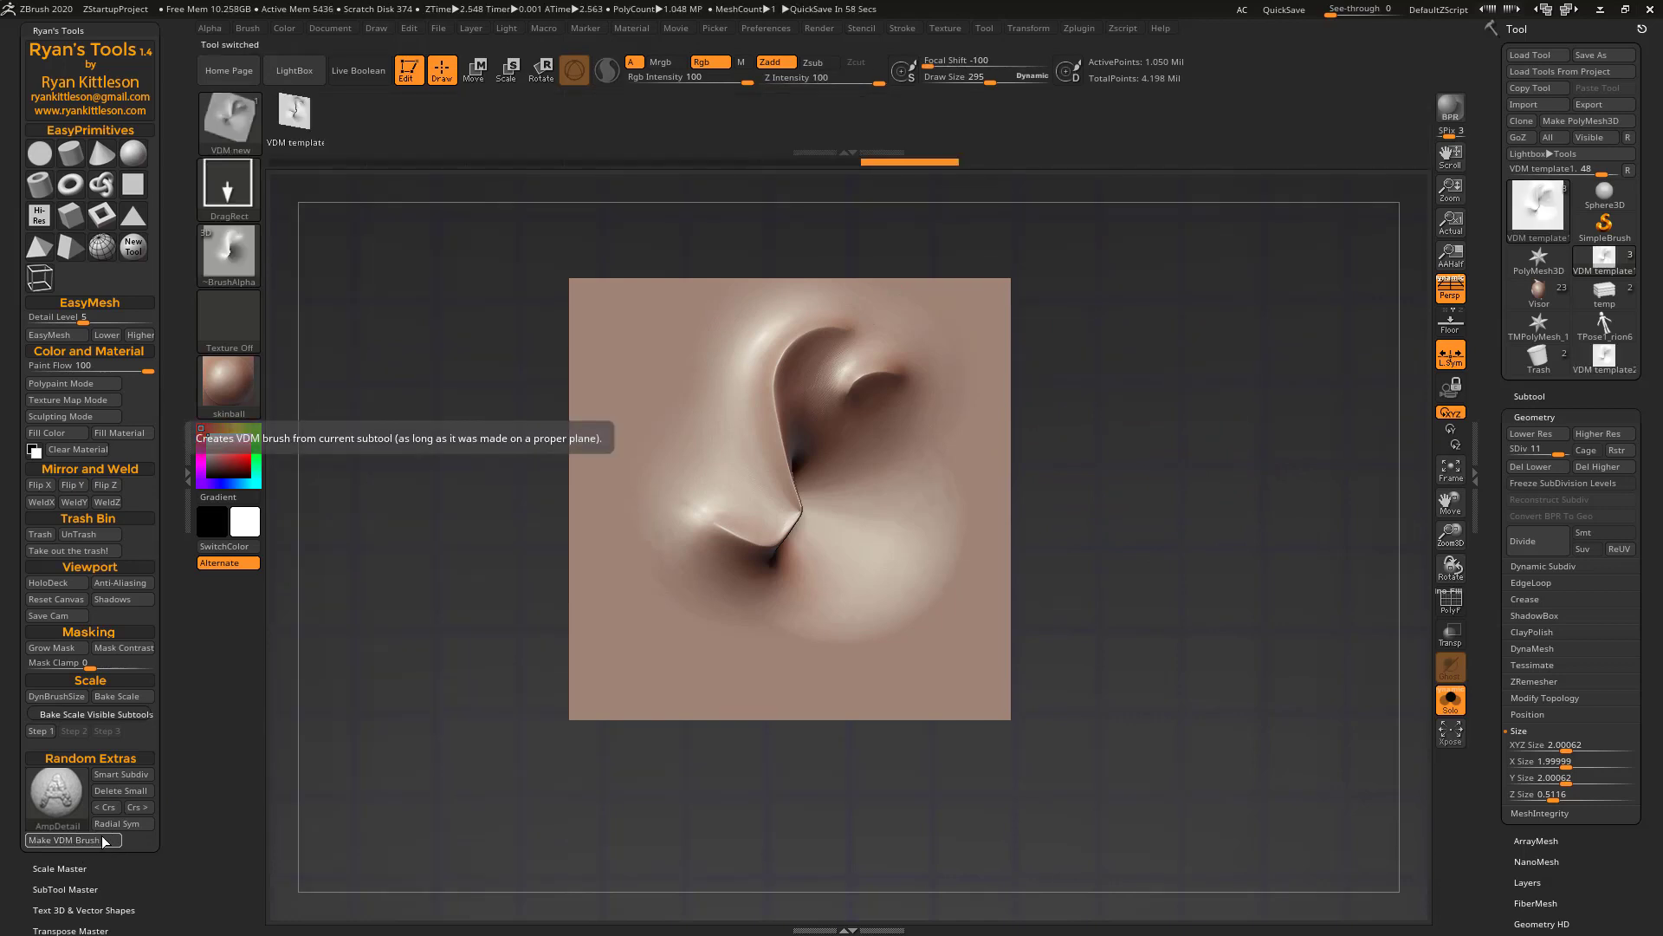
{"action": "mouse_move", "coordinate": [705, 382]}
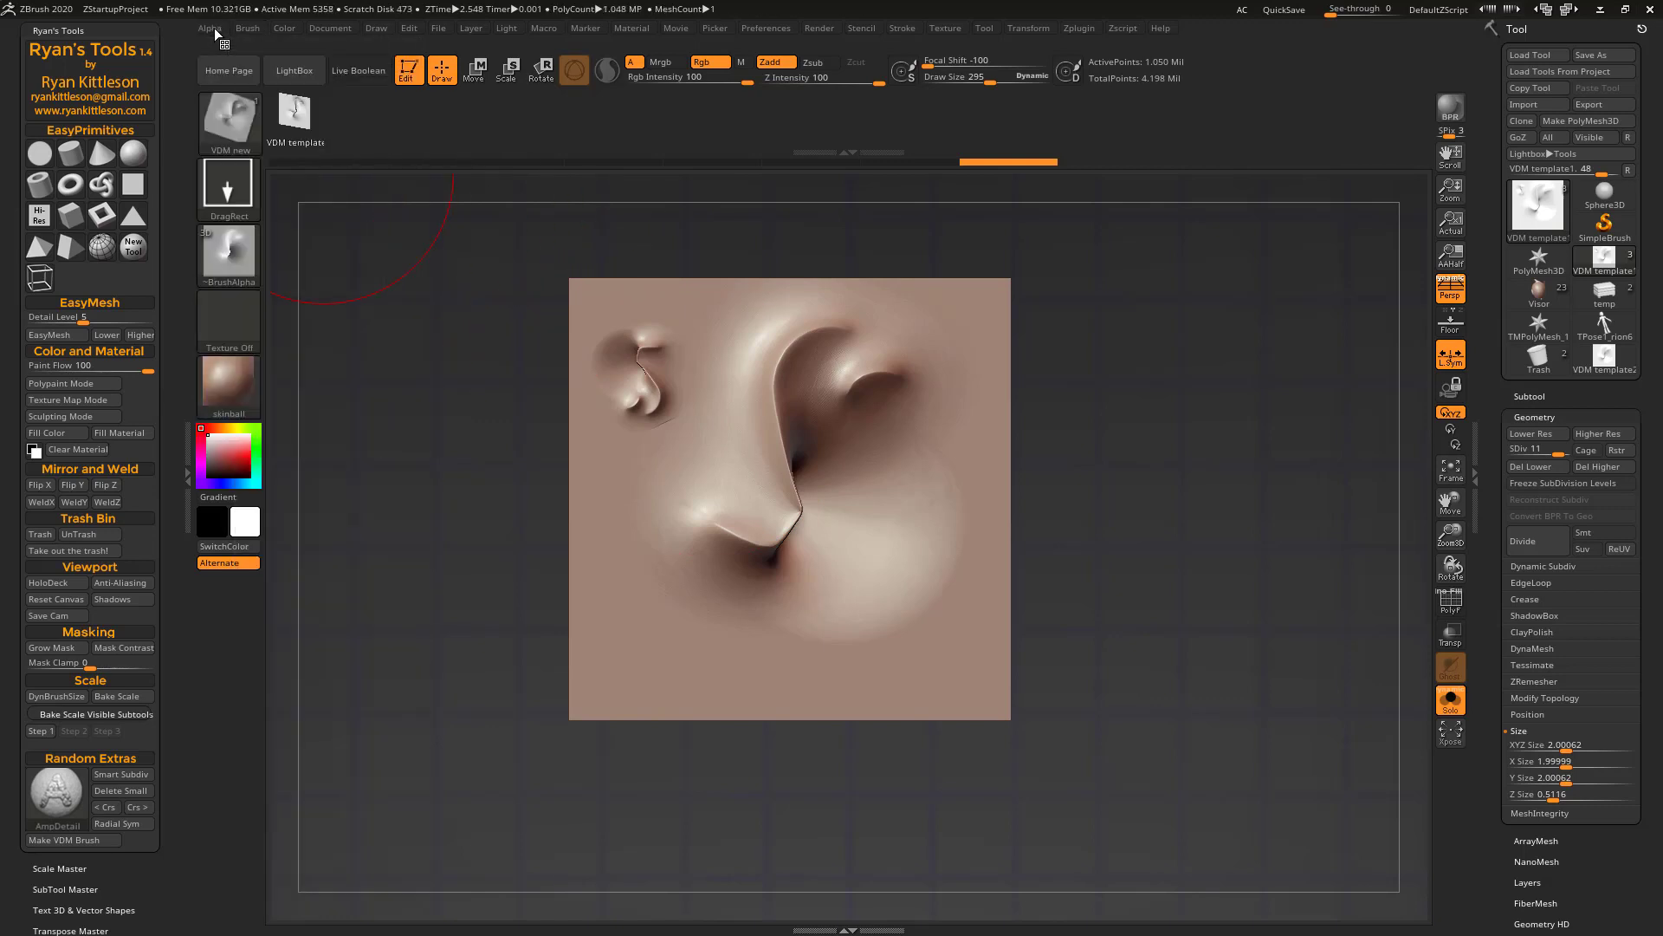
{"action": "mouse_move", "coordinate": [669, 397]}
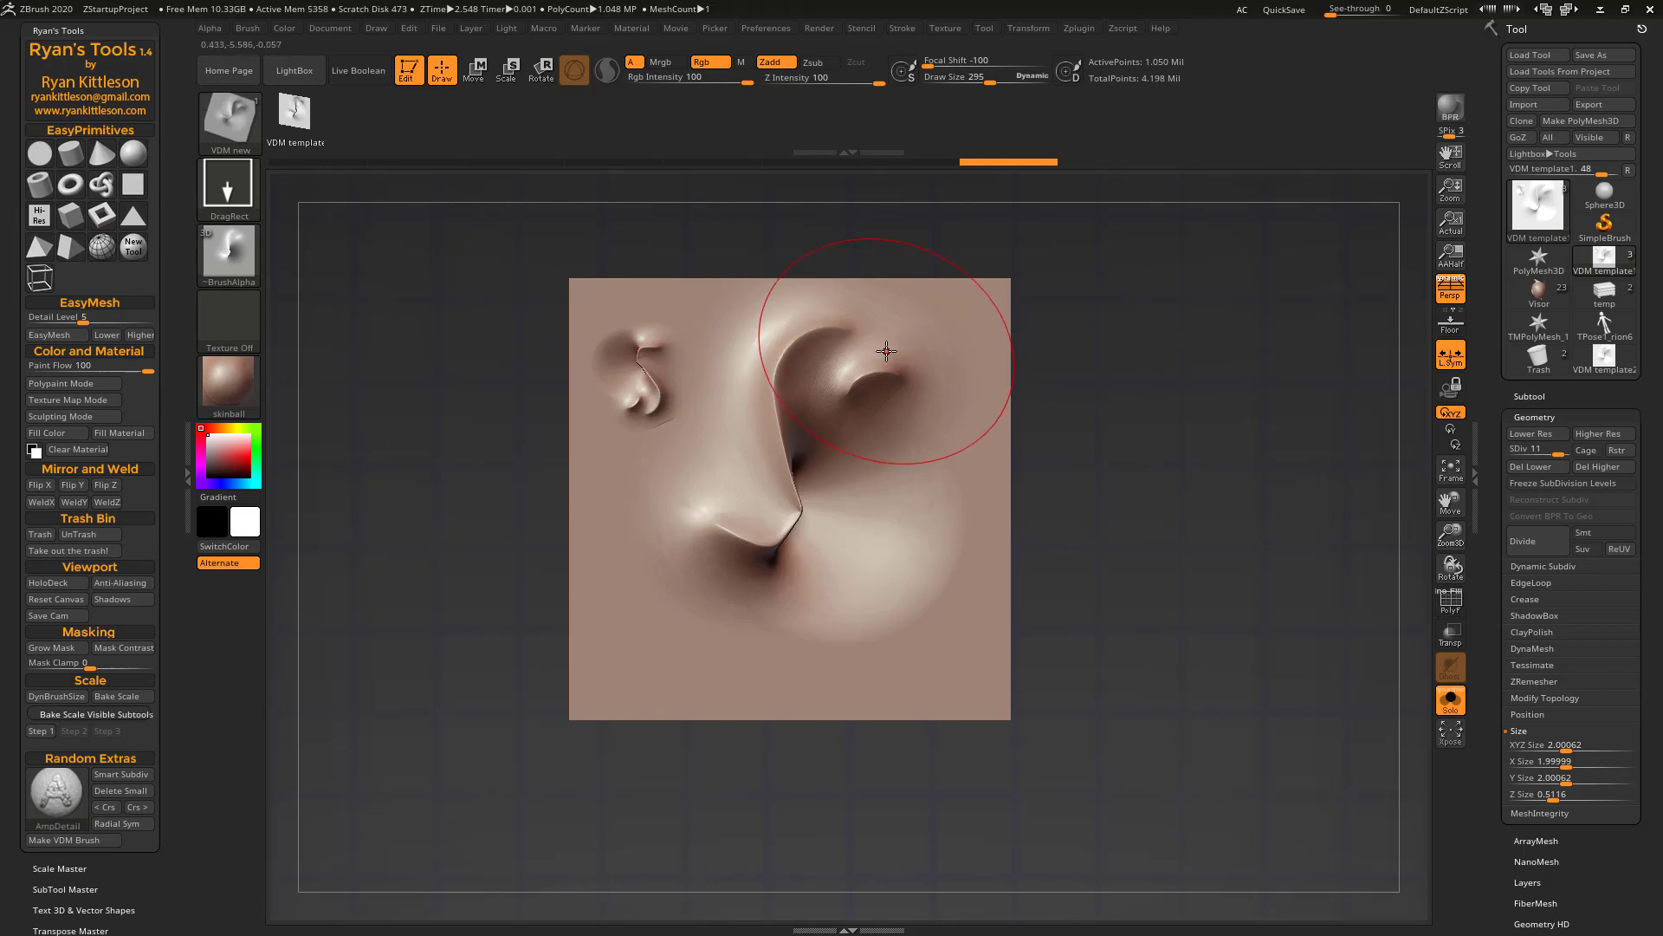
{"action": "mouse_move", "coordinate": [925, 337]}
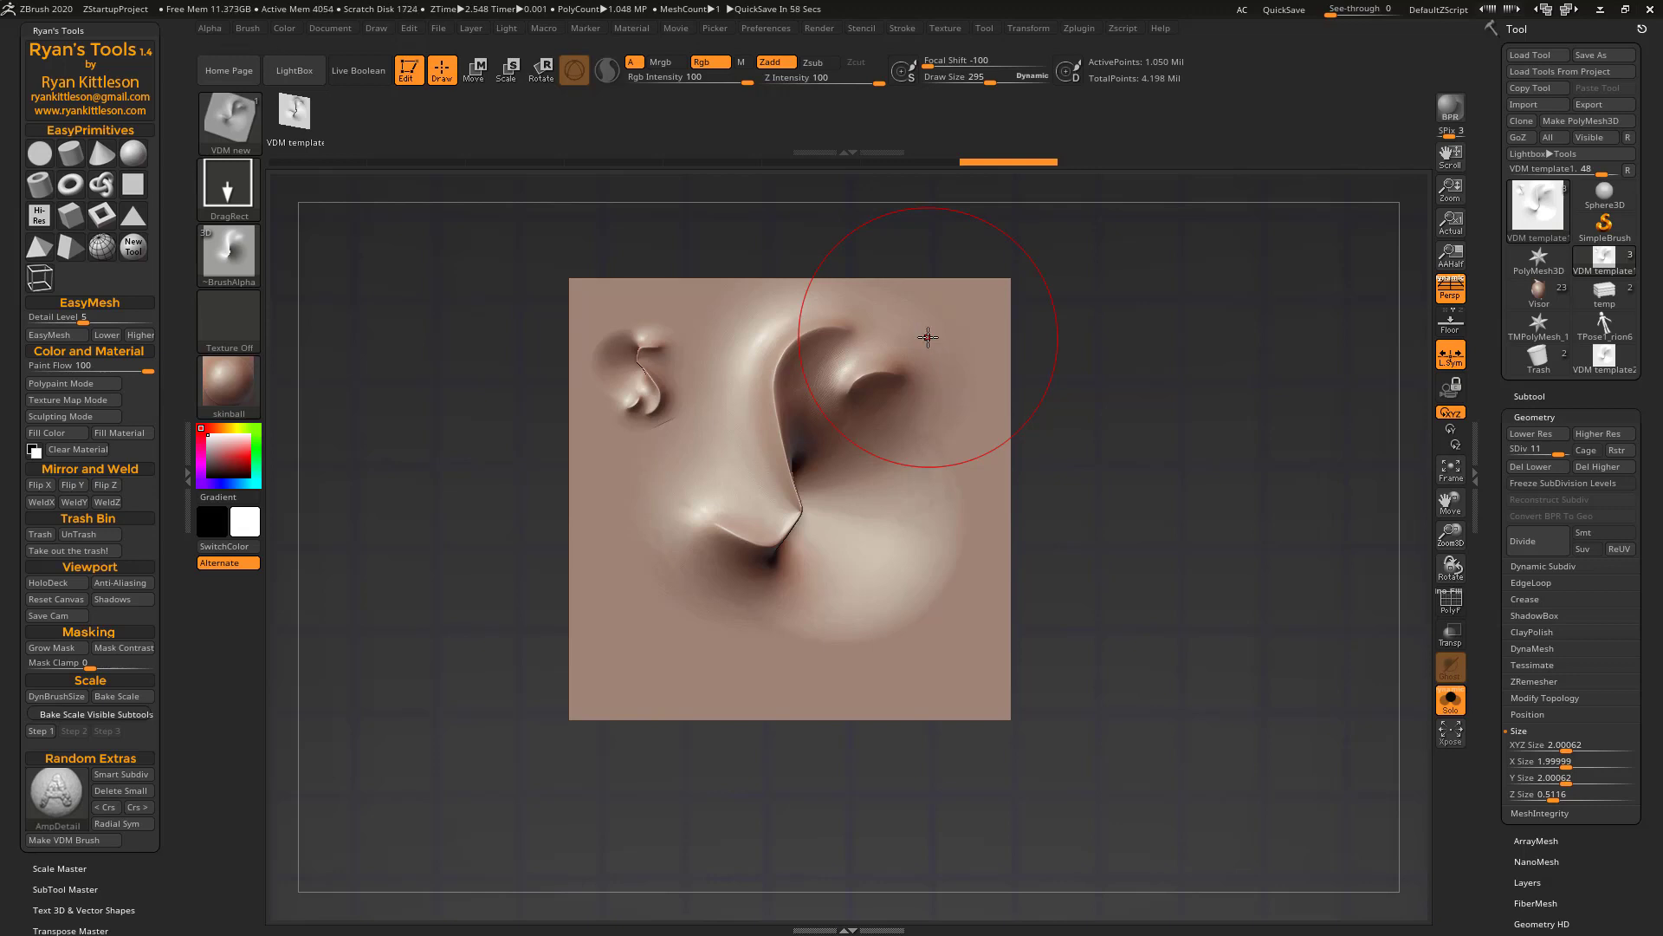
{"action": "left_click", "coordinate": [926, 337]}
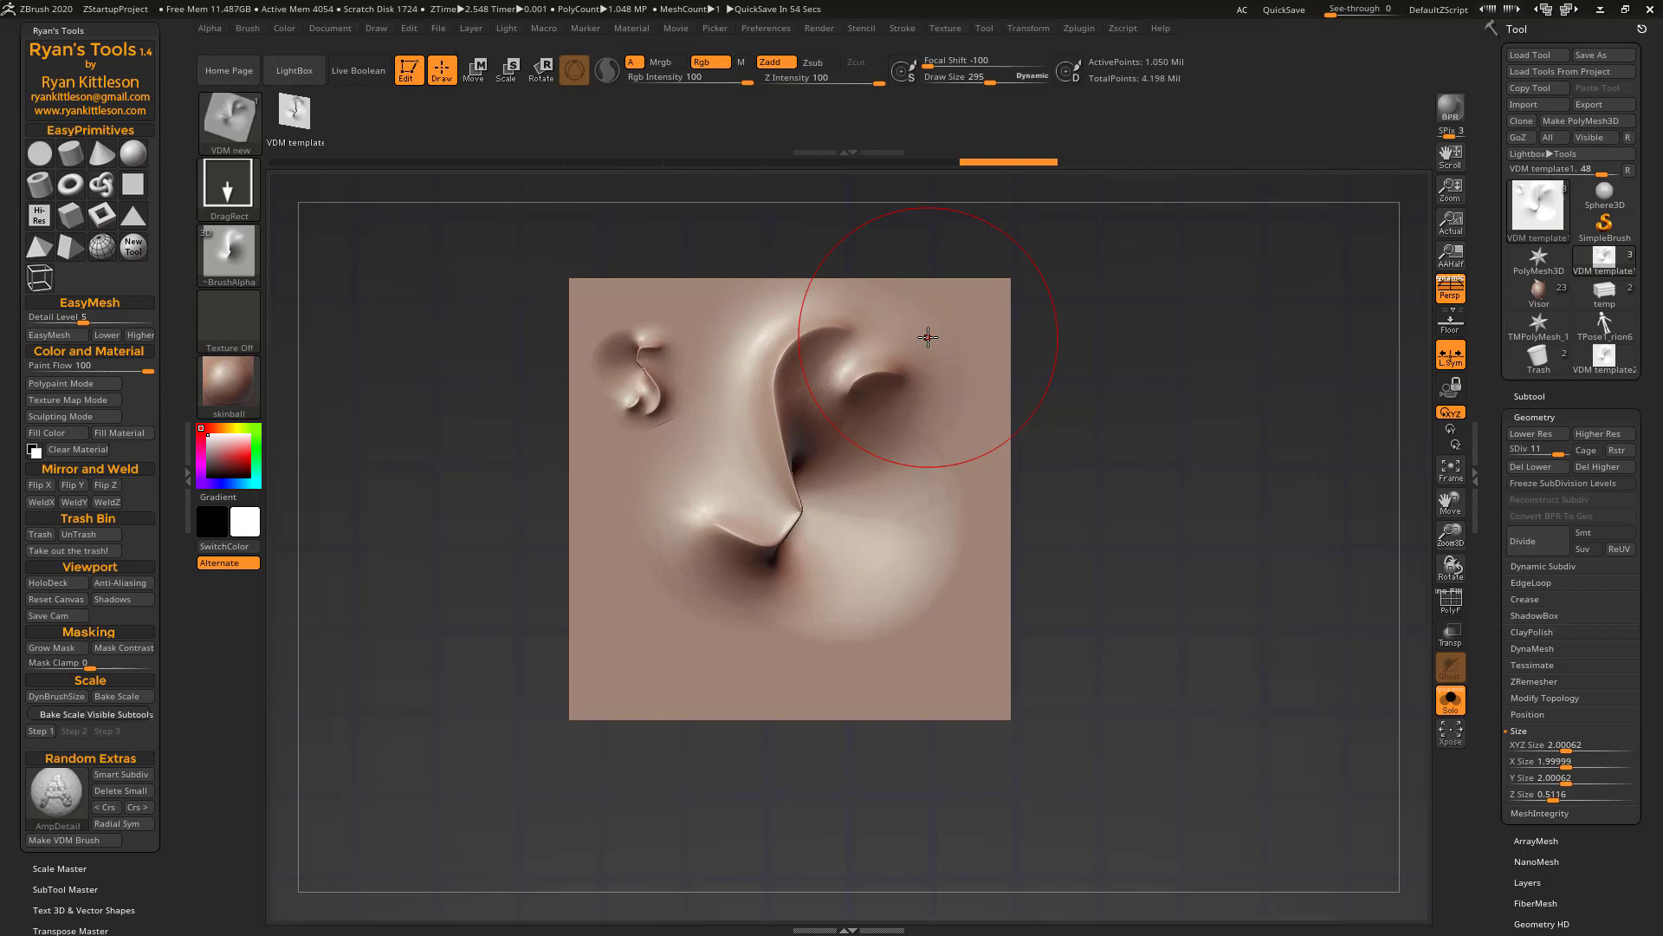